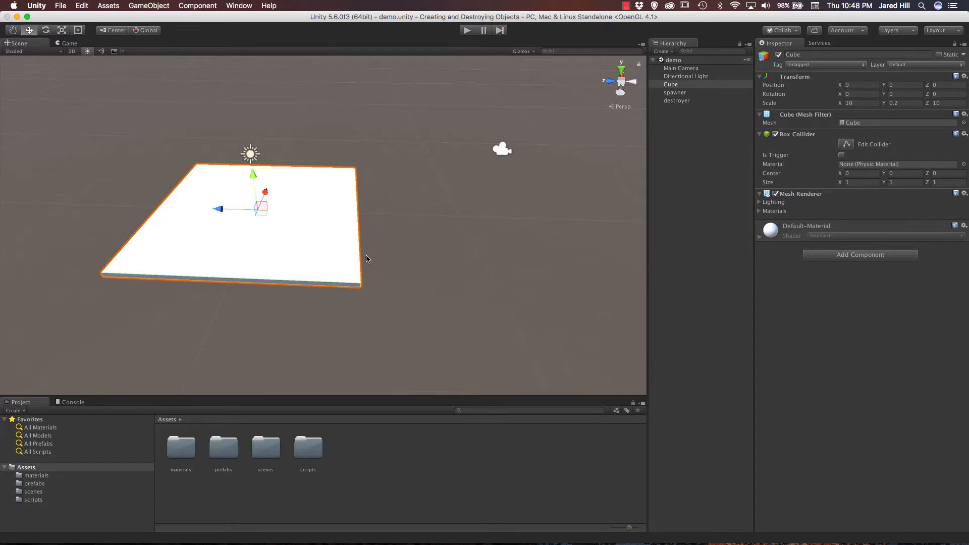
Step: Create a C# script named Orbit in the scripts folder beside destroyer and spawner, and open it in Sublime Text
drag(366, 258, 384, 177)
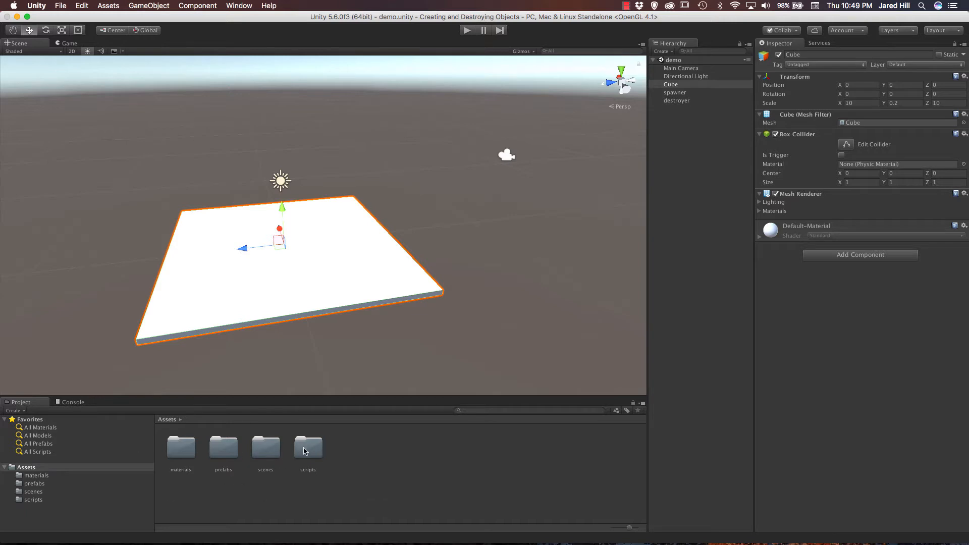
mouse_move(275, 495)
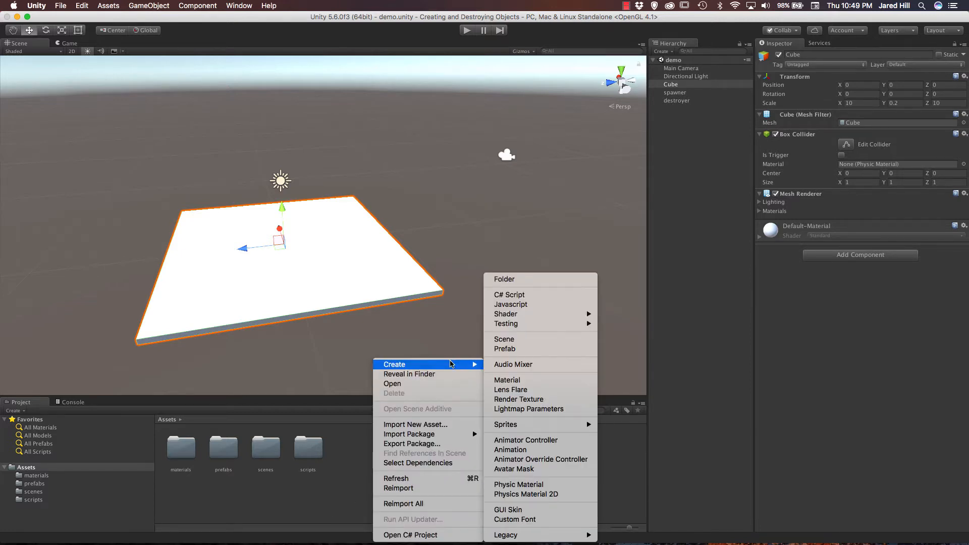
click(337, 491)
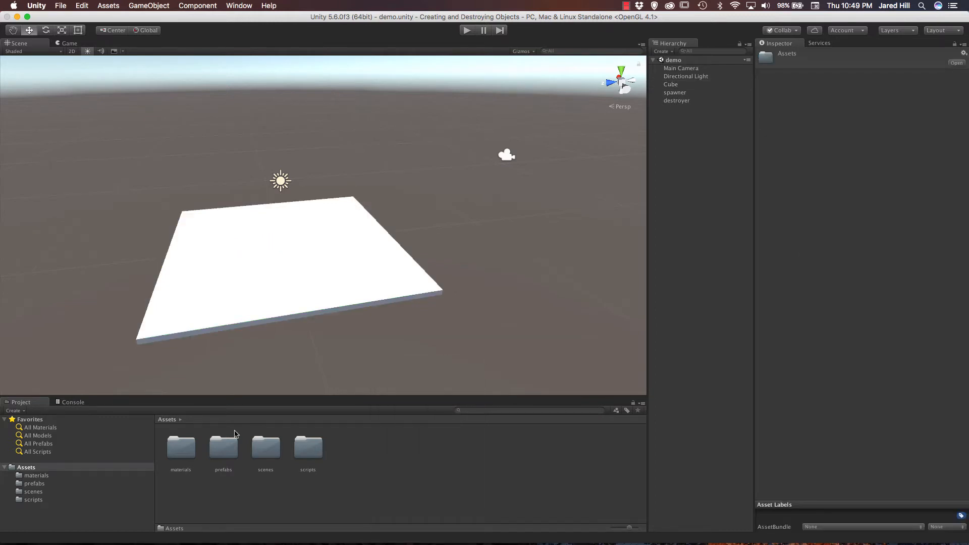
mouse_move(192, 459)
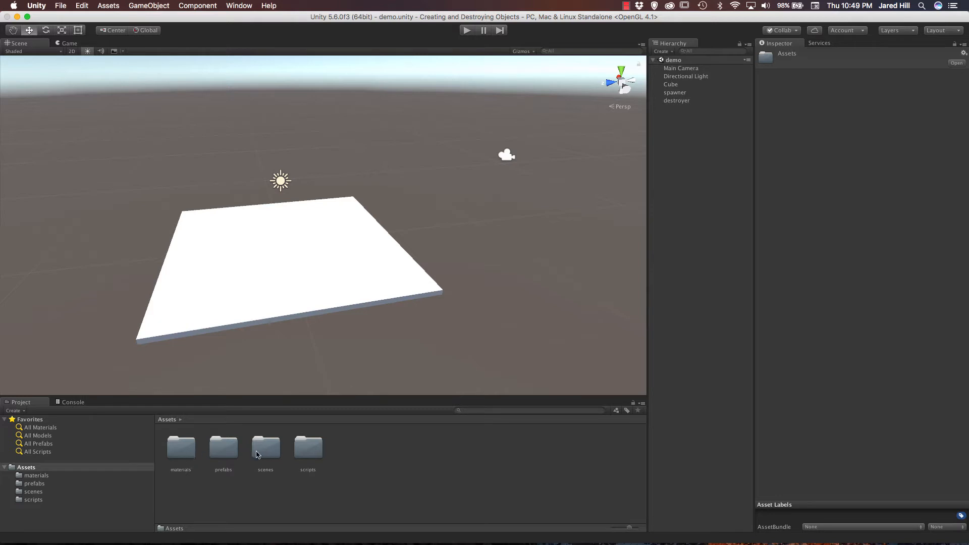
mouse_move(316, 462)
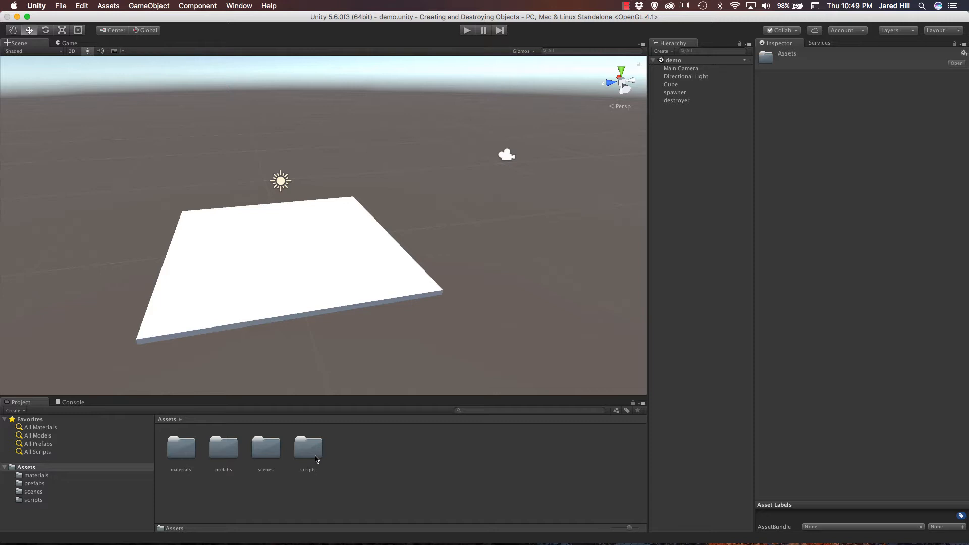
mouse_move(420, 161)
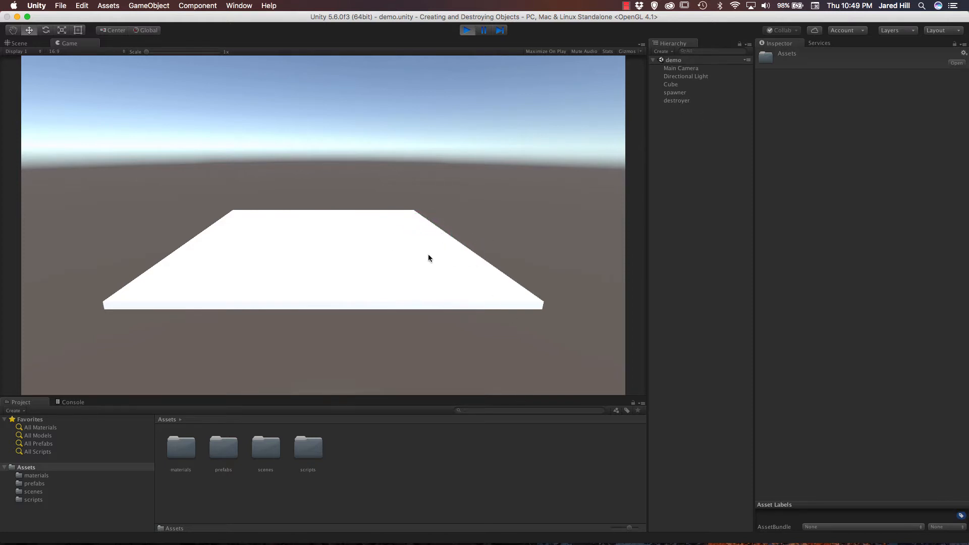
mouse_move(472, 433)
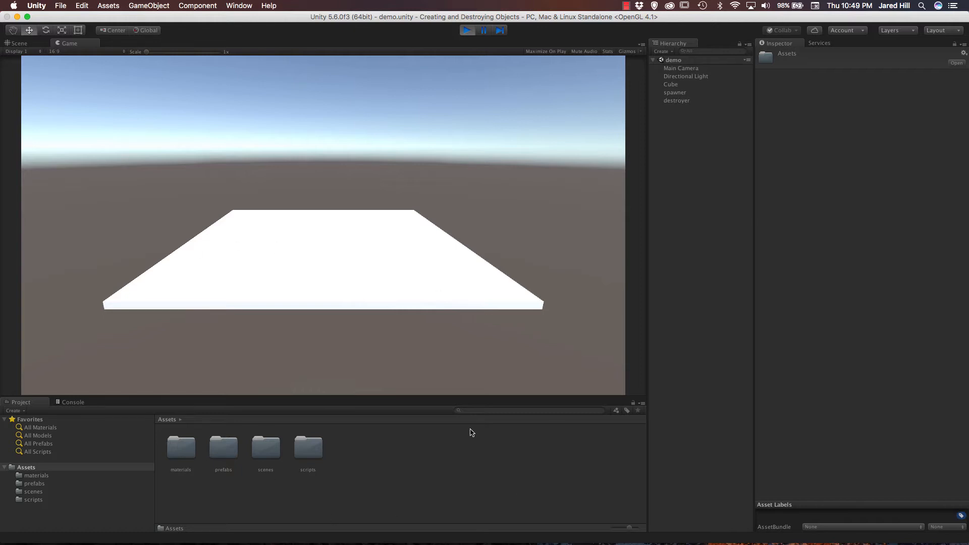
mouse_move(314, 231)
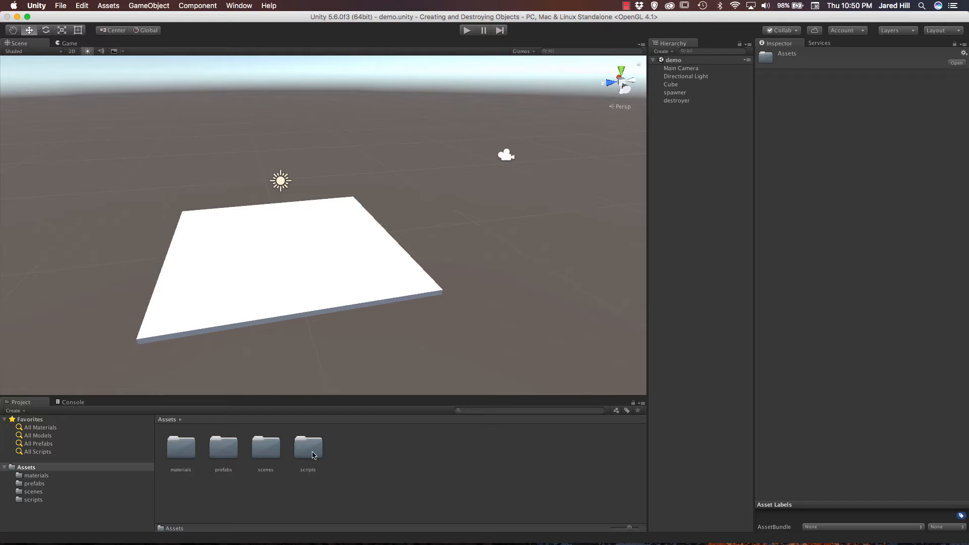
double_click(307, 449)
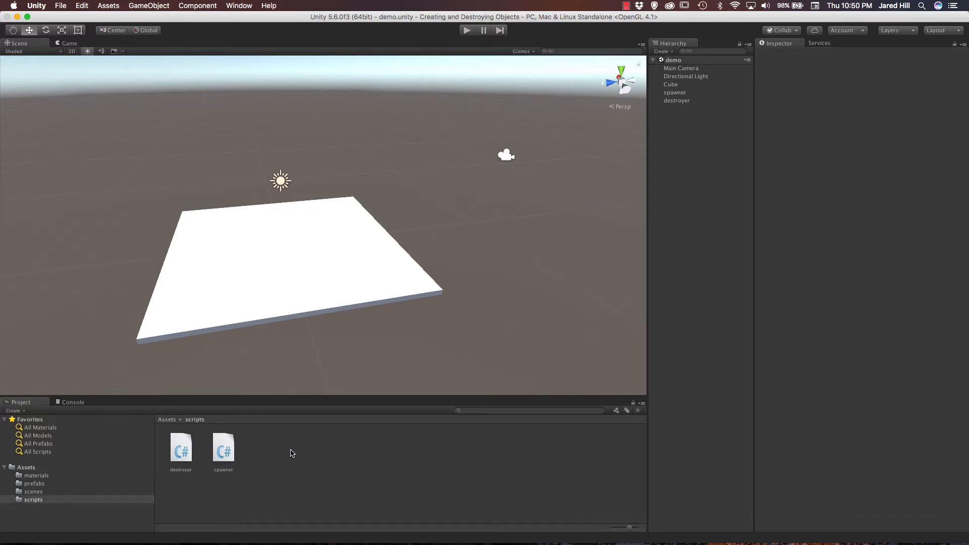
right_click(291, 454)
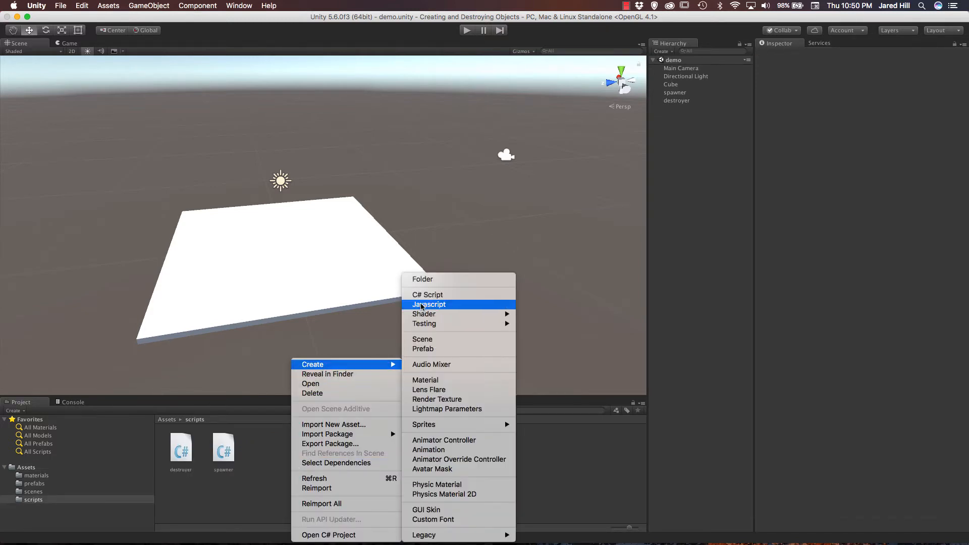
click(427, 294)
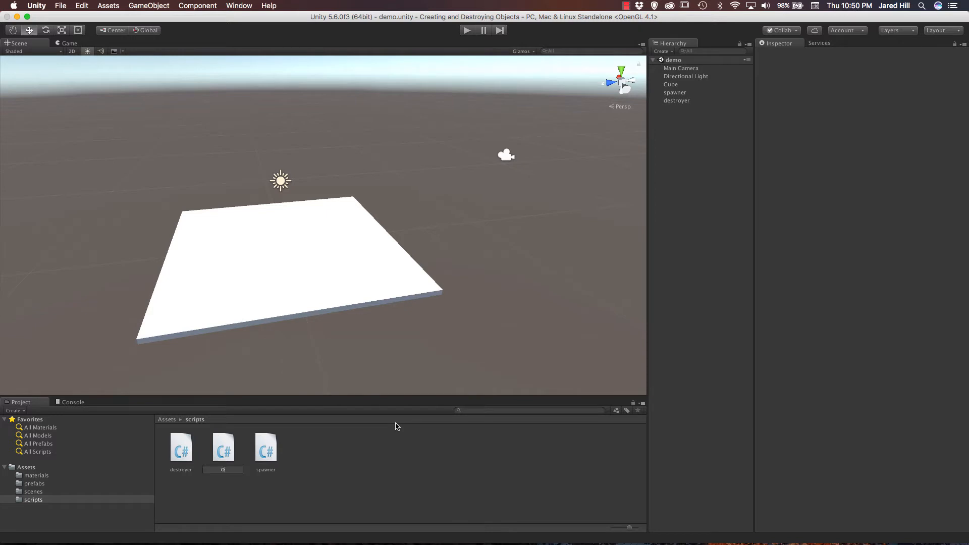
click(222, 447)
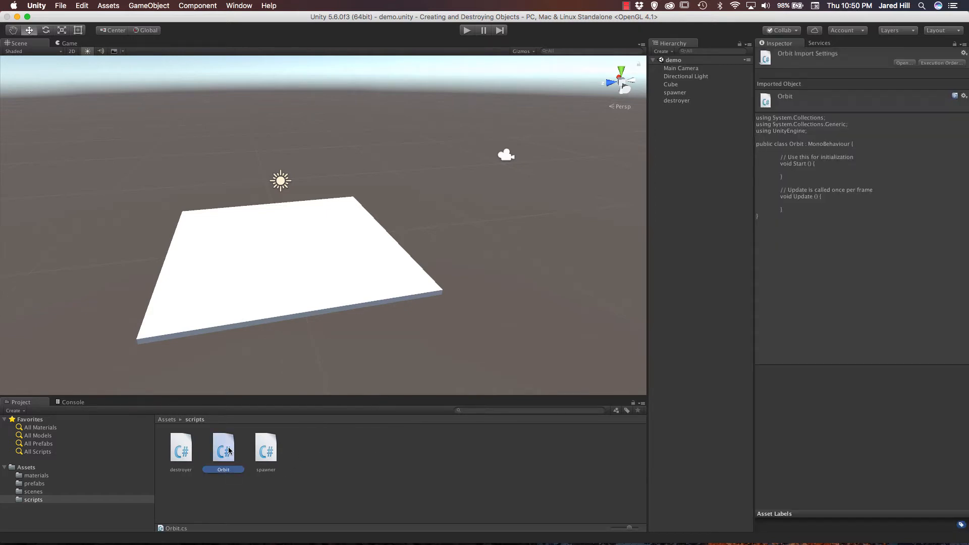
double_click(224, 449)
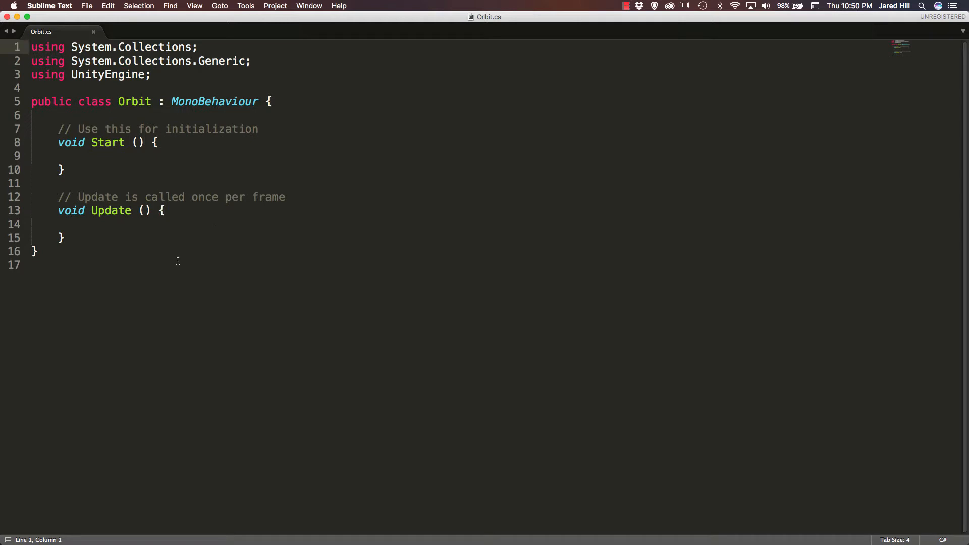
Step: Remove the default Start method and its comment from the Orbit class
click(354, 129)
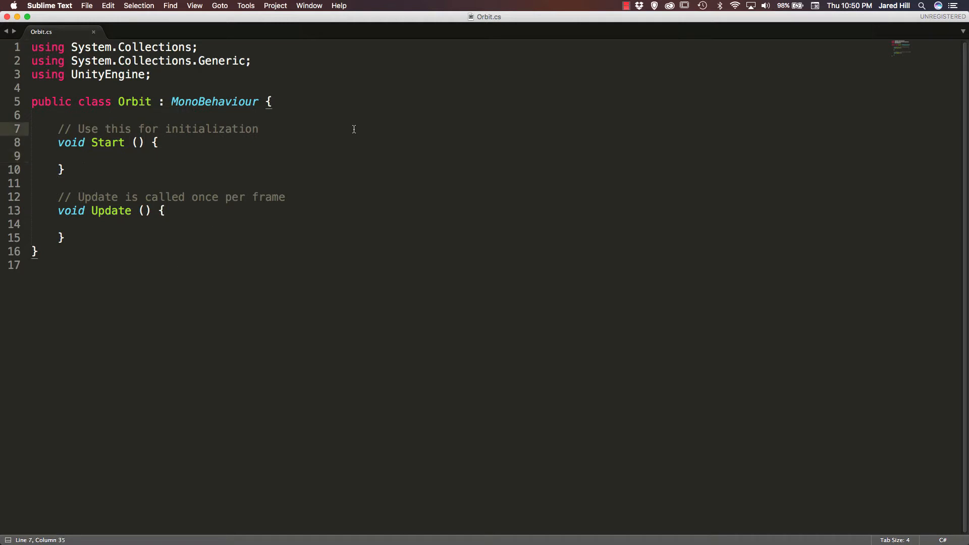
drag(58, 128, 63, 170)
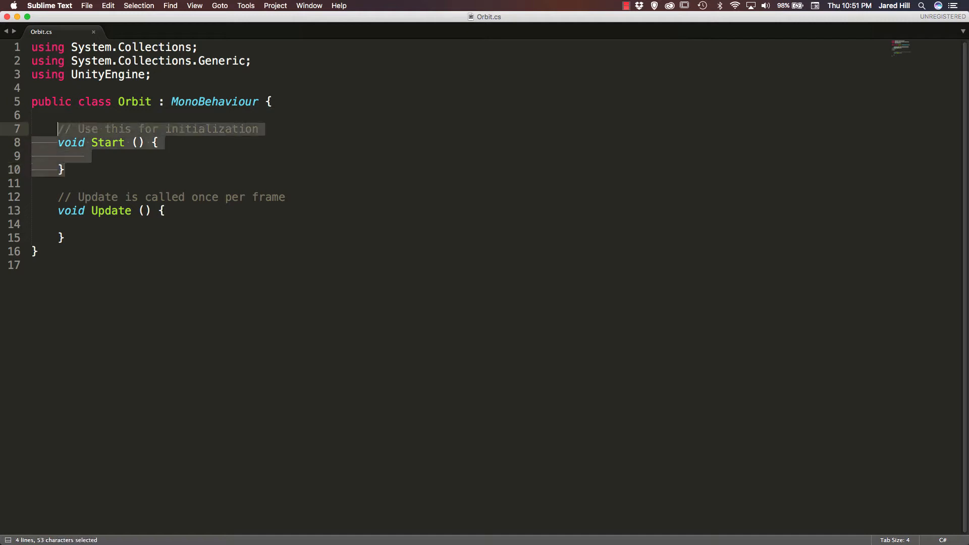
key(delete)
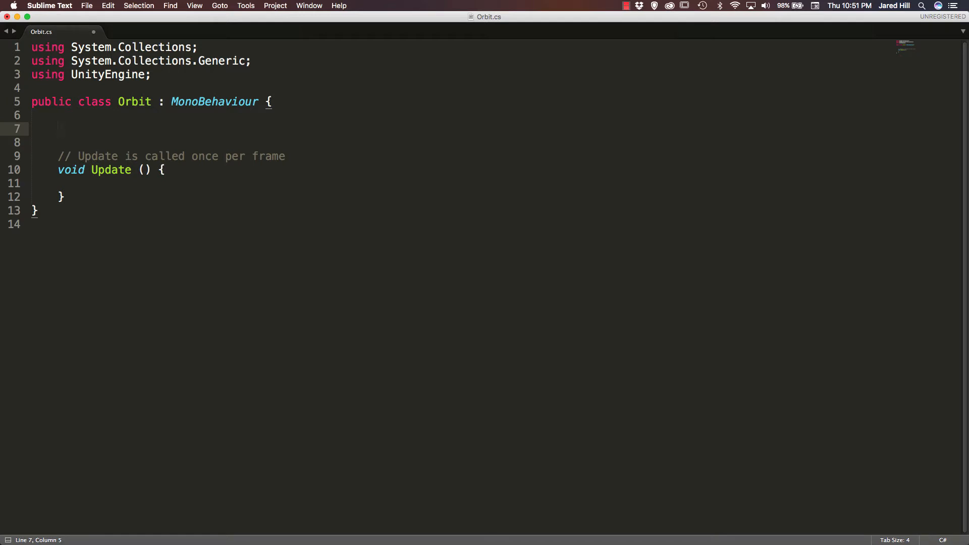
Step: Declare public float fields xSpread, zSpread and yOffset
text(public float)
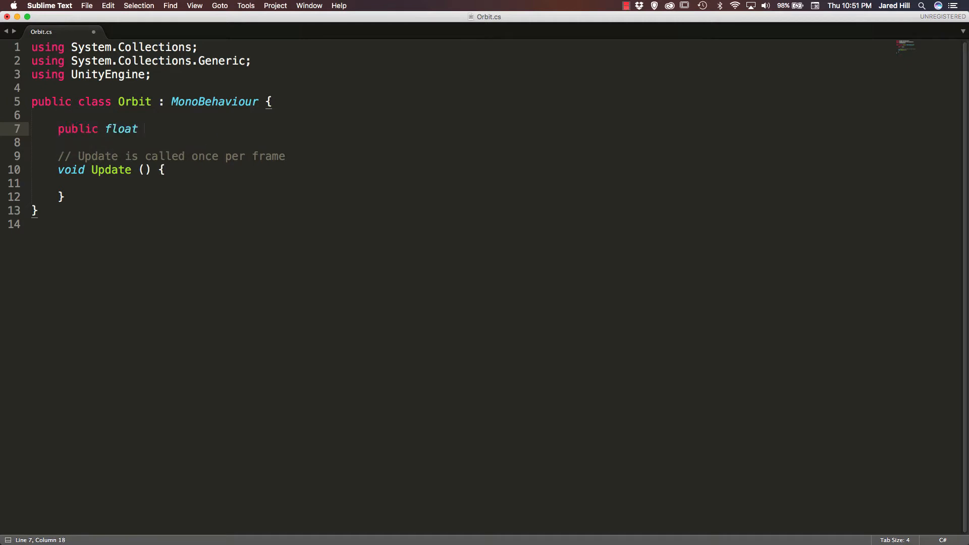
text(xSpread)
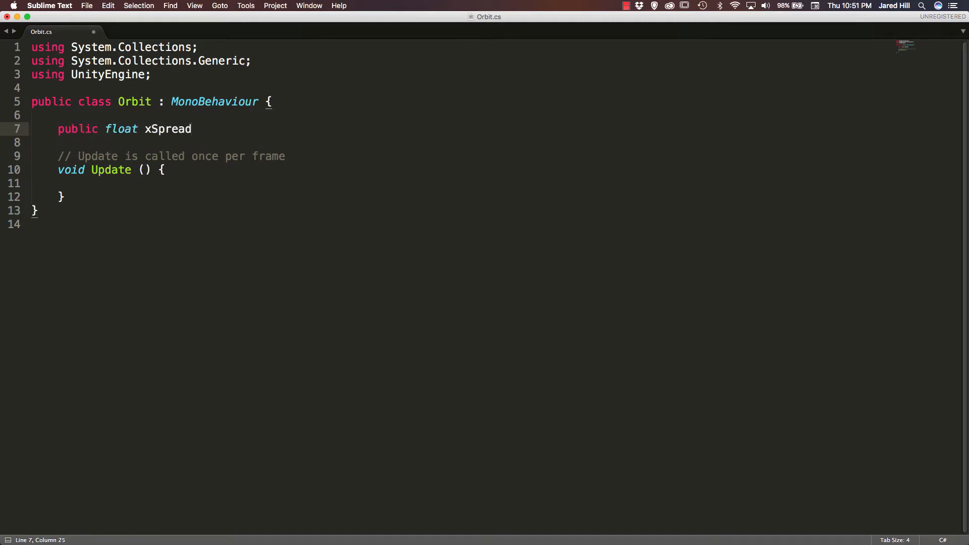
text(;)
text(public float z)
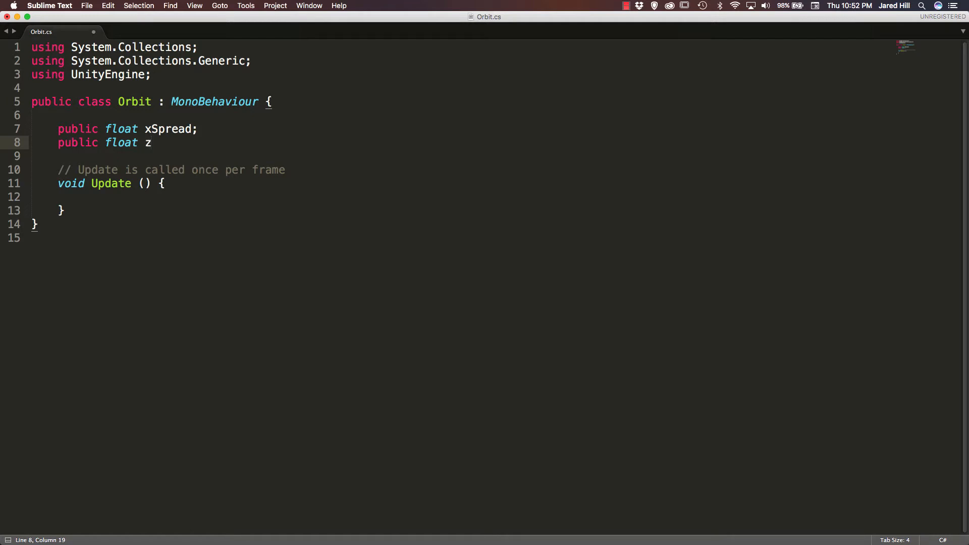
text(Spread;)
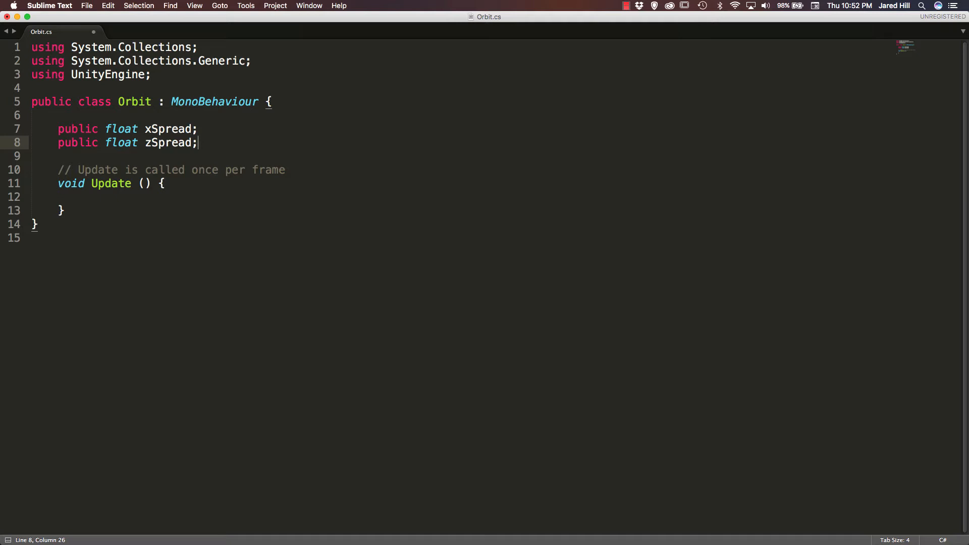
text(public float)
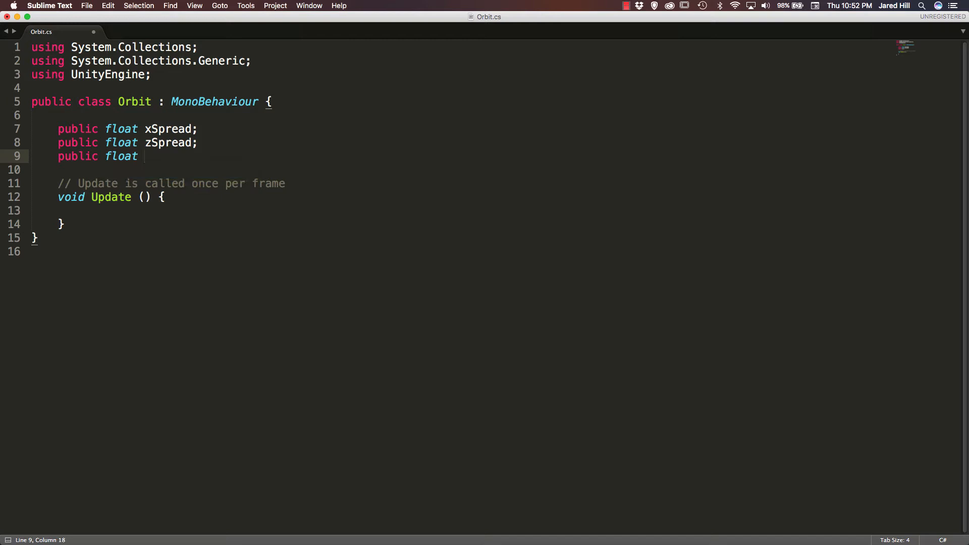
text(yOff)
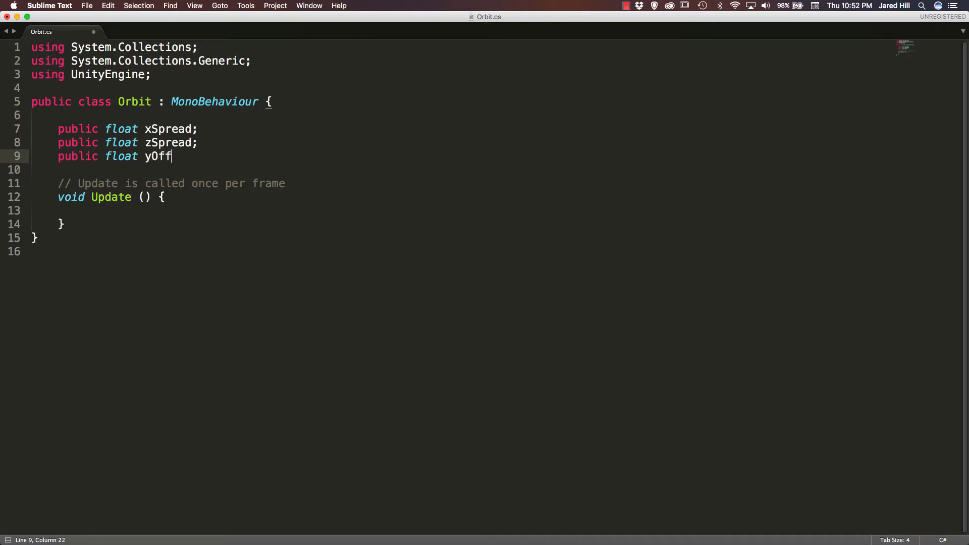
text(set;)
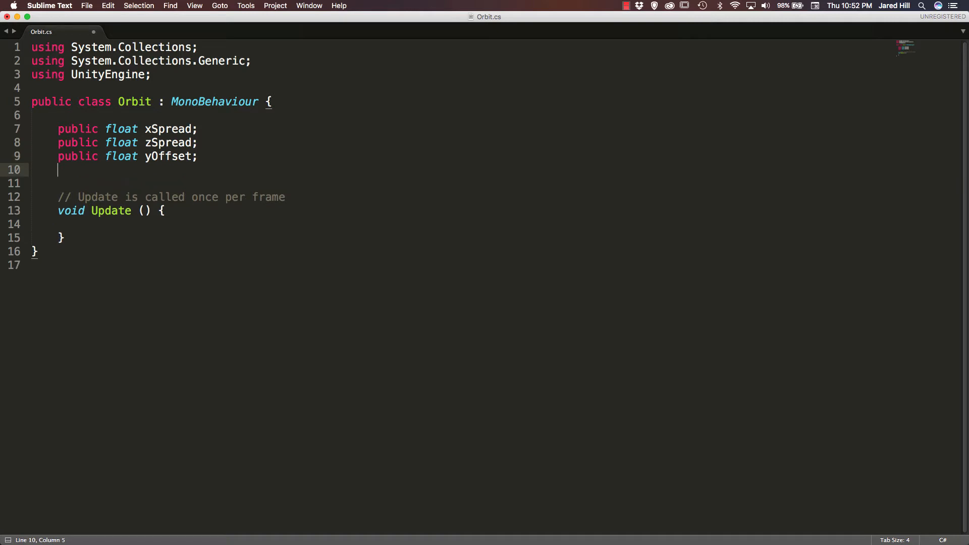
Step: Declare public Transform centerPoint, float rotSpeed and bool rotateClockwise fields
text(public)
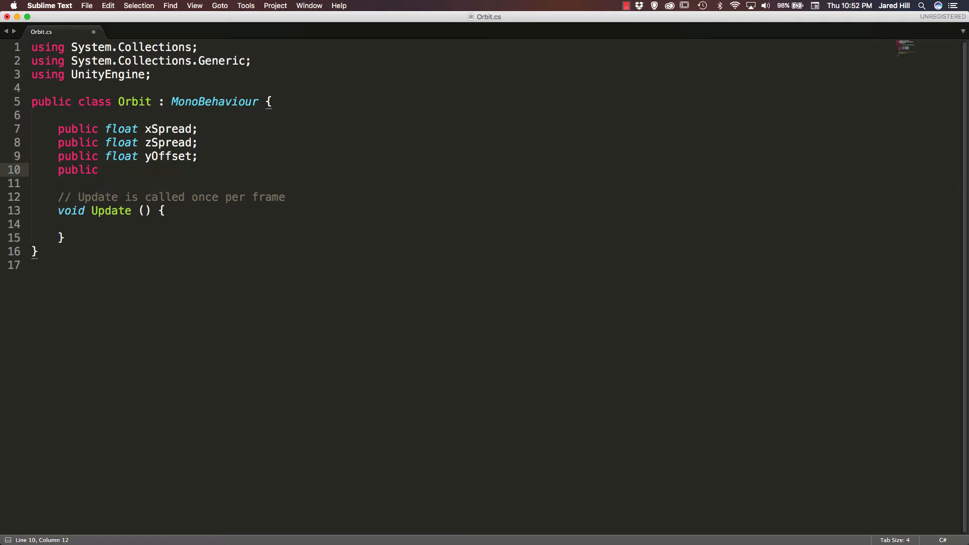
text(Trasnfor)
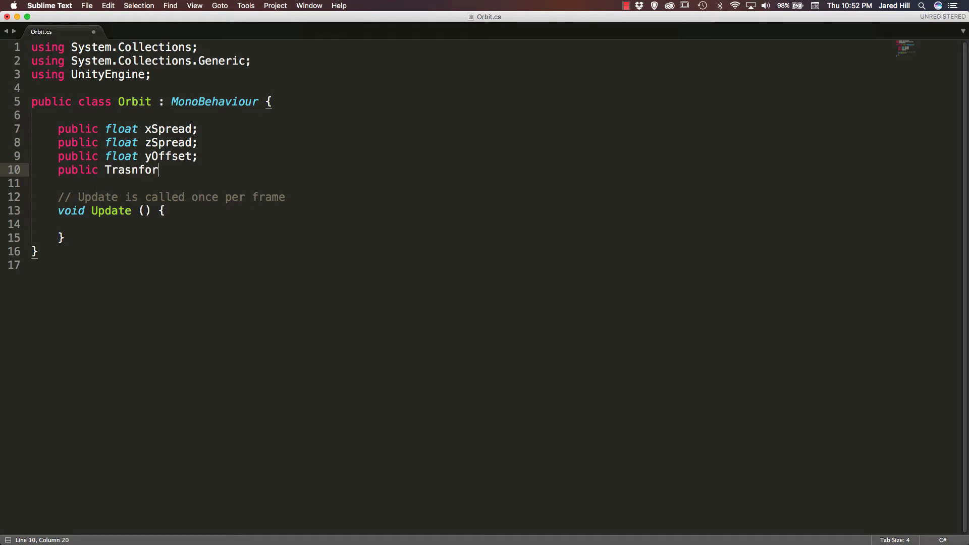
text(Transform)
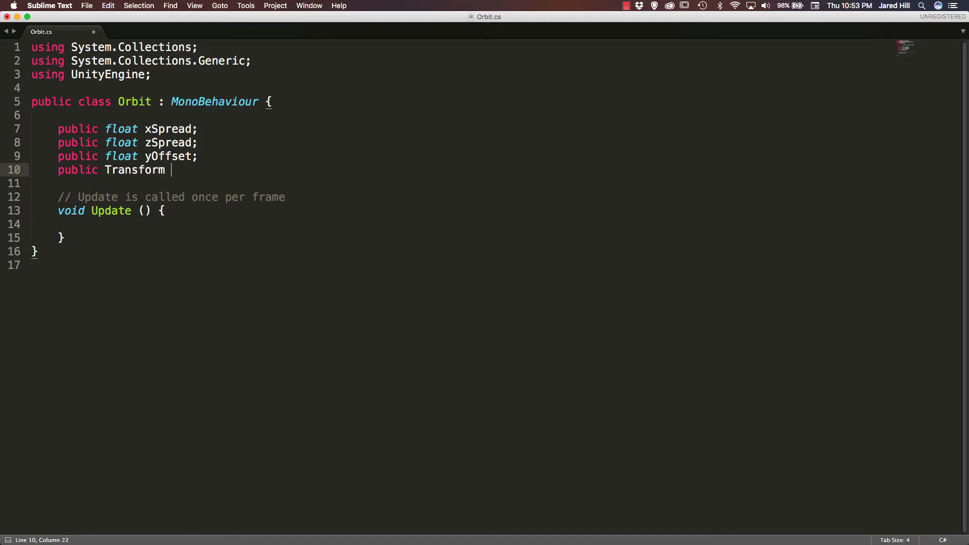
text(cent)
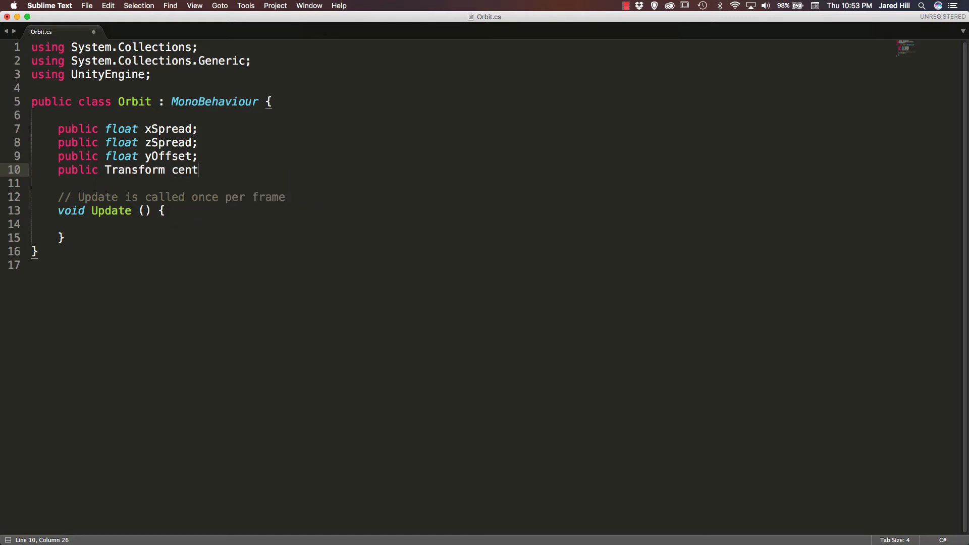
text(erPoint;)
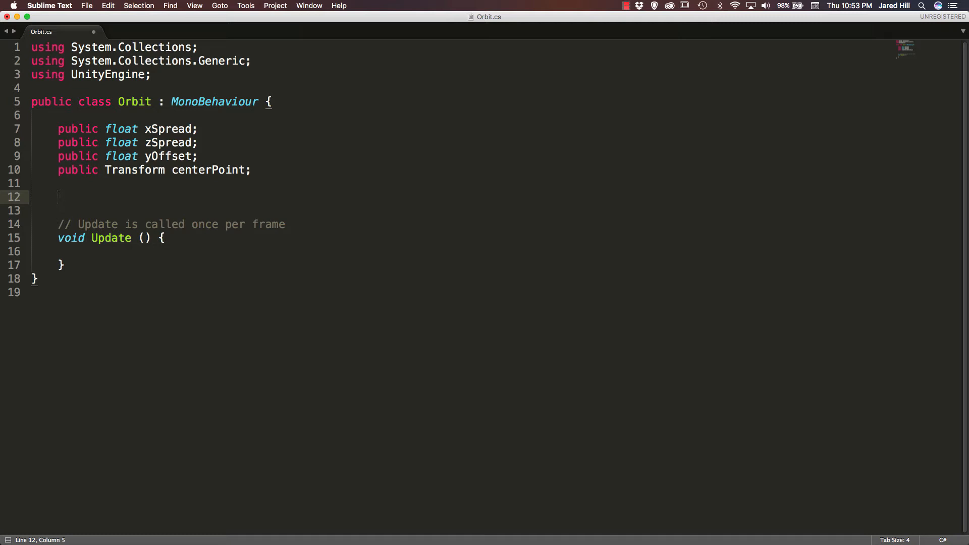
text(public float)
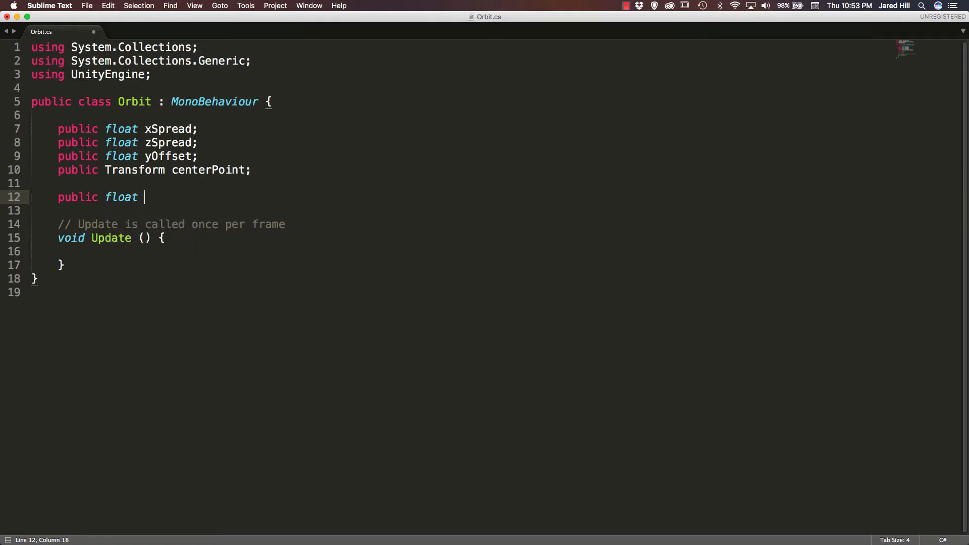
text(rotSpeed;)
text(public)
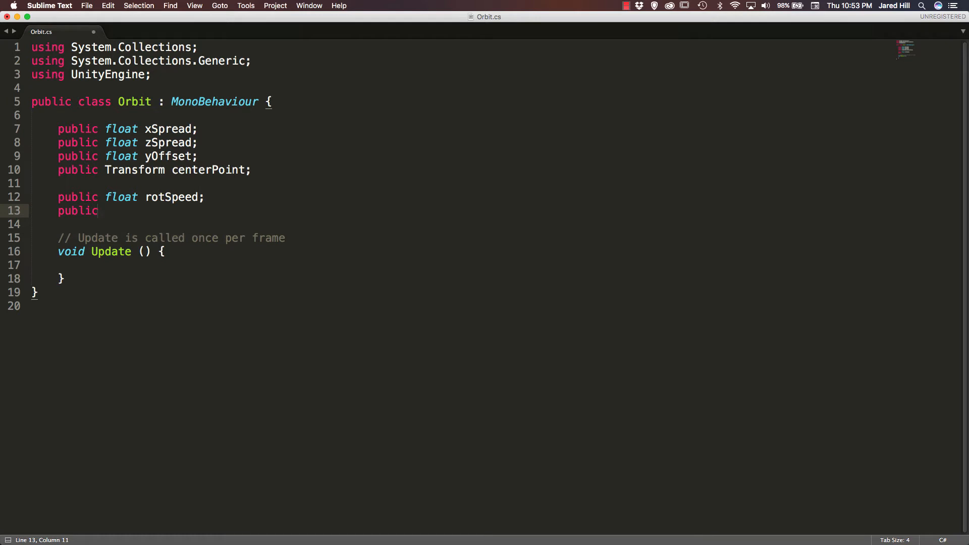
text(bool)
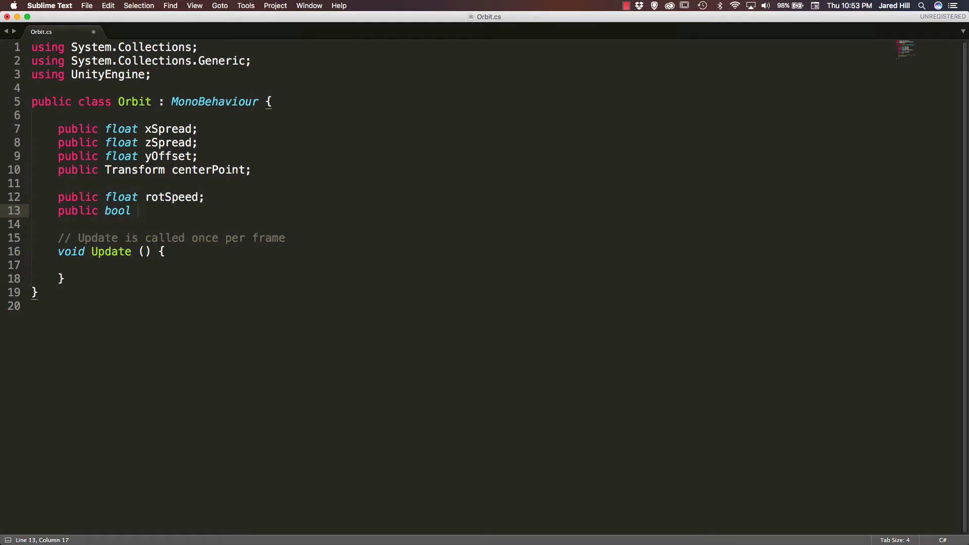
text(rot)
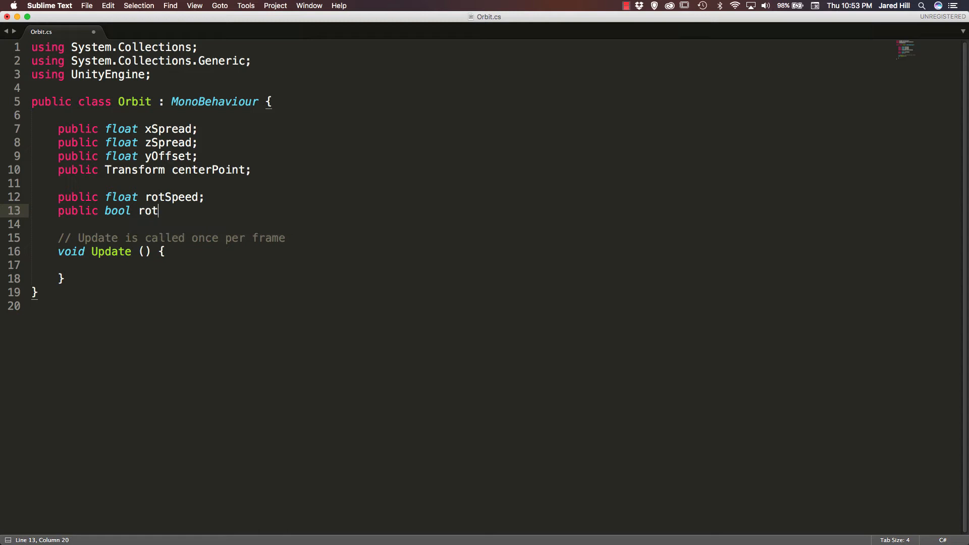
text(ateClock)
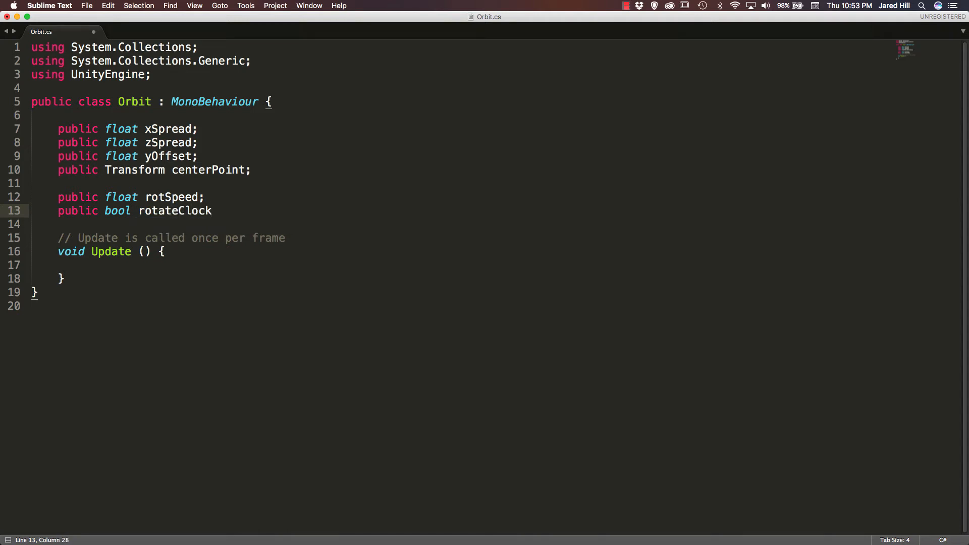
text(wise;)
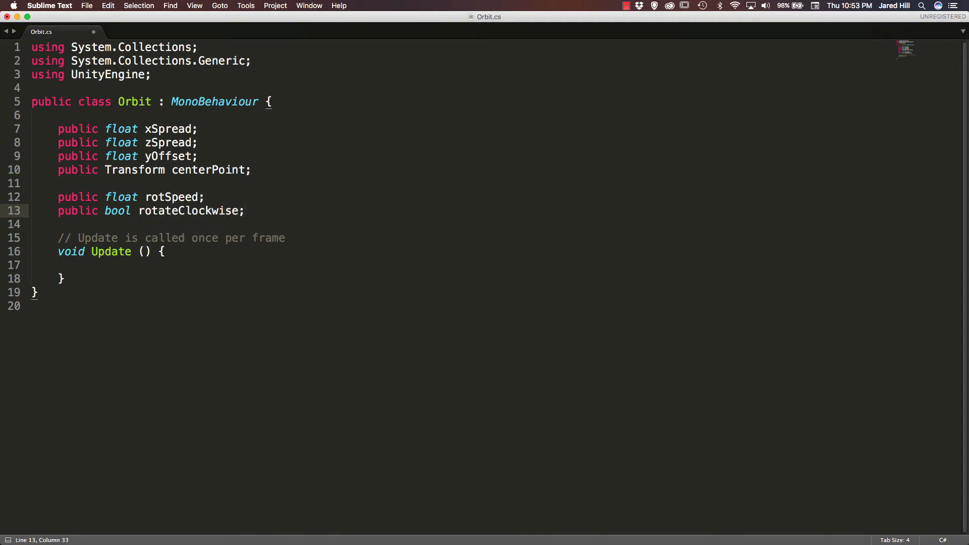
click(246, 211)
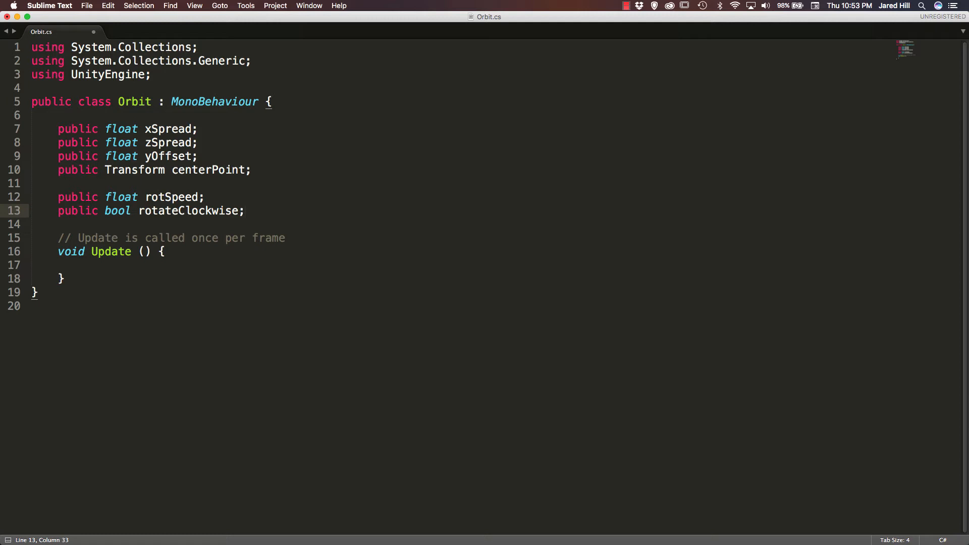
click(245, 211)
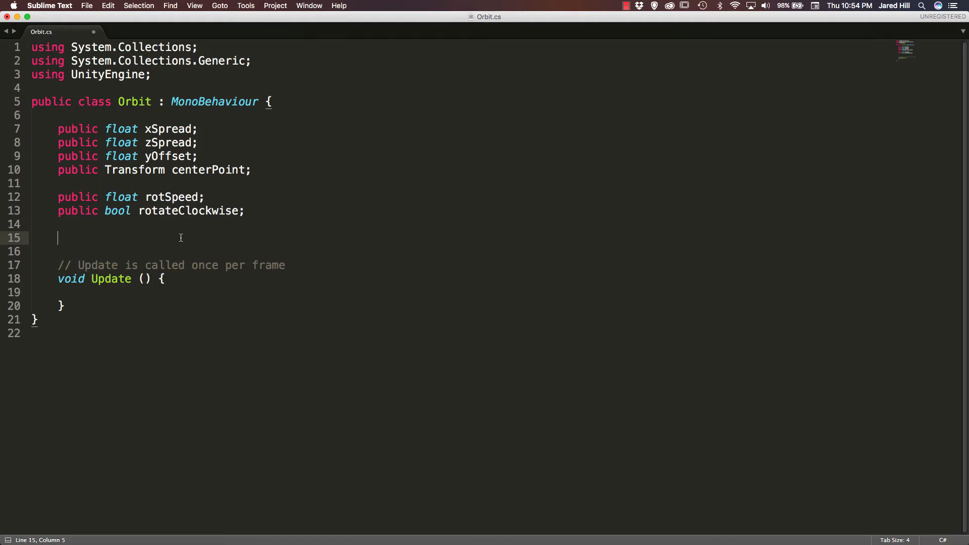
Step: Add a private 'float timer = 0;' field below the public settings
text(f)
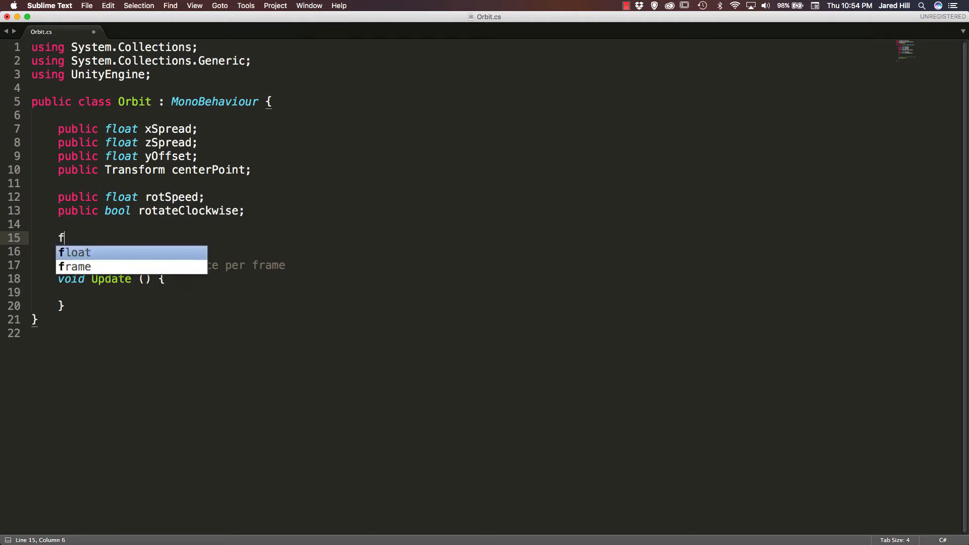
text(loat timer)
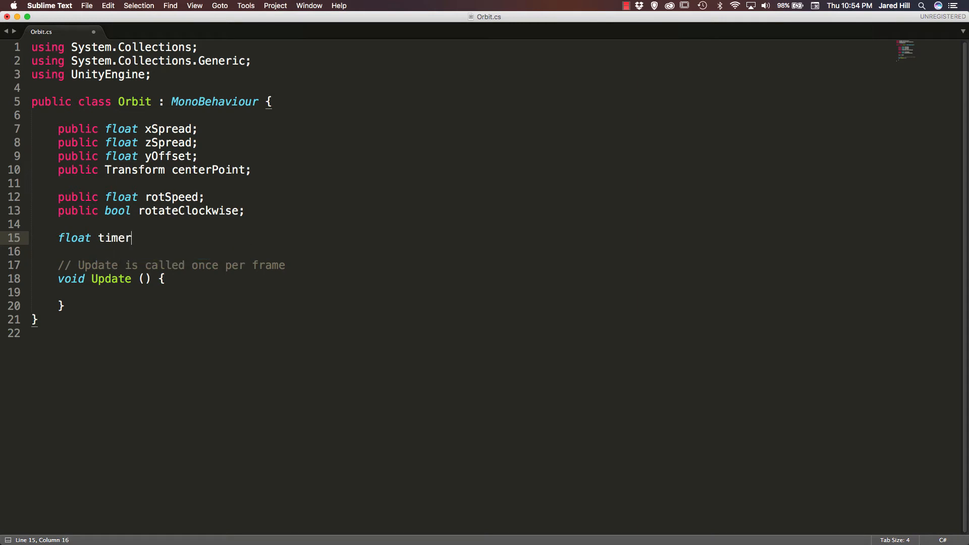
text(= 0;)
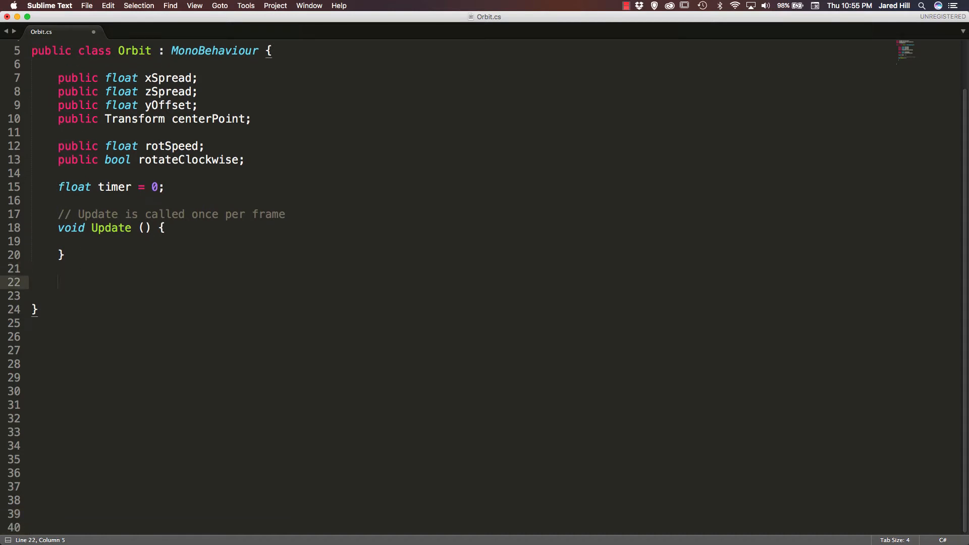
Step: Add a void Rotate() method with an empty if(rotateClockwise) { } else { } skeleton
text(void)
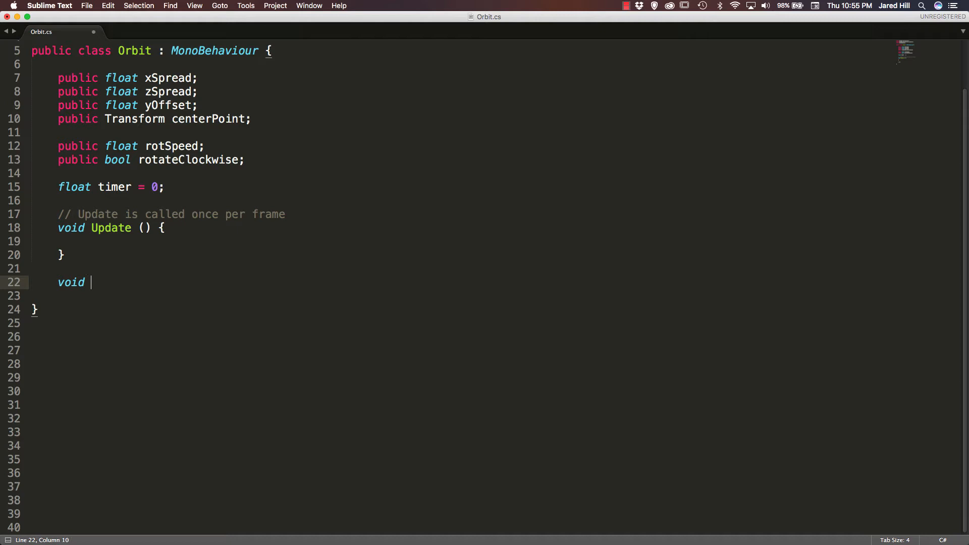
text(Ro)
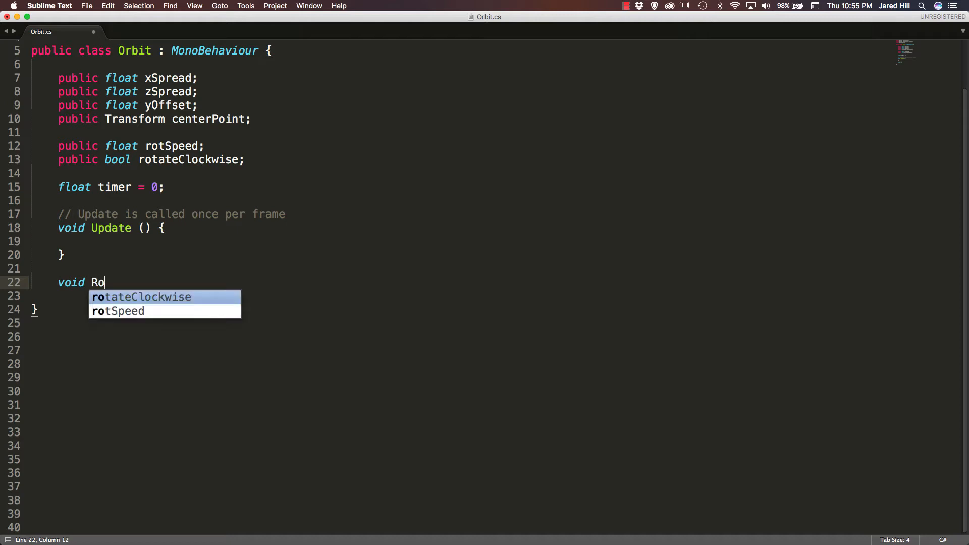
text(tate() {)
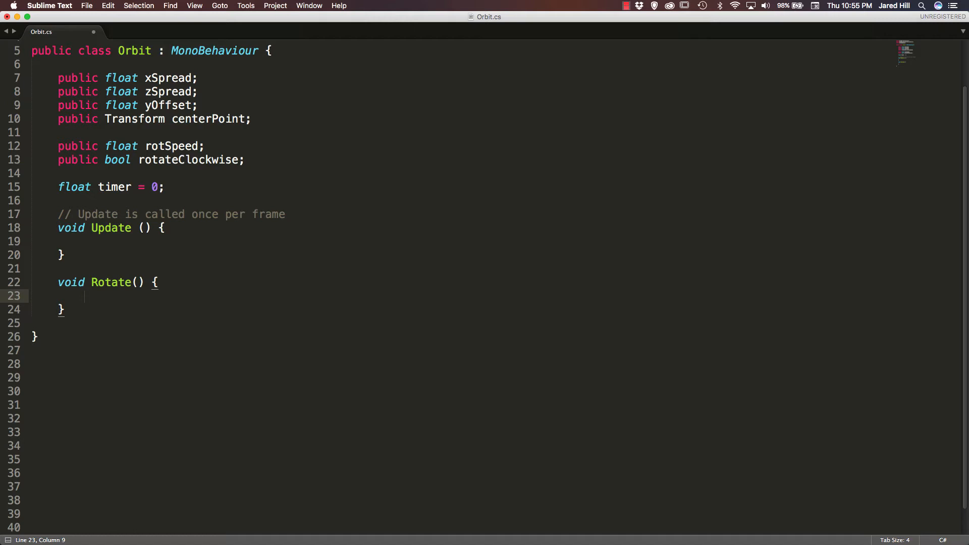
text(if()
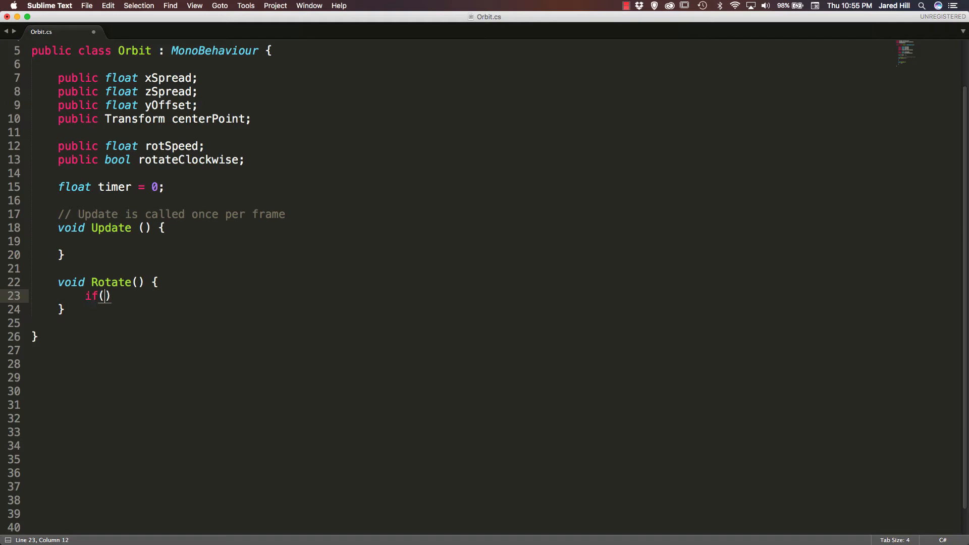
text(roa)
text(} else)
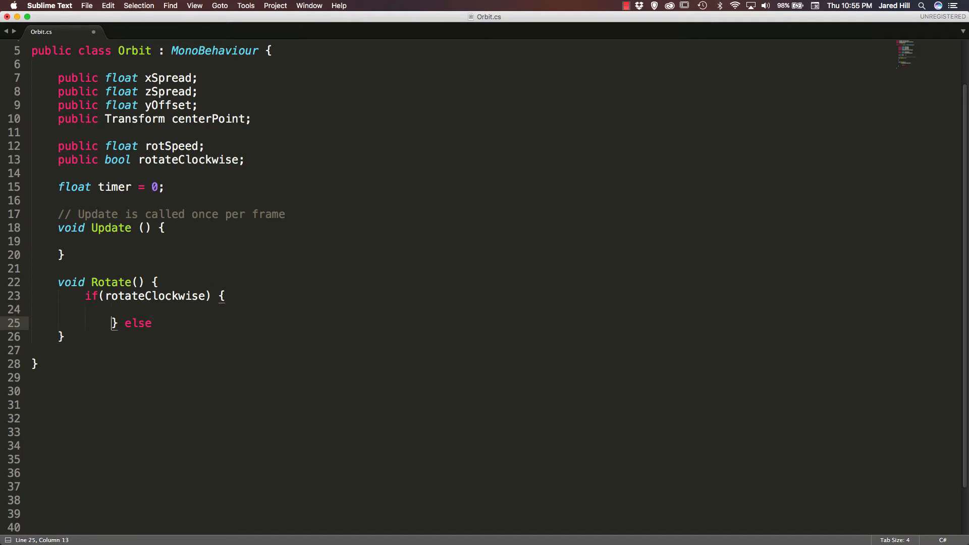
text({)
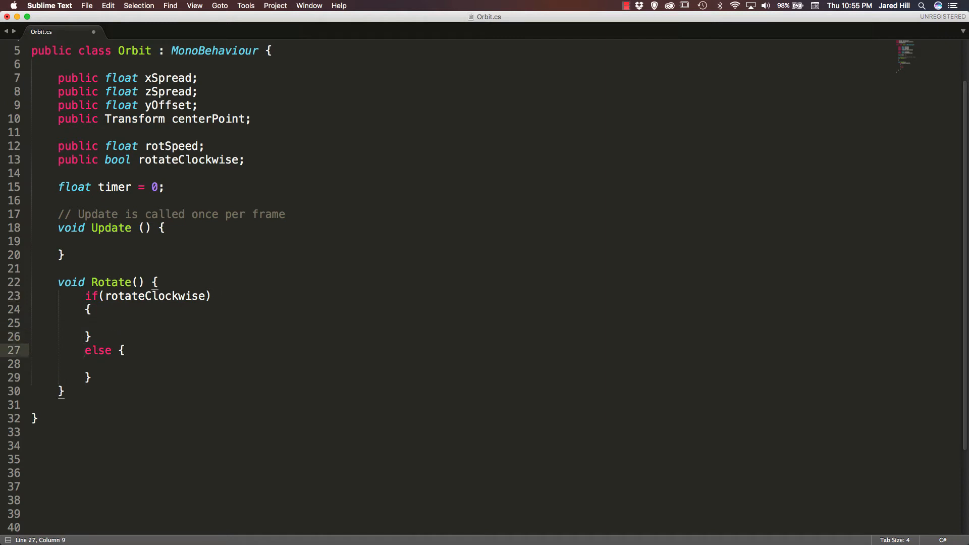
key(enter)
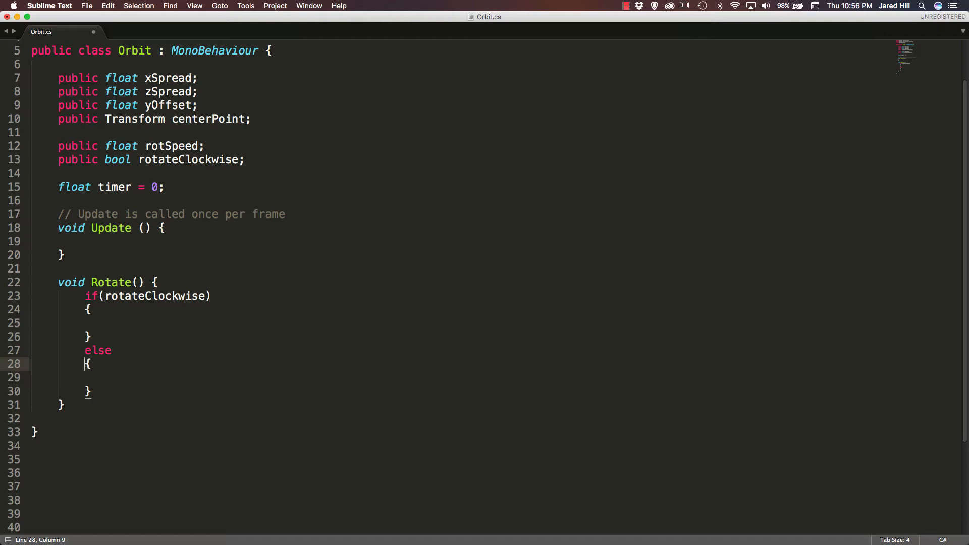
text( else {)
key(Return)
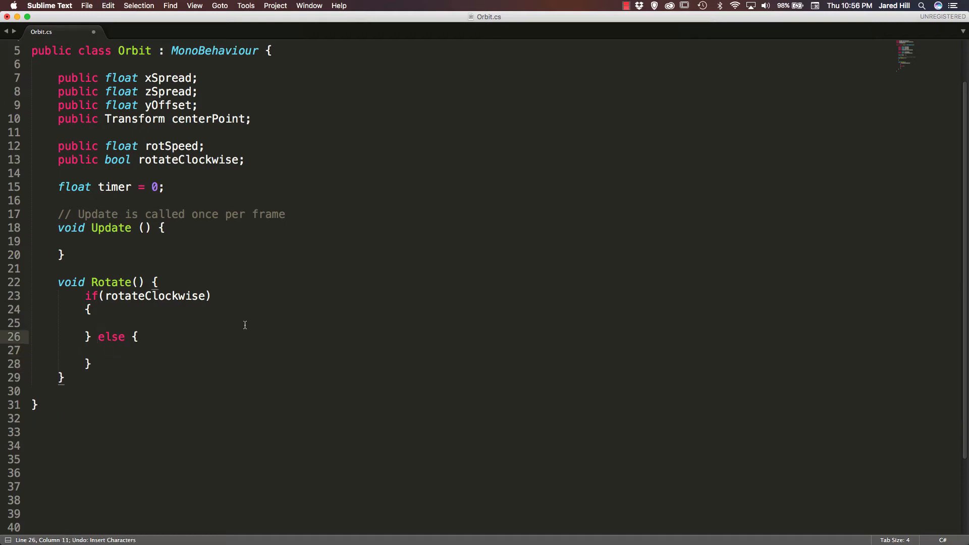
key(Backspace)
text( {)
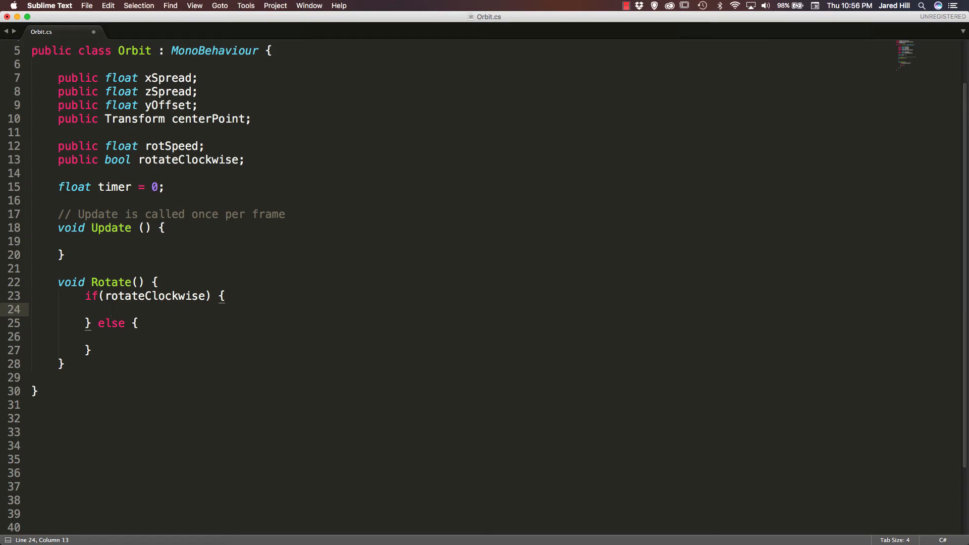
text(fl)
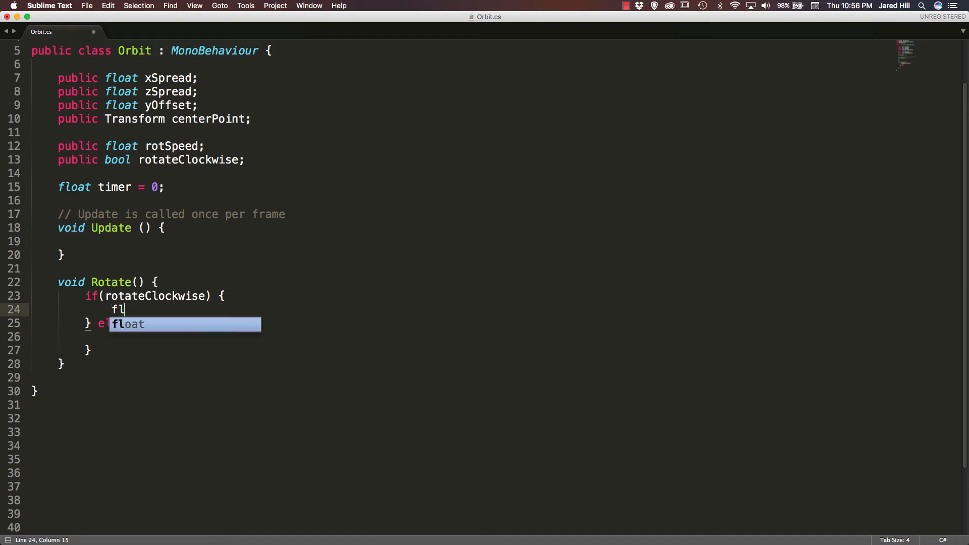
Step: In the clockwise branch write float x = -Mathf.Cos(timer) * xSpread;
text(oat x)
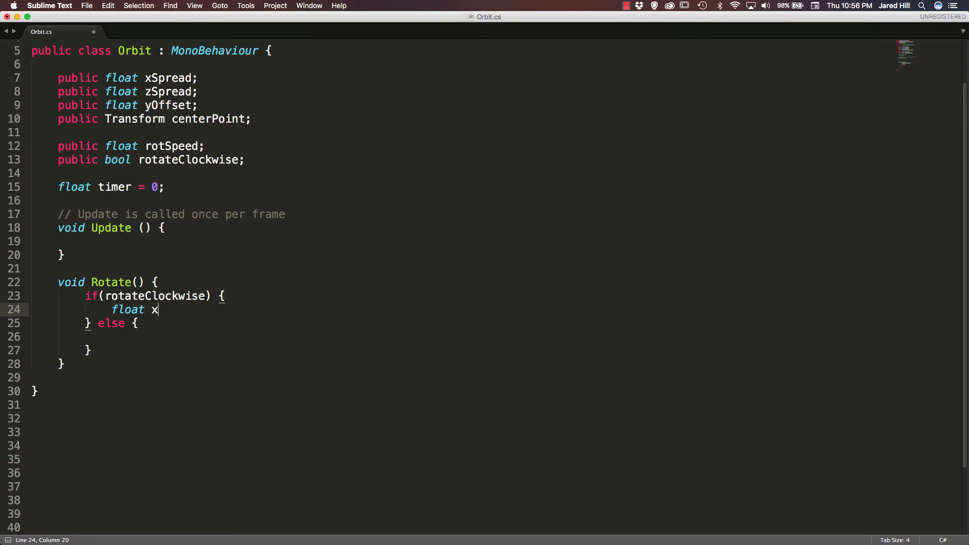
text(=)
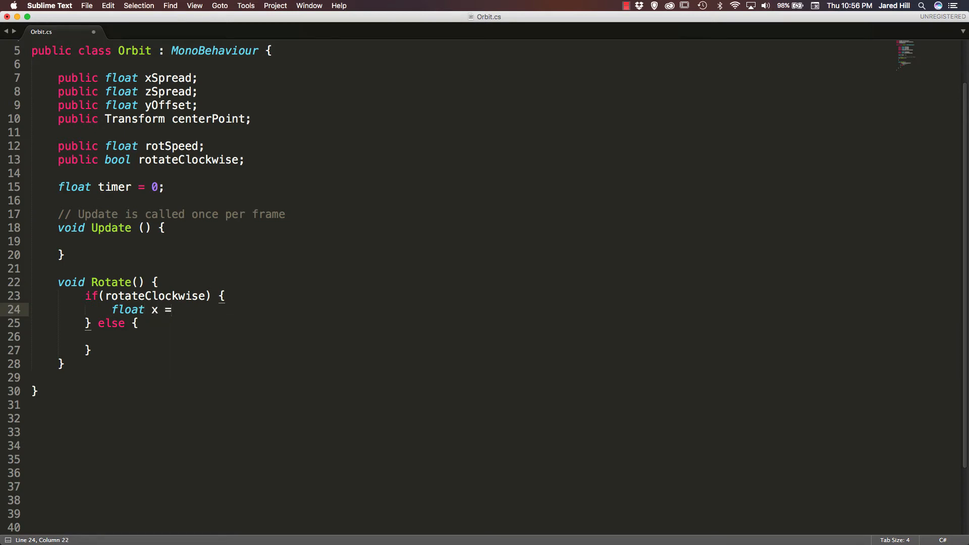
text(-)
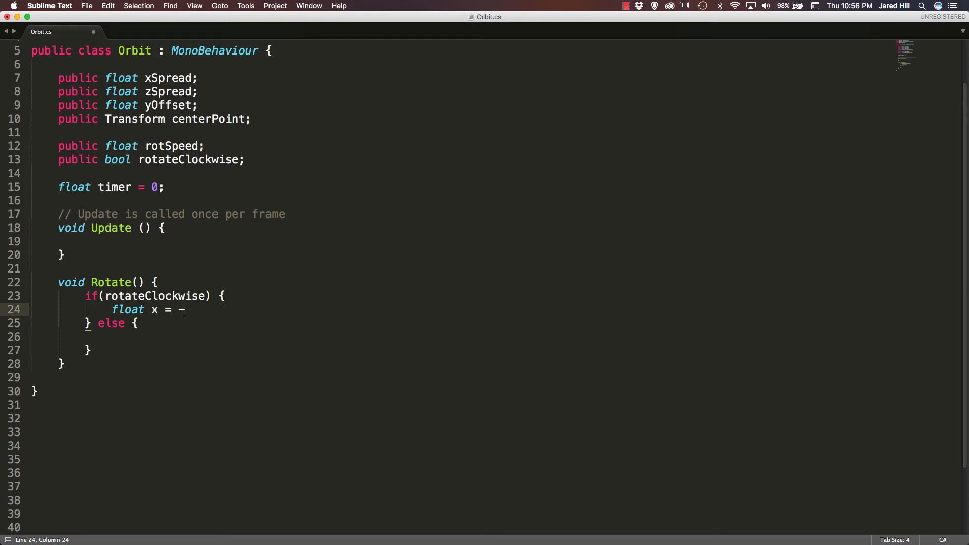
text(Math)
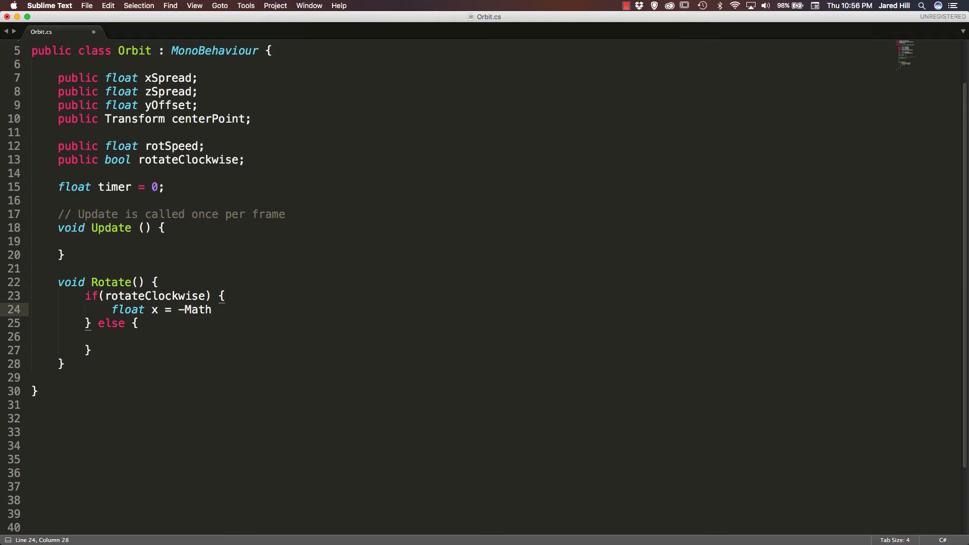
text(f.Co)
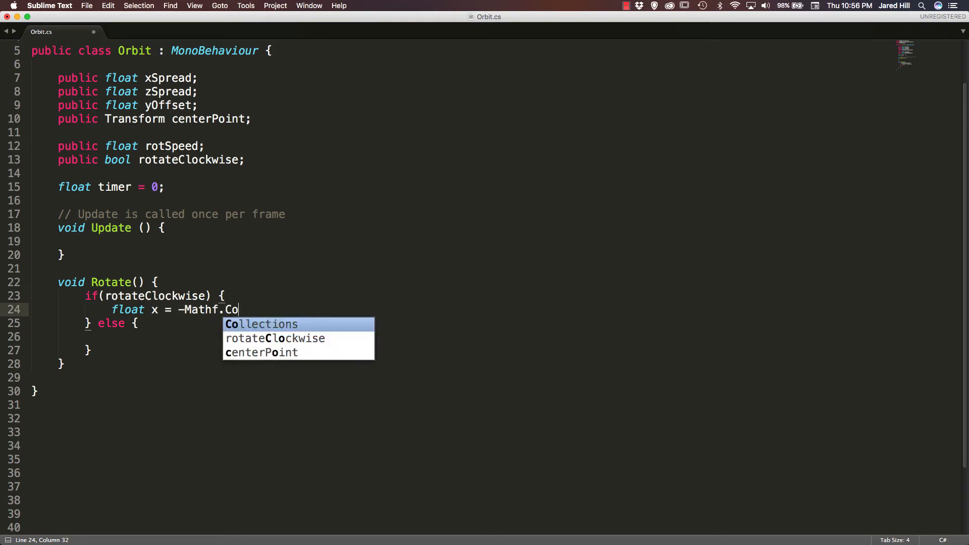
text(s()
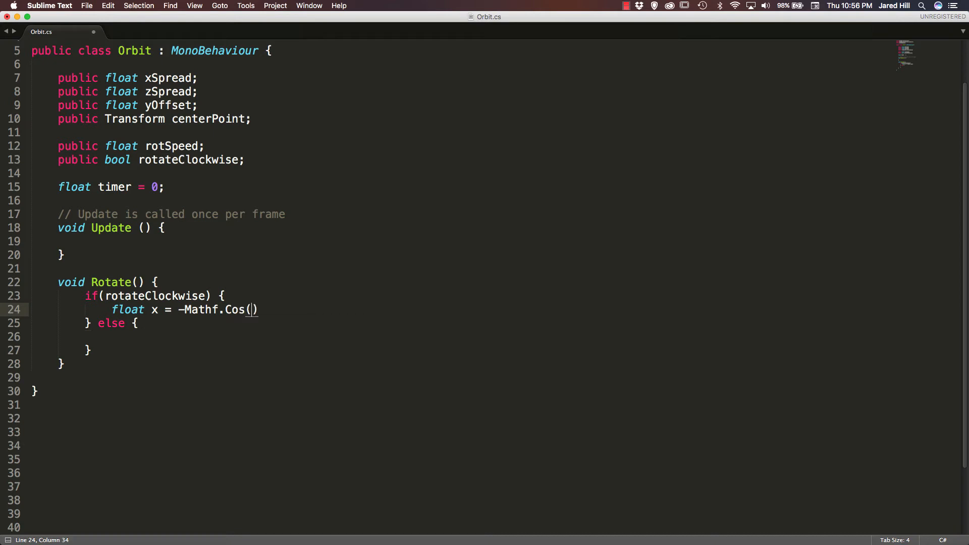
text(timer) *)
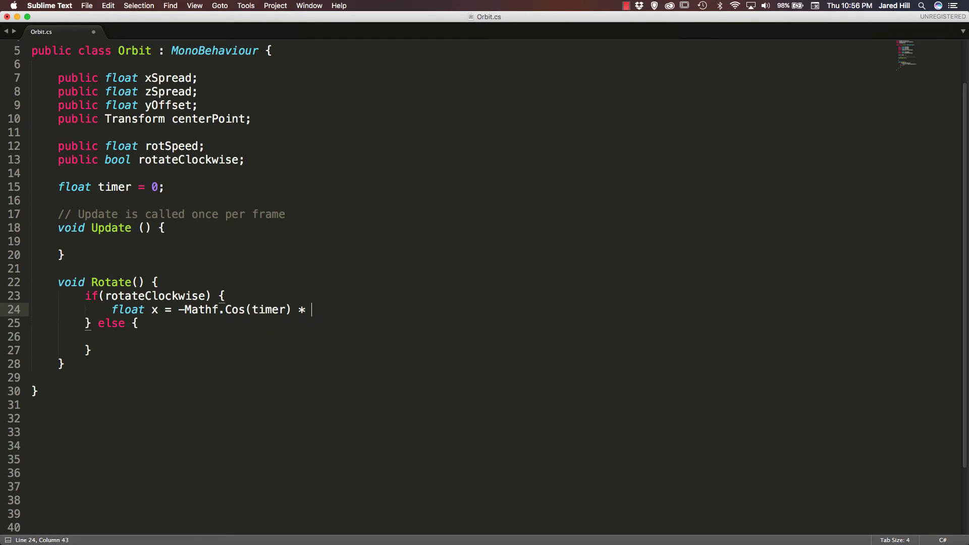
text(xSpread)
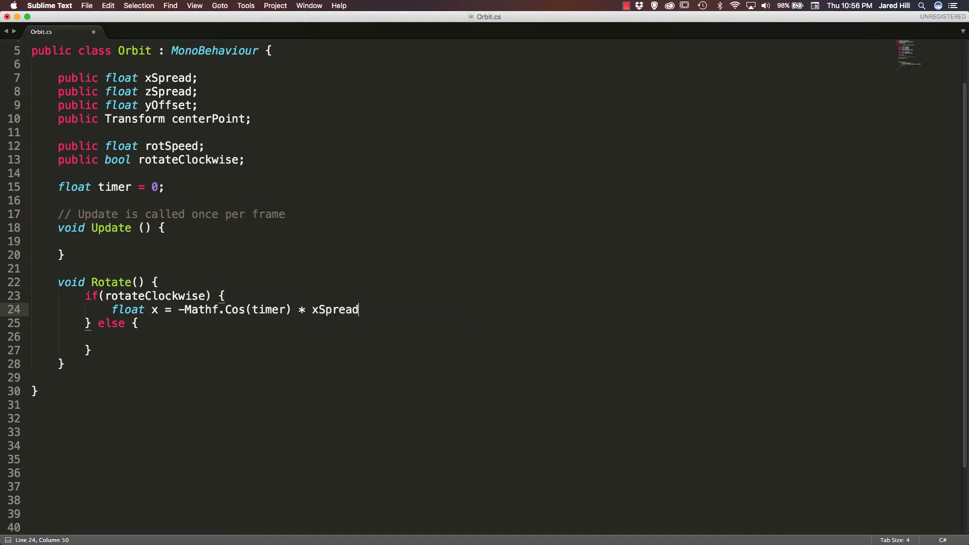
text(;)
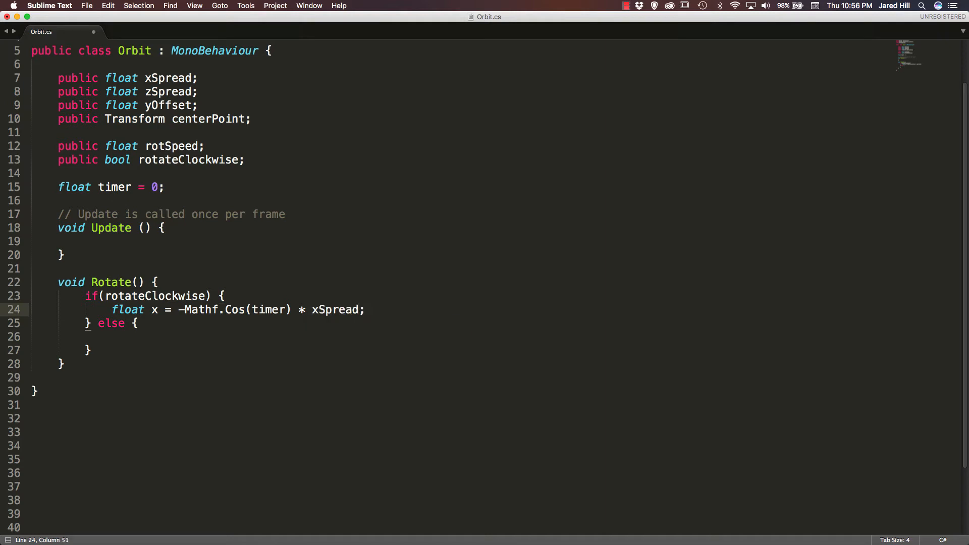
Step: Add float z = Mathf.Sin(timer) * zSpread; on the next line of the clockwise branch
double_click(153, 310)
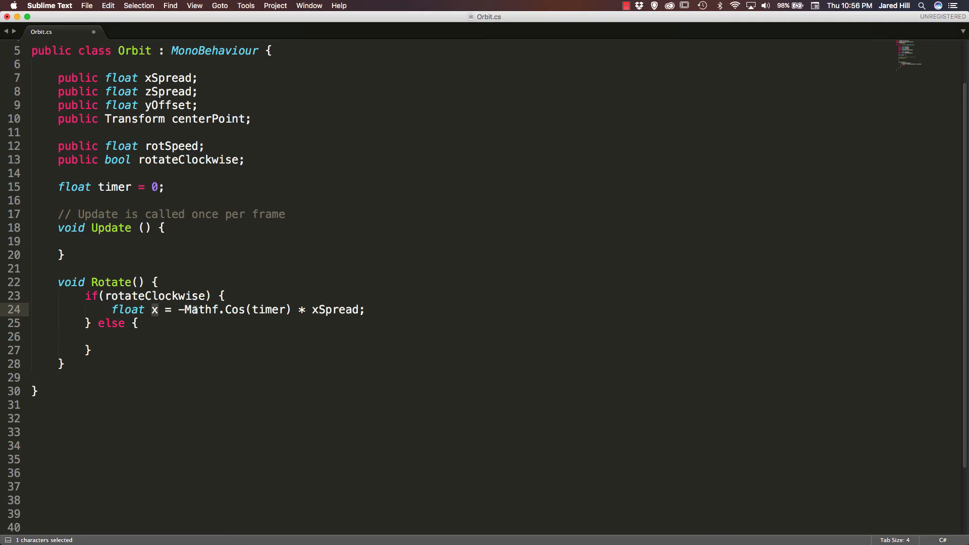
mouse_move(241, 271)
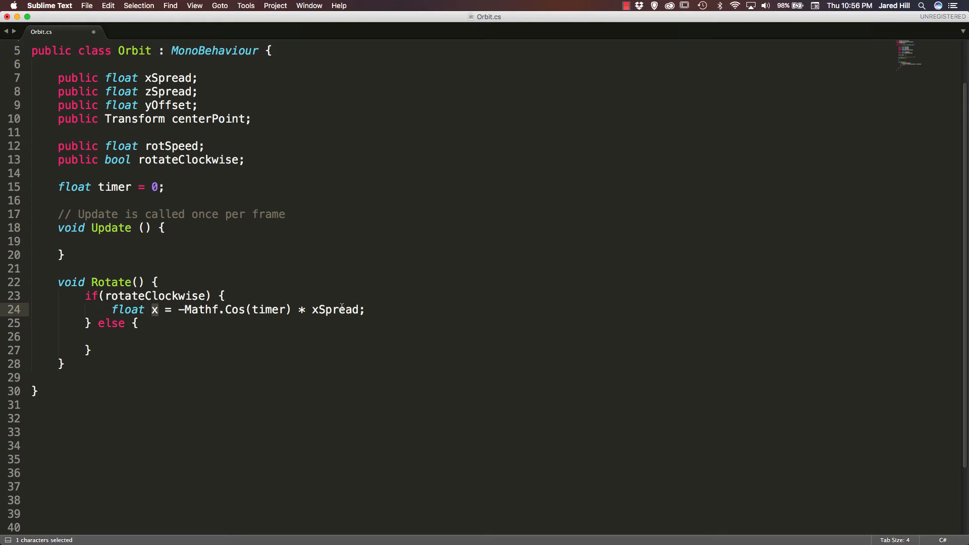
mouse_move(307, 263)
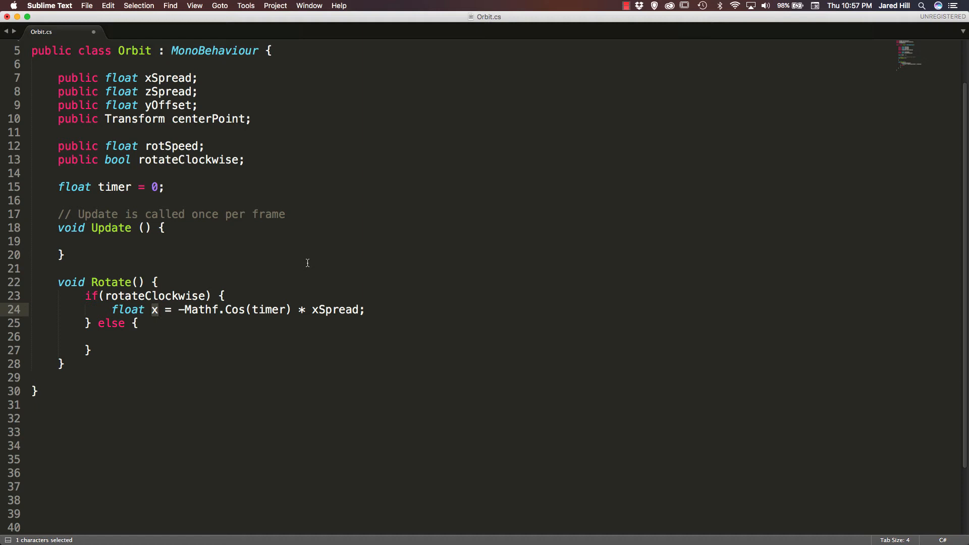
double_click(268, 310)
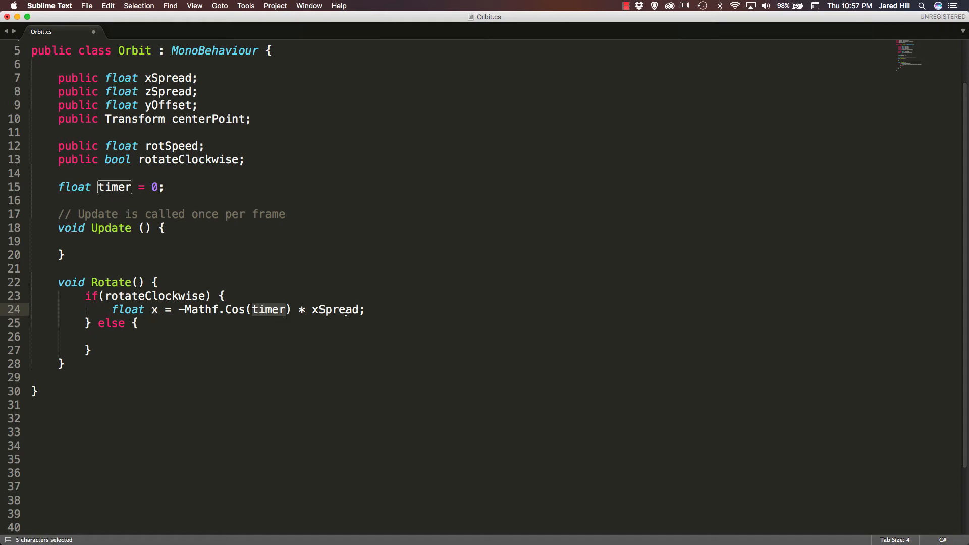
click(366, 310)
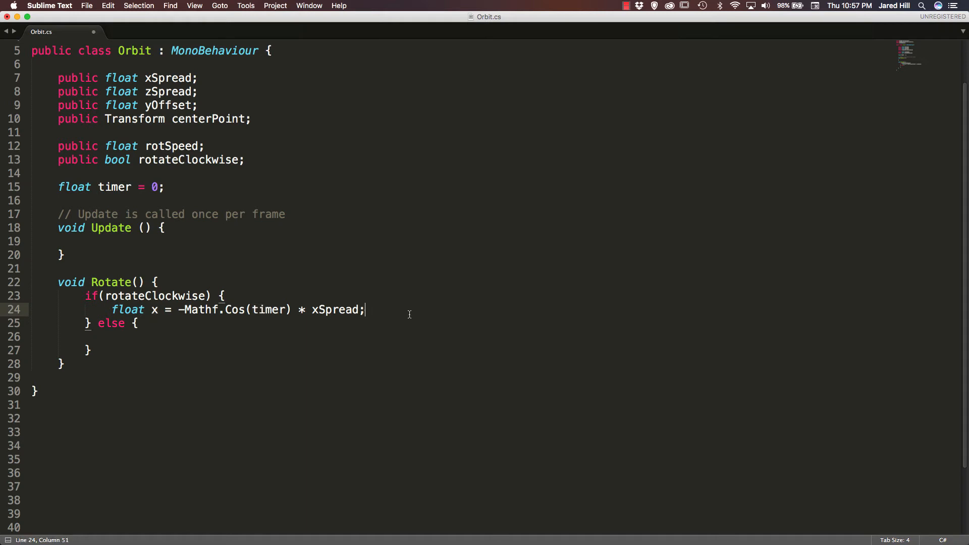
text(float z =)
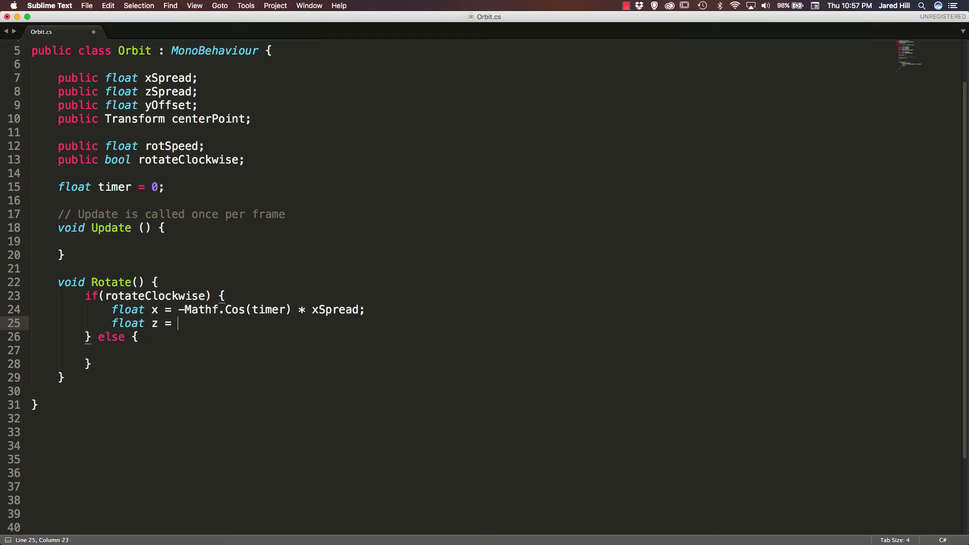
text(Mathf)
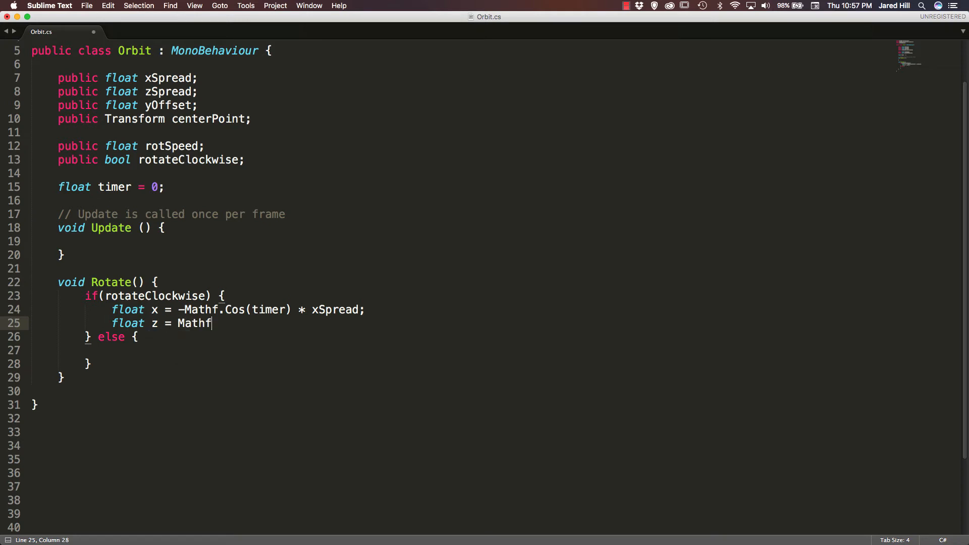
text(.Sin(t)
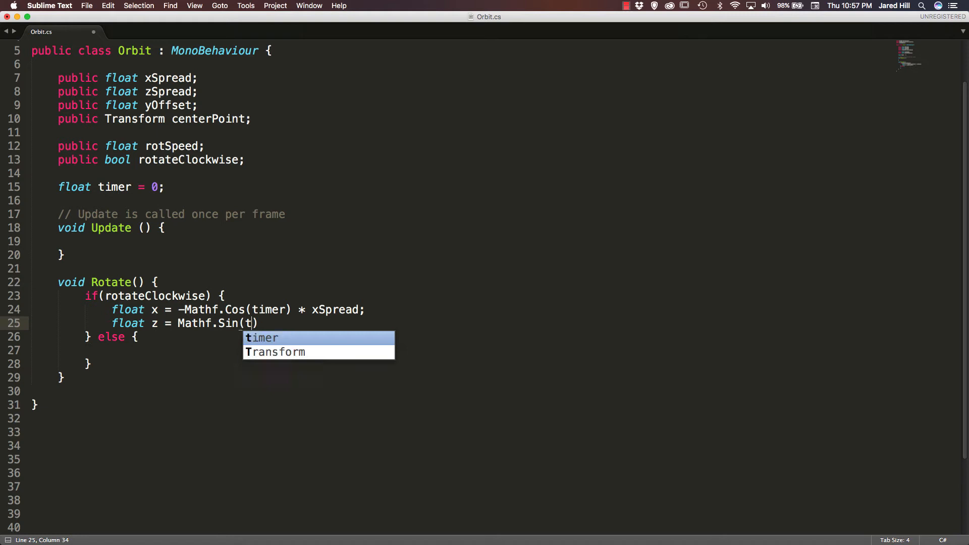
text(imer) * z)
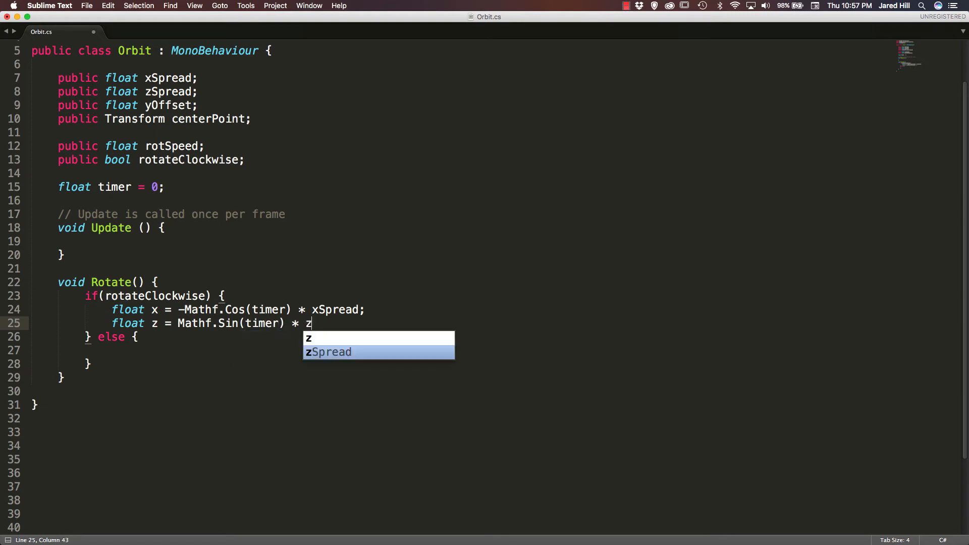
key(Tab)
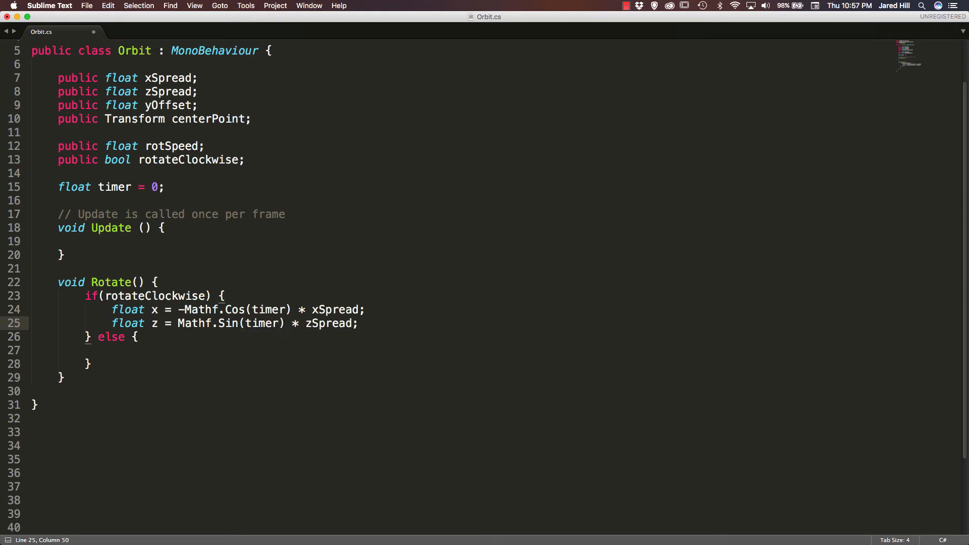
drag(112, 310, 357, 323)
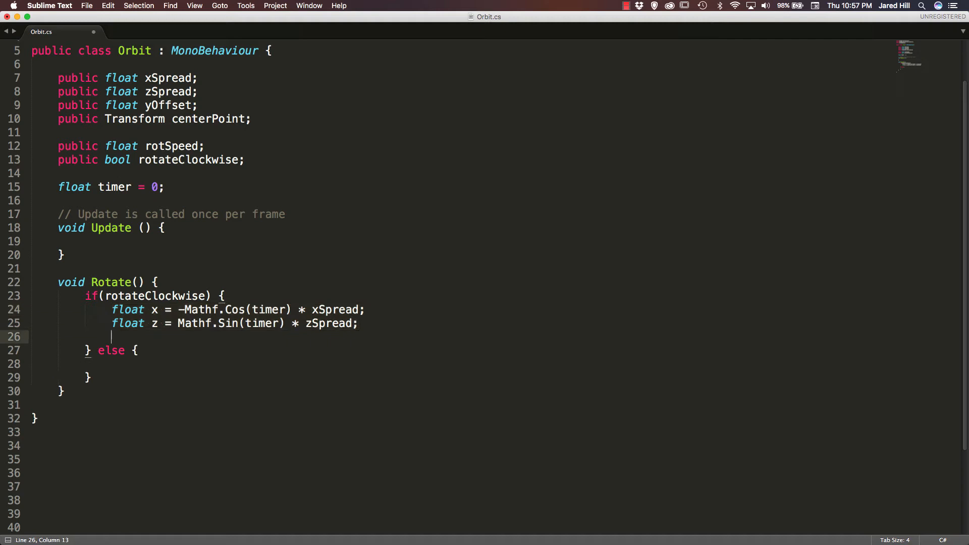
Step: Build Vector3 pos = new Vector3(x, yOffset, z); in the clockwise branch
text(Vector)
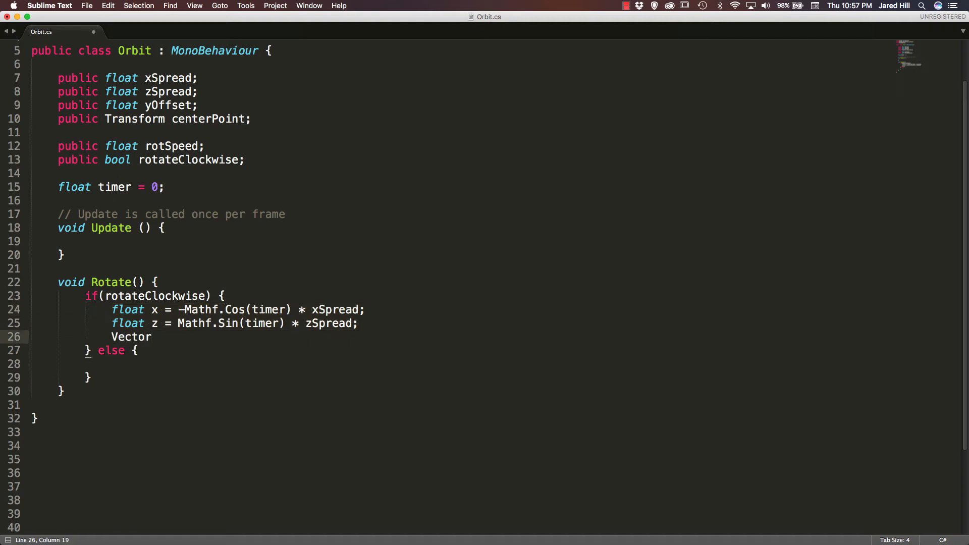
text(3 pos =)
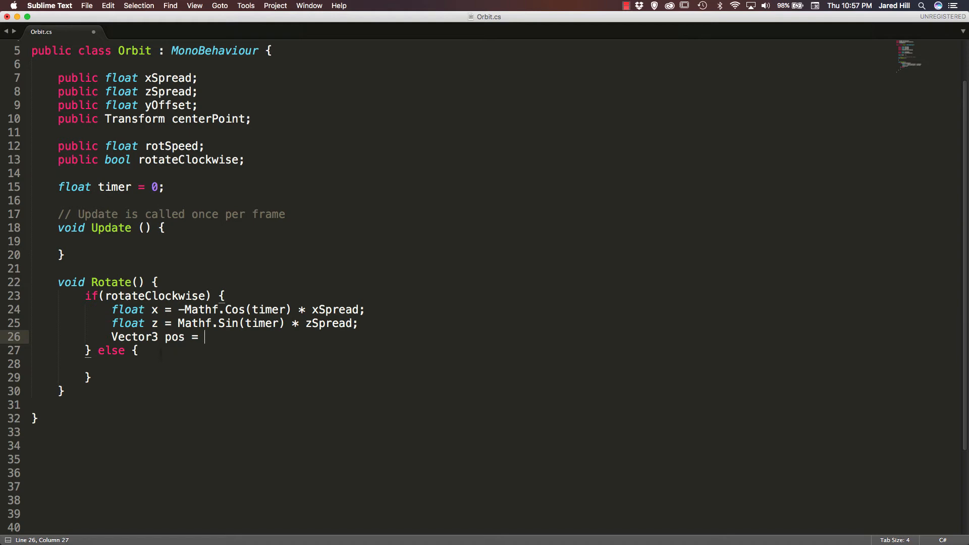
text(new)
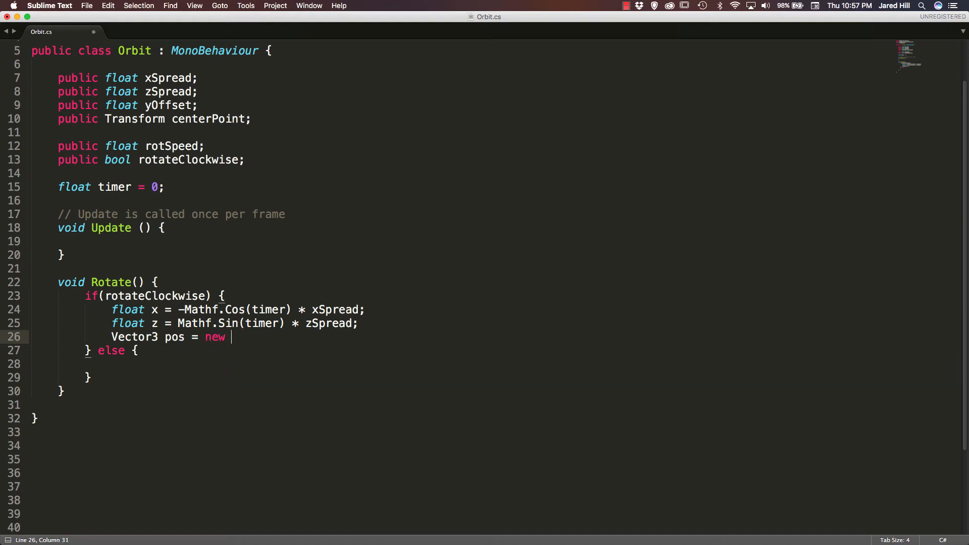
text(Vector3()
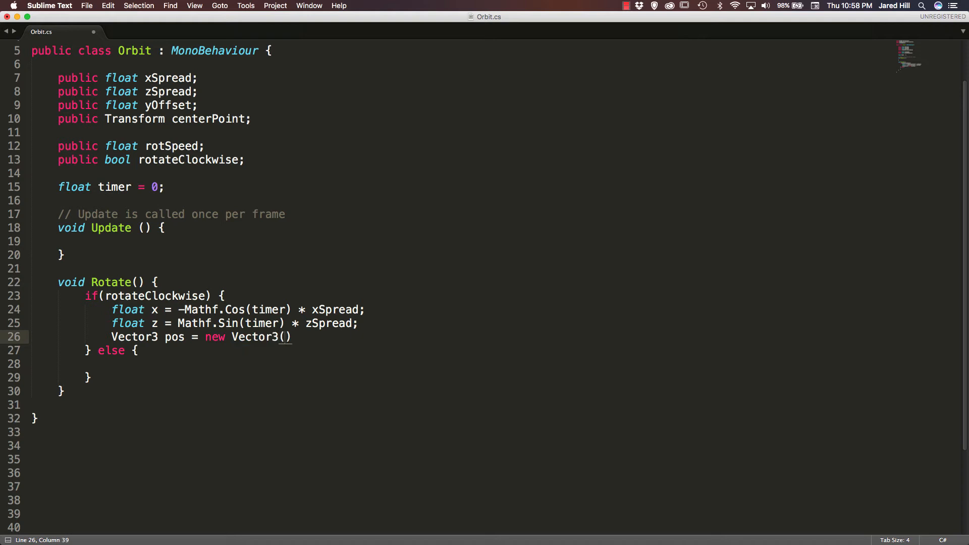
text(x,)
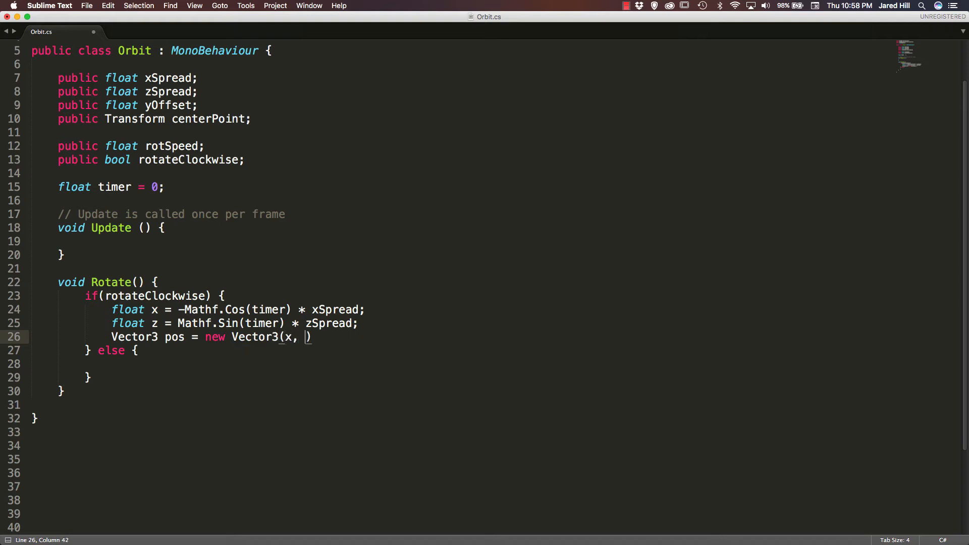
text(yOffset, z)
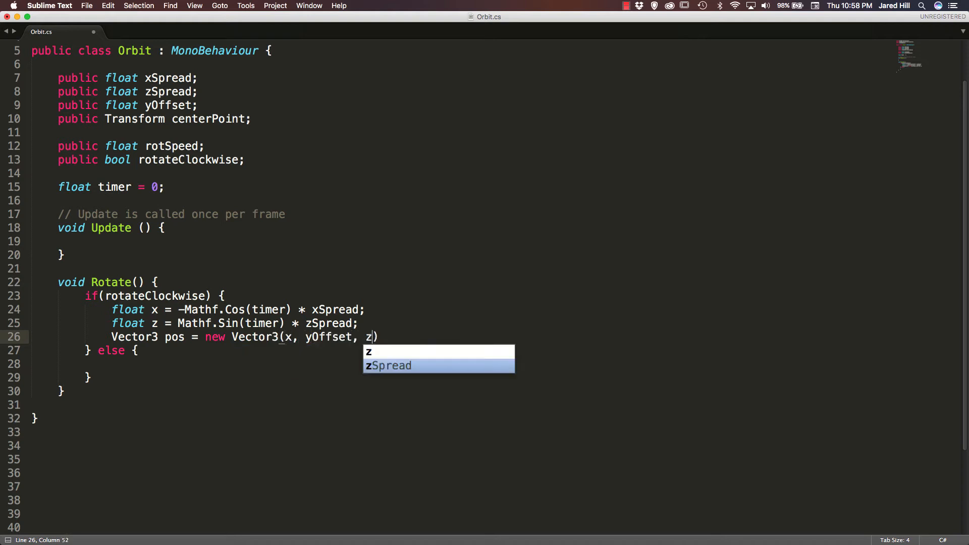
key(escape)
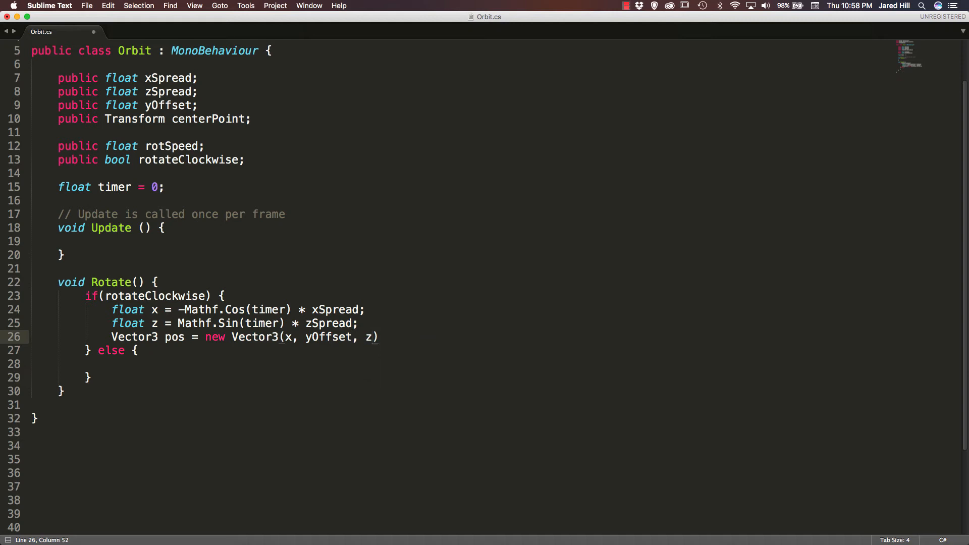
text(;)
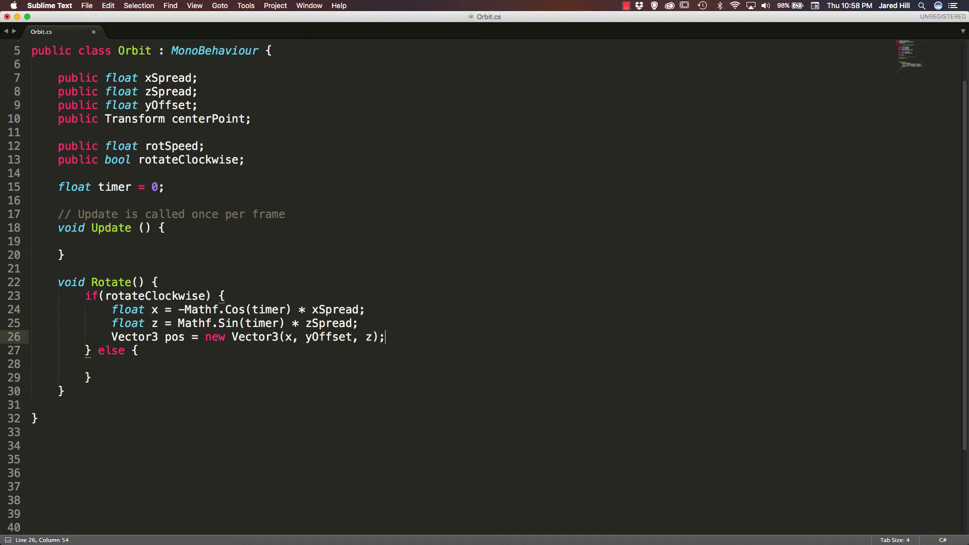
Step: Set transform.position = pos + centerPoint.position; on the following line
key(enter)
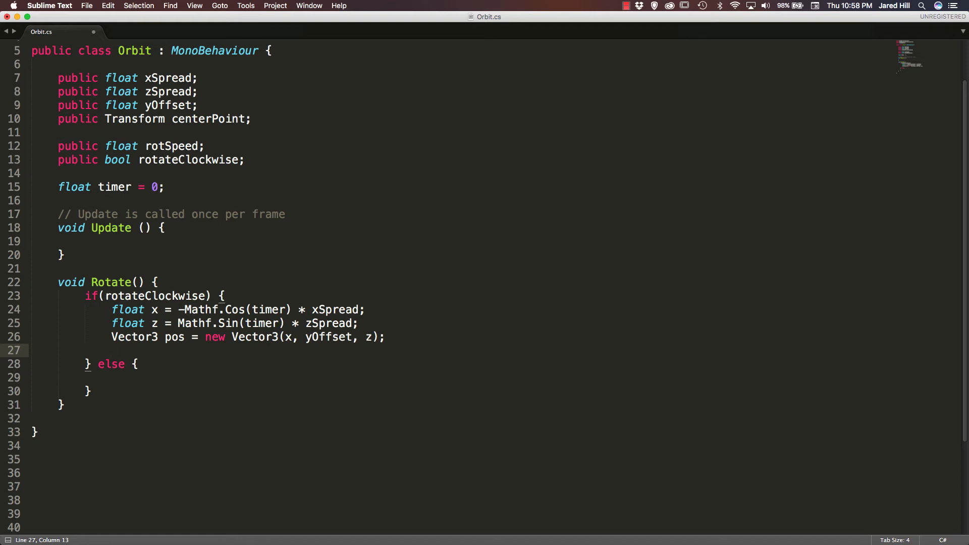
text(trna)
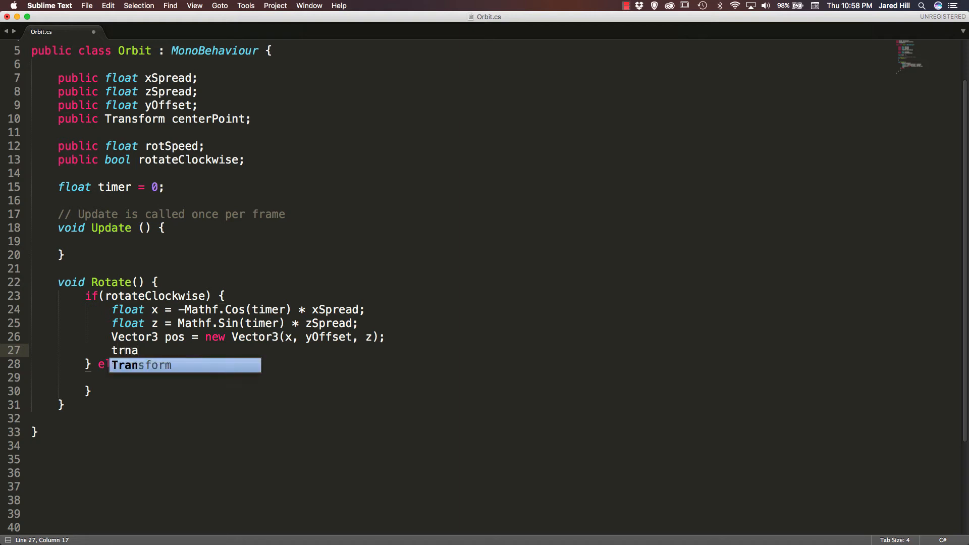
key(Tab)
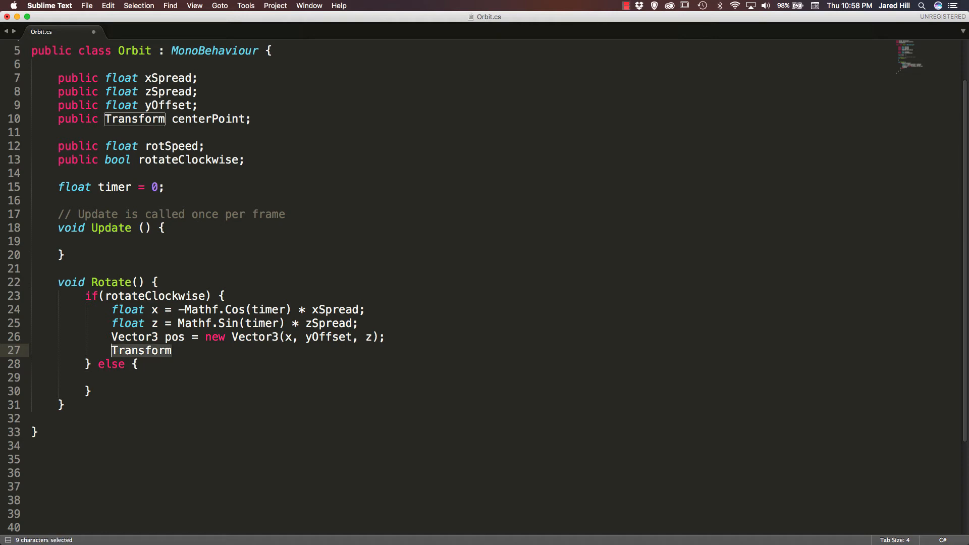
text(trans)
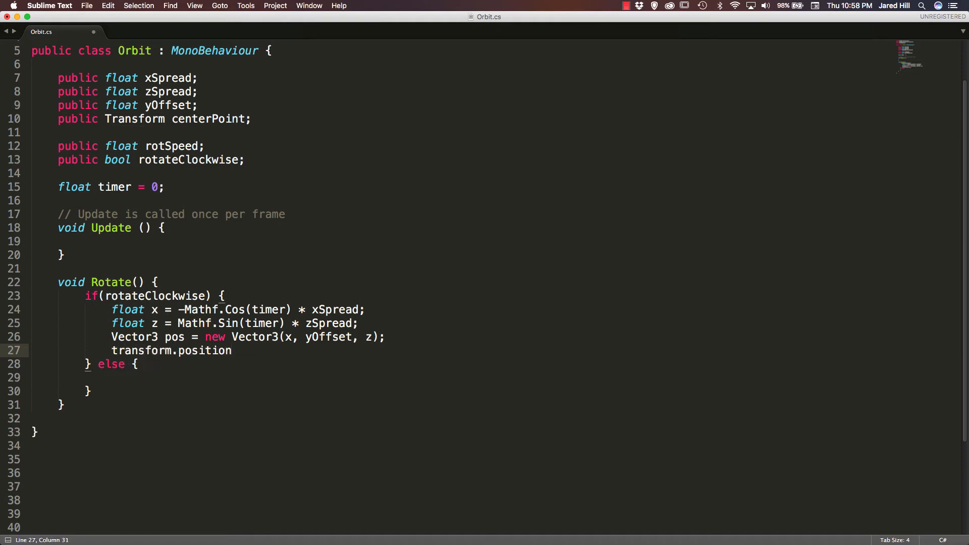
text(= pos)
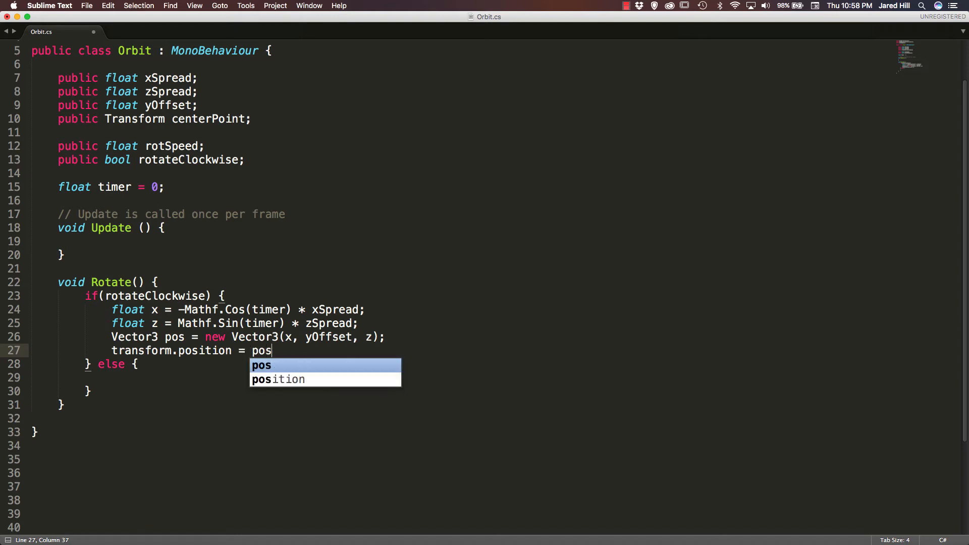
text(+ cente)
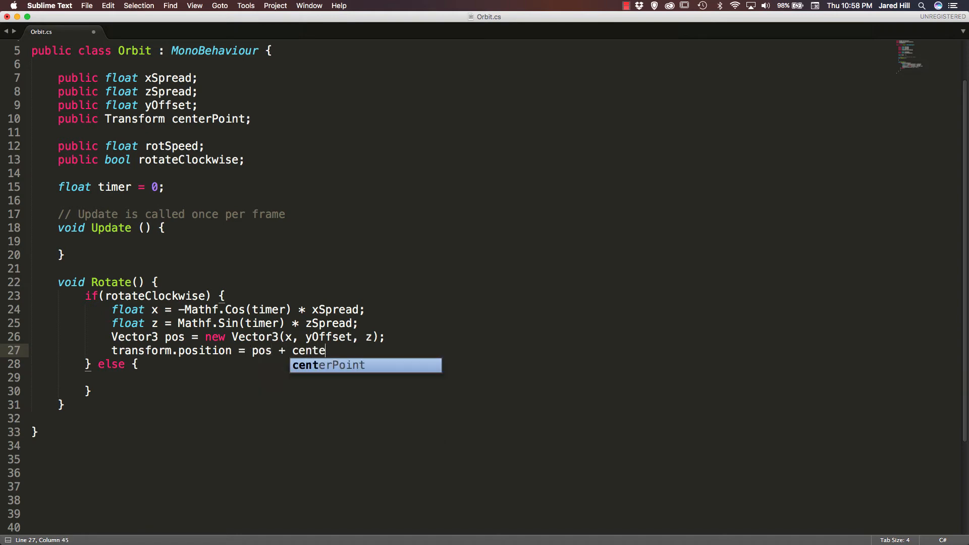
text(rPoint.posion)
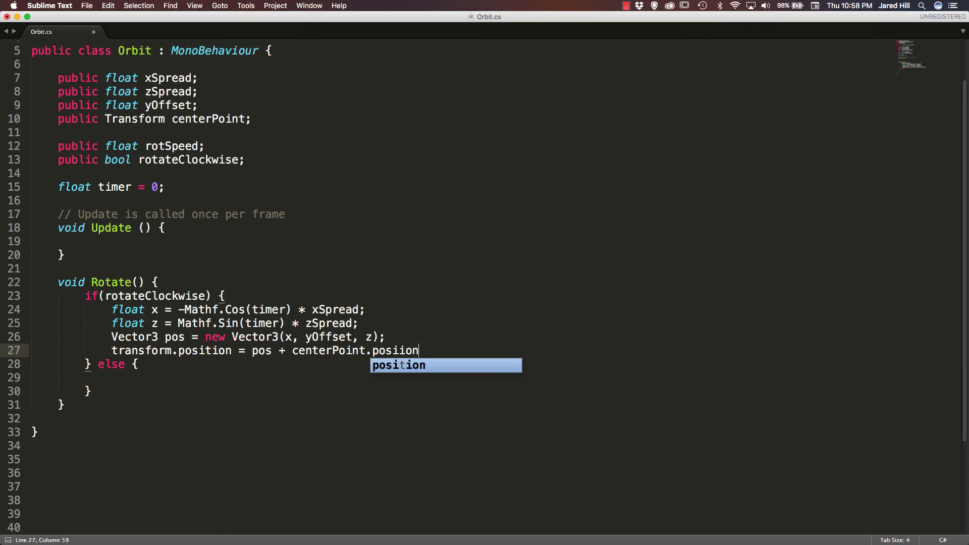
text(;)
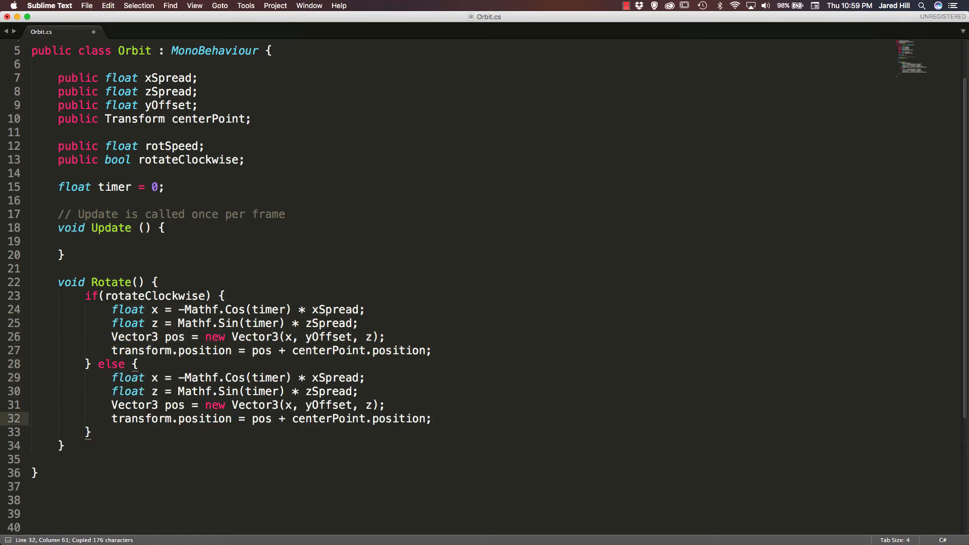
Step: In the pasted else branch delete the minus sign so x uses Mathf.Cos(timer)
scroll(down, 3)
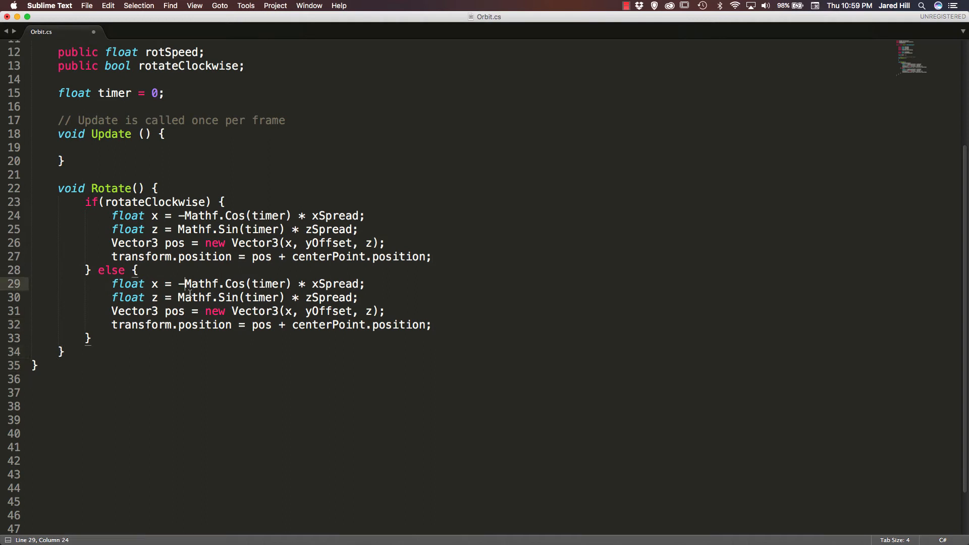
key(Backspace)
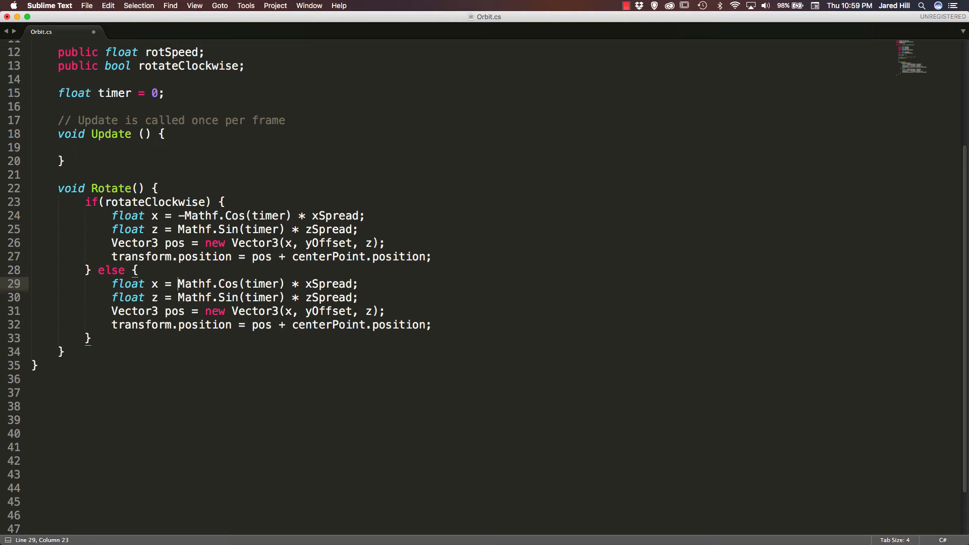
mouse_move(310, 314)
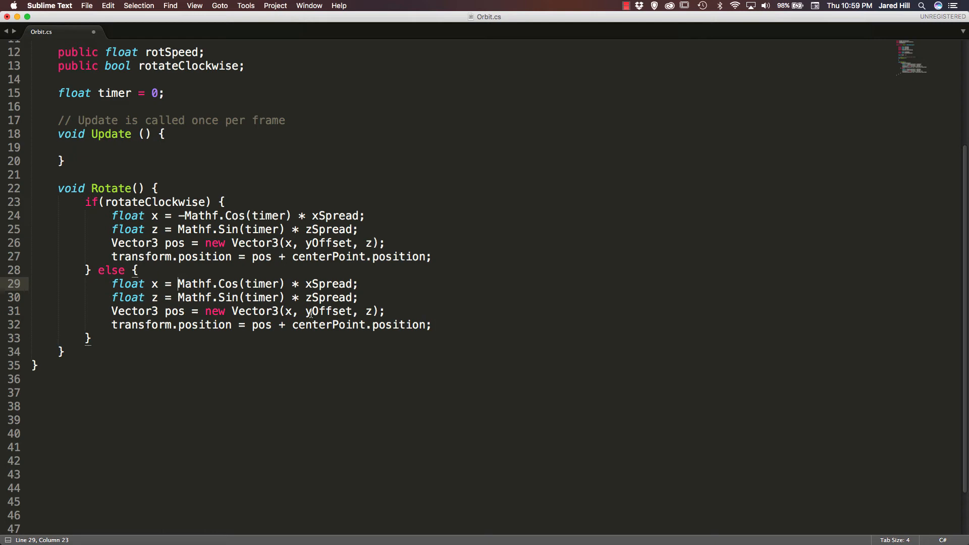
Step: In Update write timer += Time.deltaTime * rotSpeed;
click(229, 147)
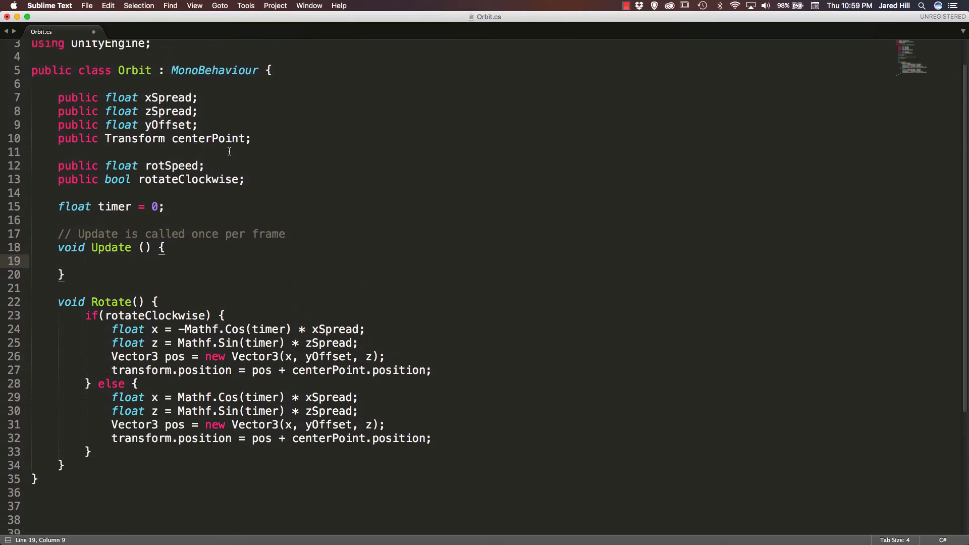
text(t)
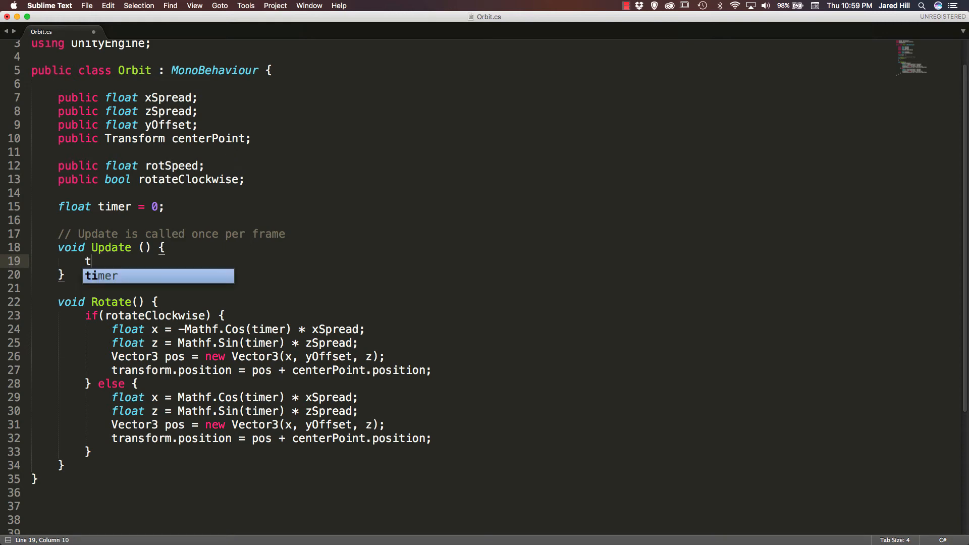
text(imer +=)
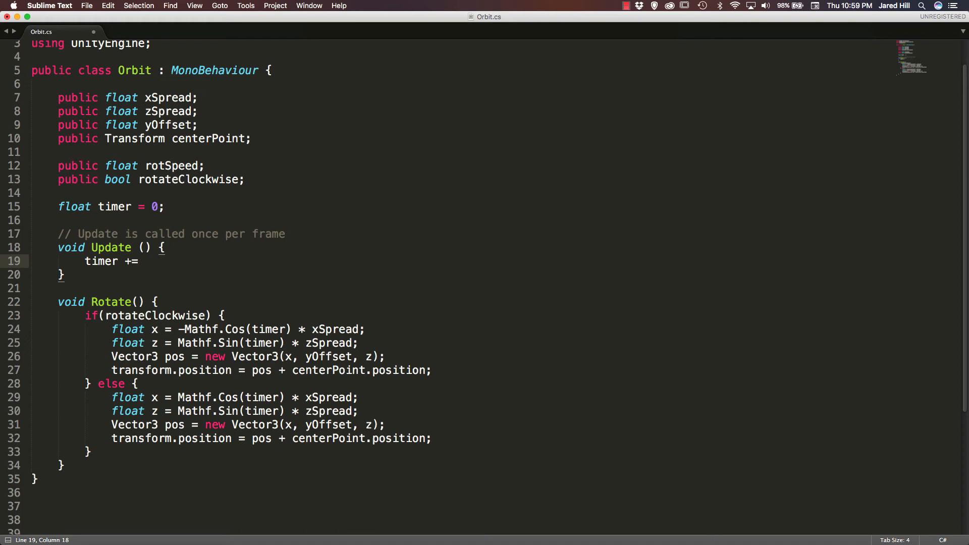
text(Time.de)
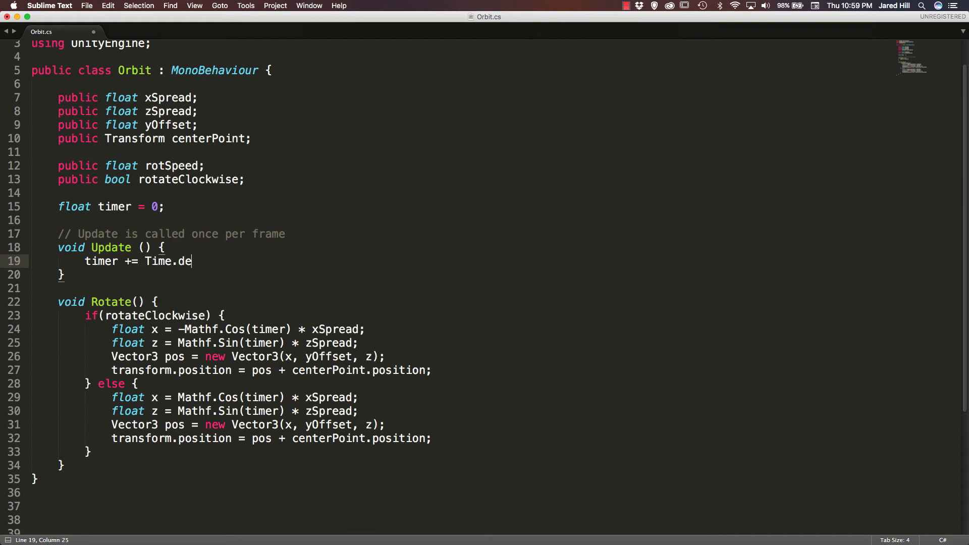
text(ltaTime *)
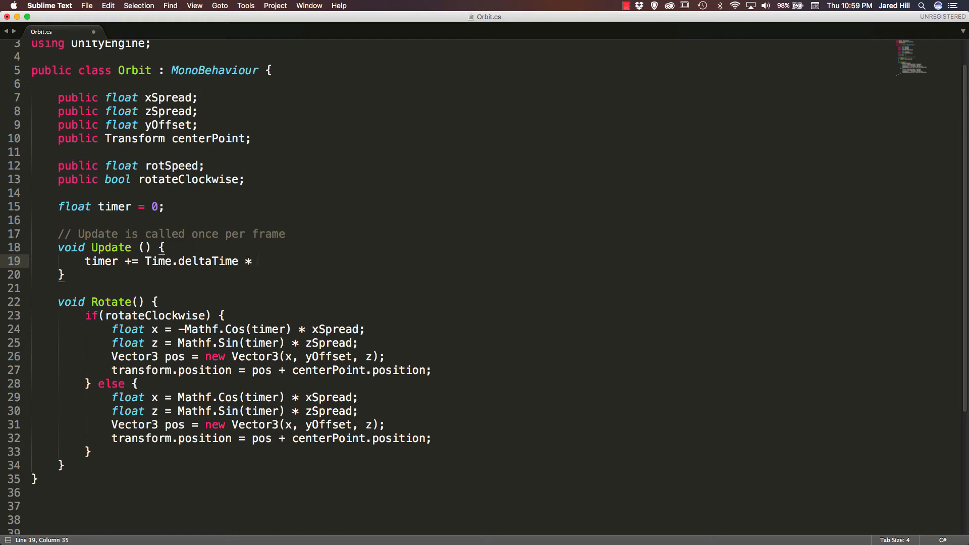
text(rotSpeed;)
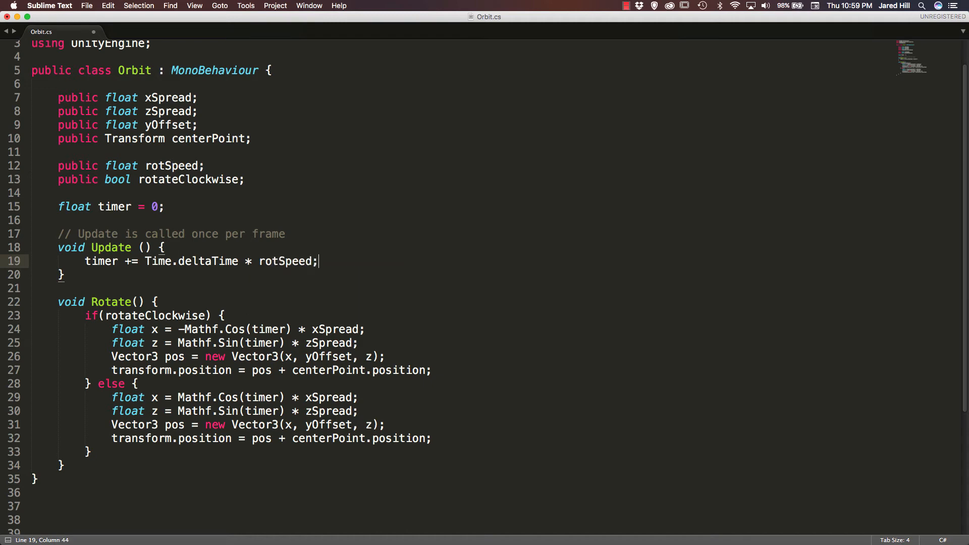
Step: Call Rotate(); on the next line of Update
key(enter)
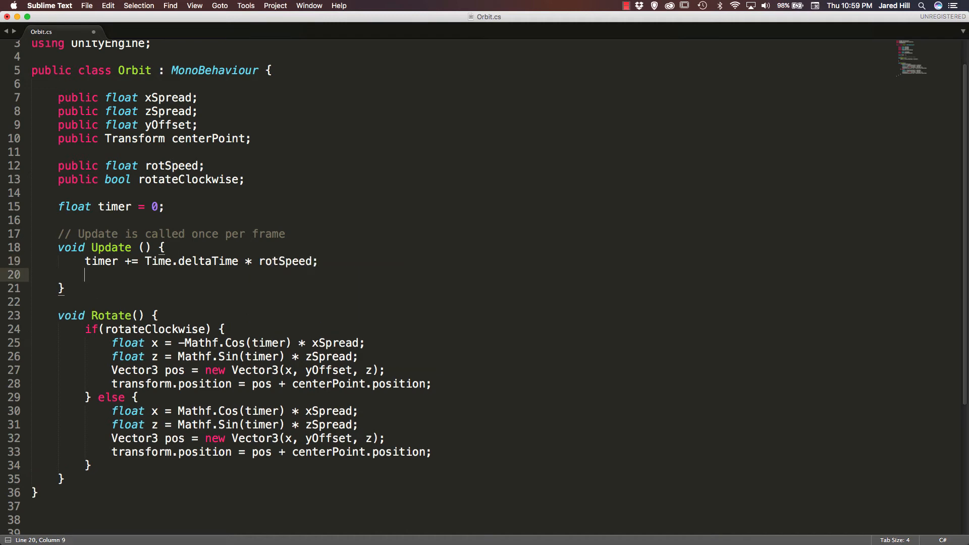
text(Rotate();)
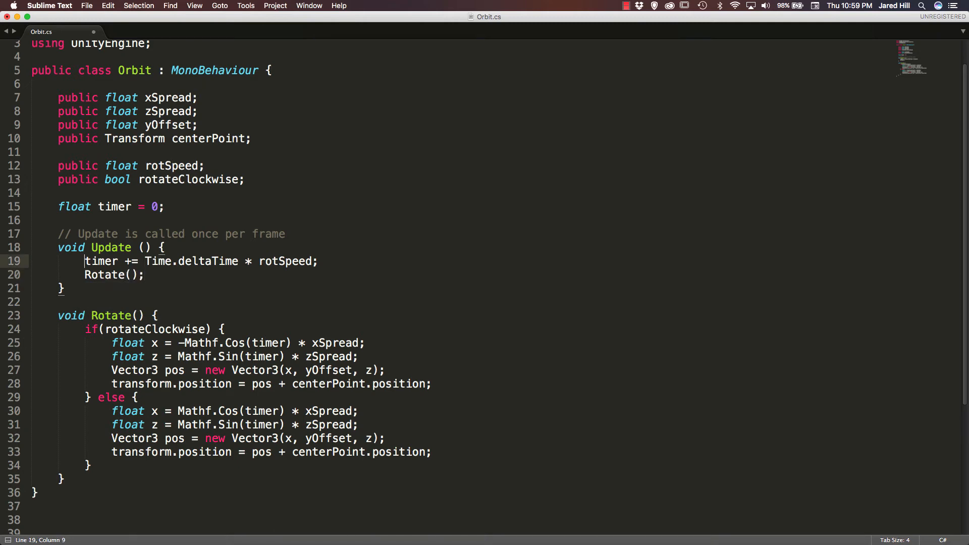
click(144, 275)
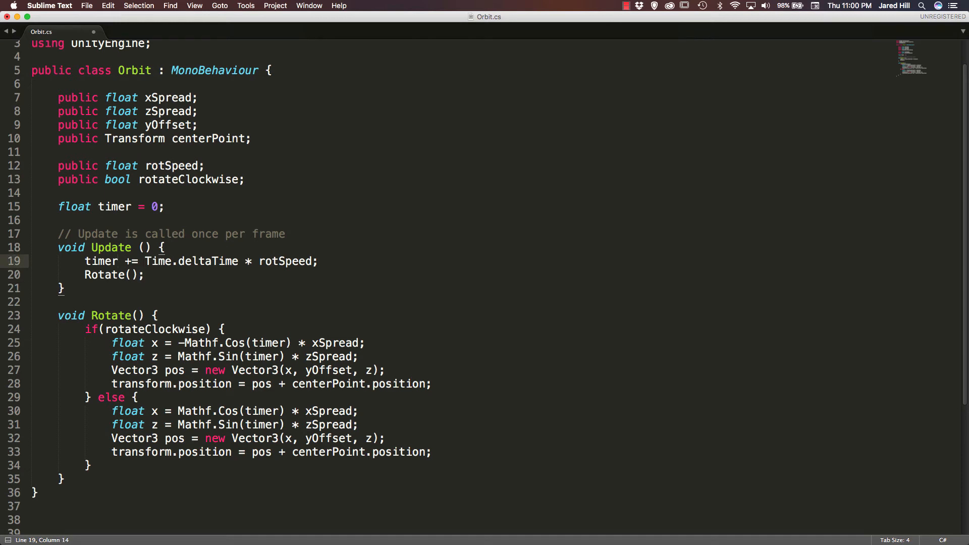
click(144, 275)
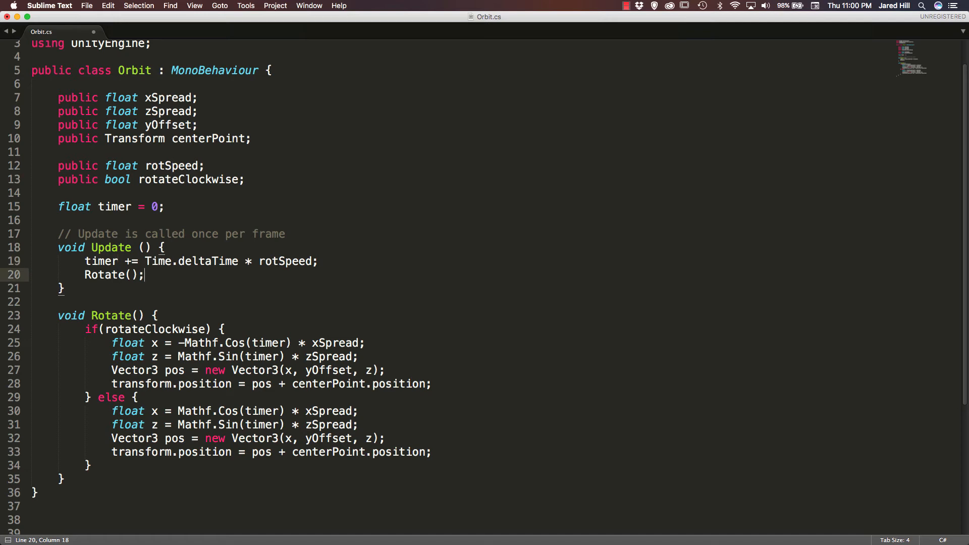
key(return)
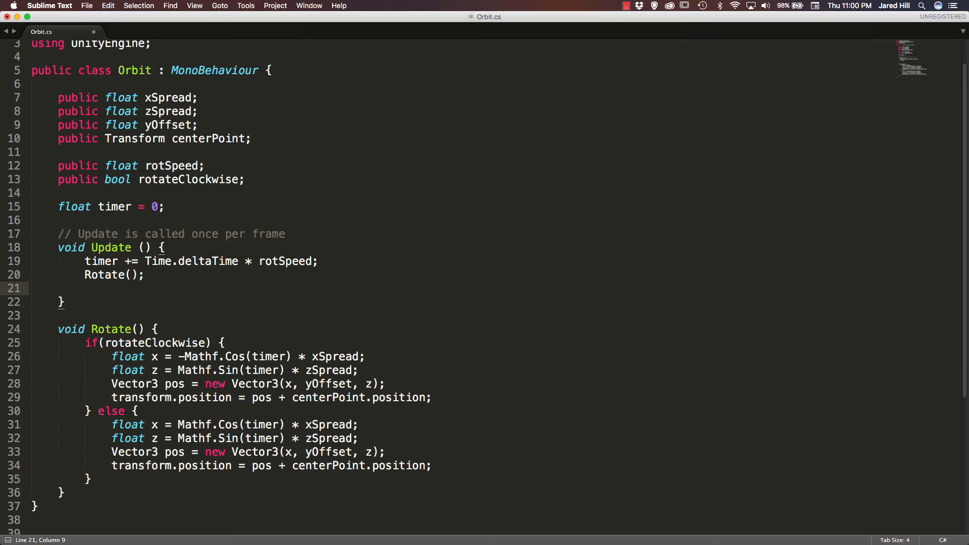
Step: Add transform.LookAt(centerPoint); after Rotate(), save the script and switch back to Unity
text(tr)
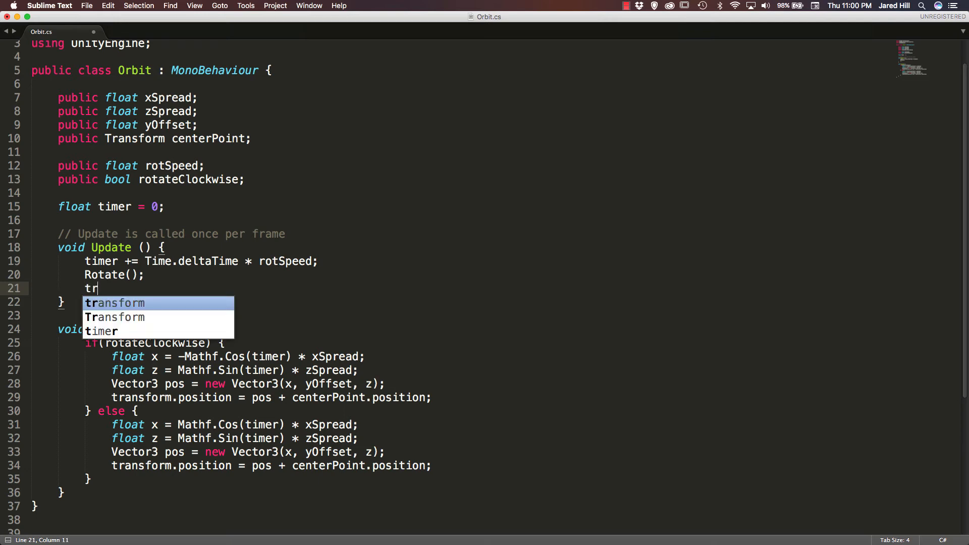
text(ansform.)
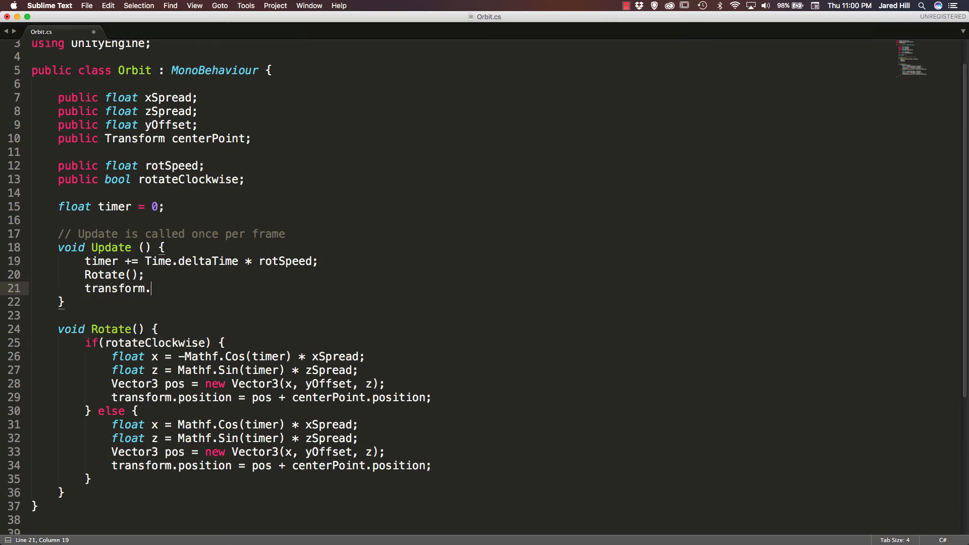
text(LookAt(c)
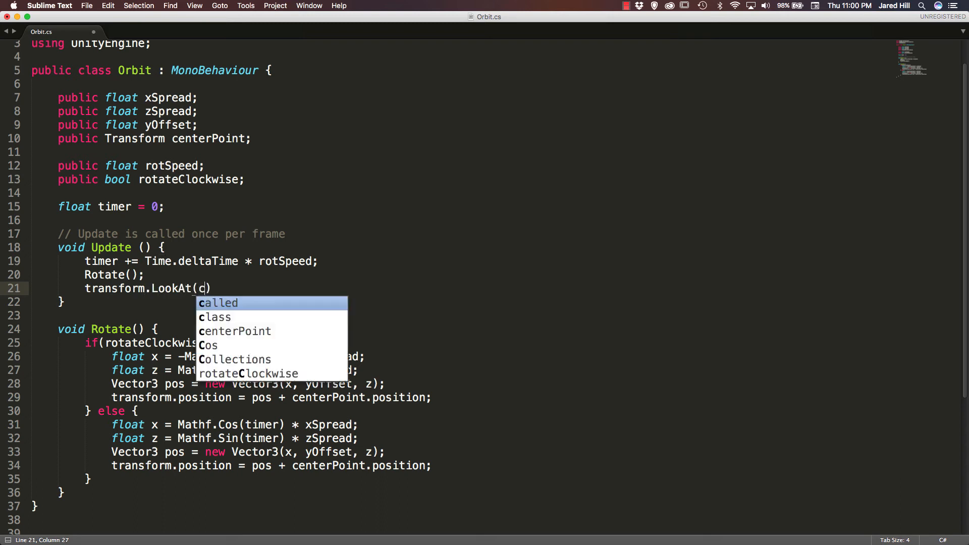
key(tab)
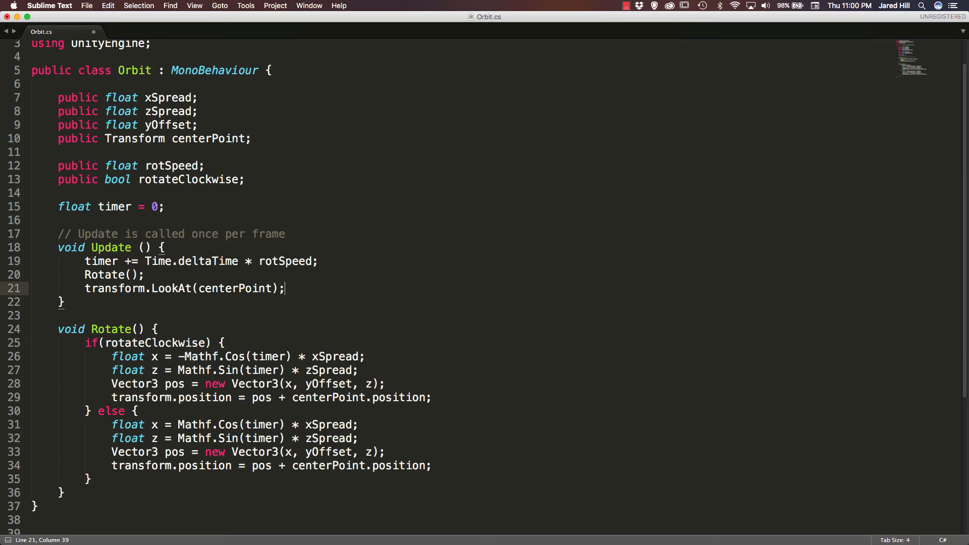
mouse_move(425, 318)
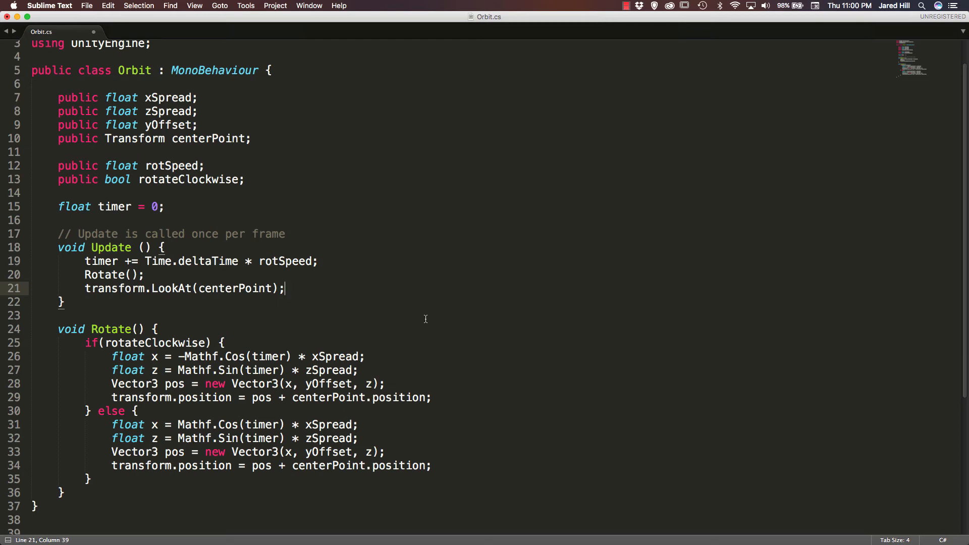
key(cmd+s)
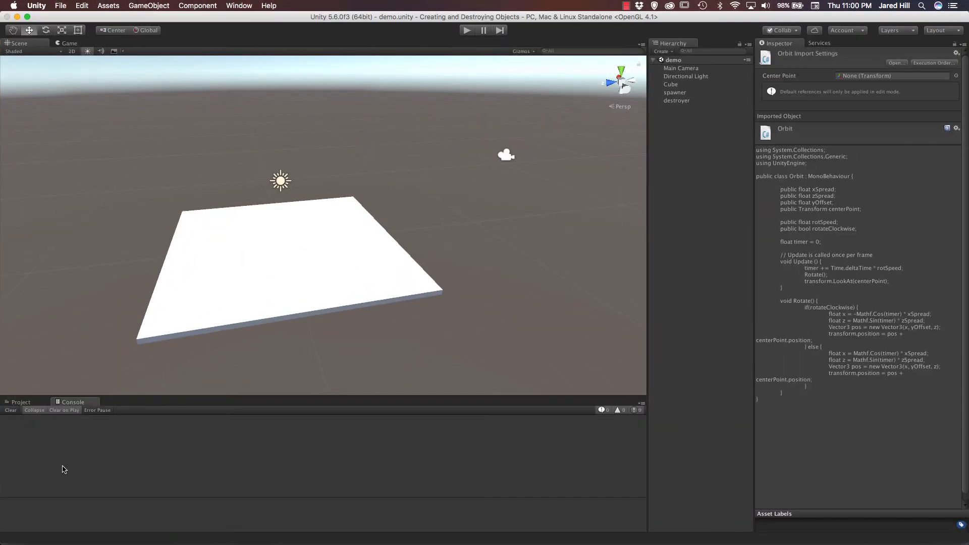
Step: On Main Camera's Orbit component set X Spread 10, Z Spread 10 and Y Offset 3.5, matching the Cube platform
click(21, 403)
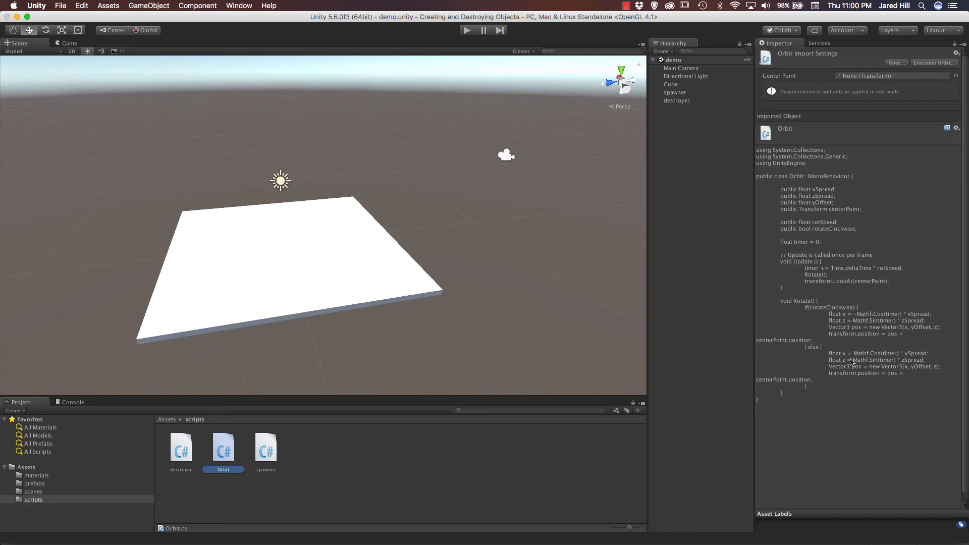
click(682, 68)
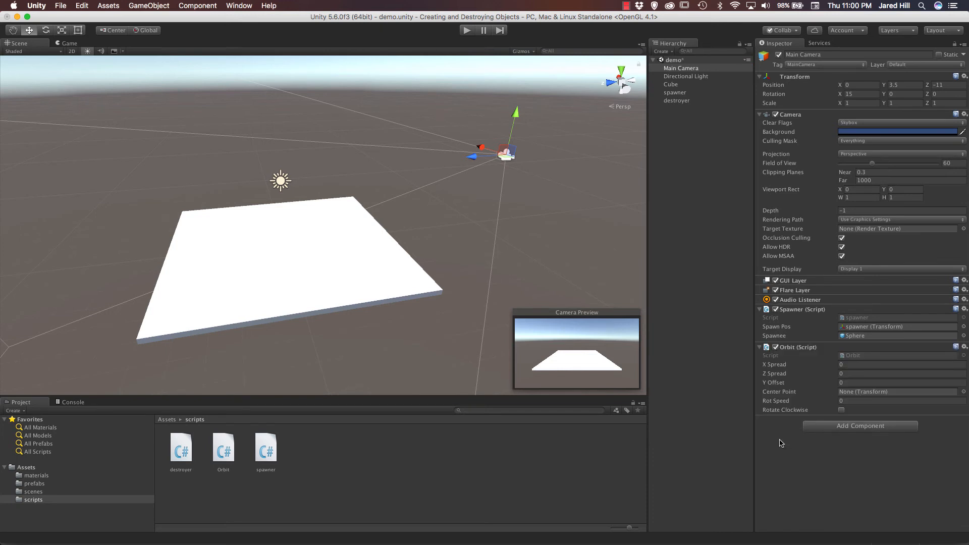
mouse_move(307, 355)
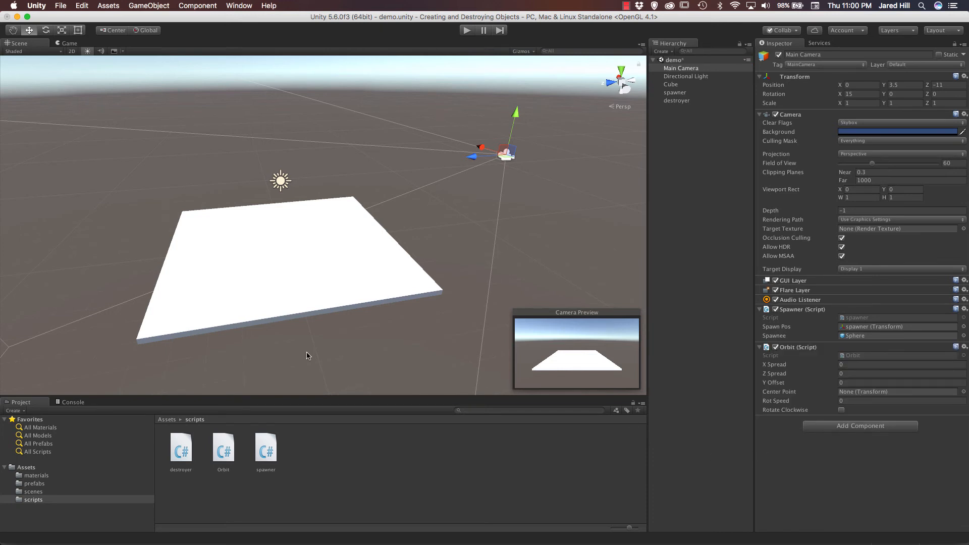
click(670, 83)
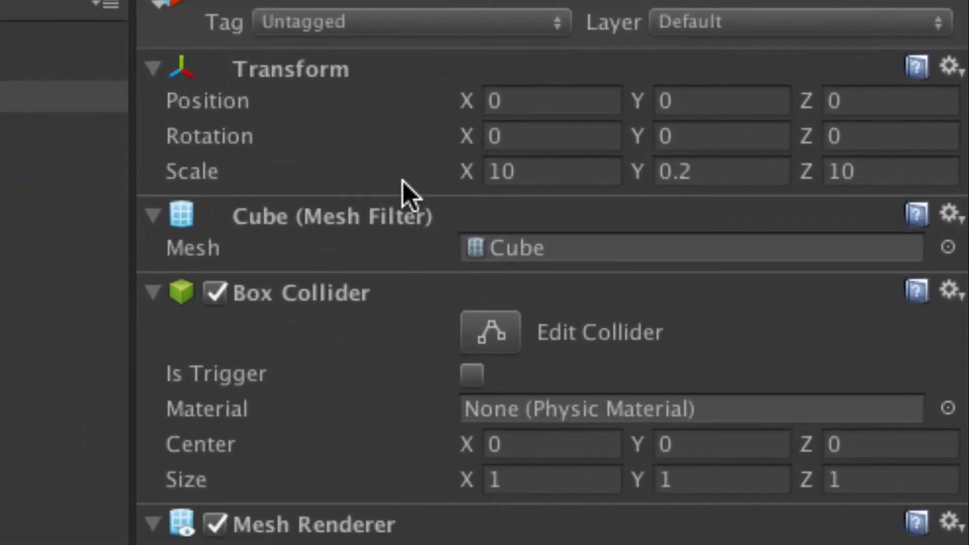
mouse_move(693, 172)
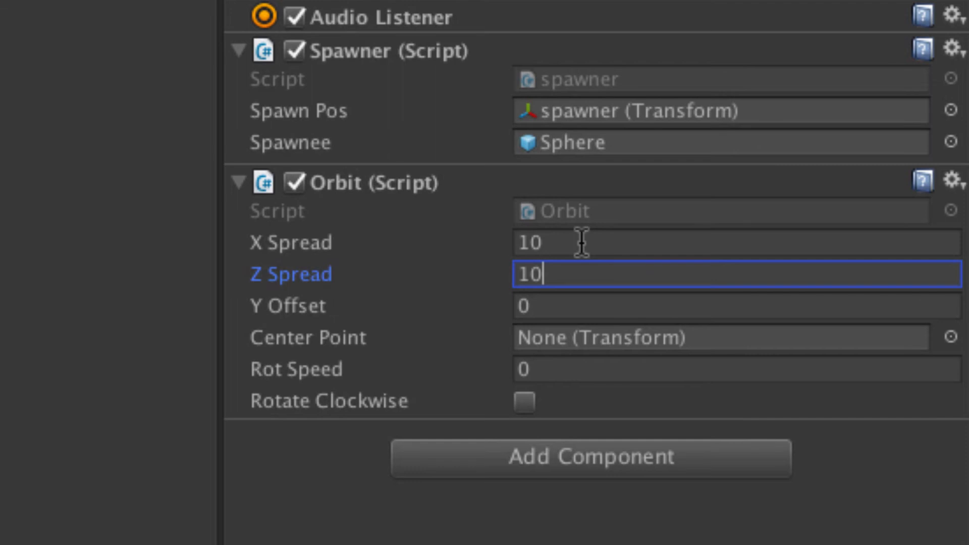
mouse_move(586, 307)
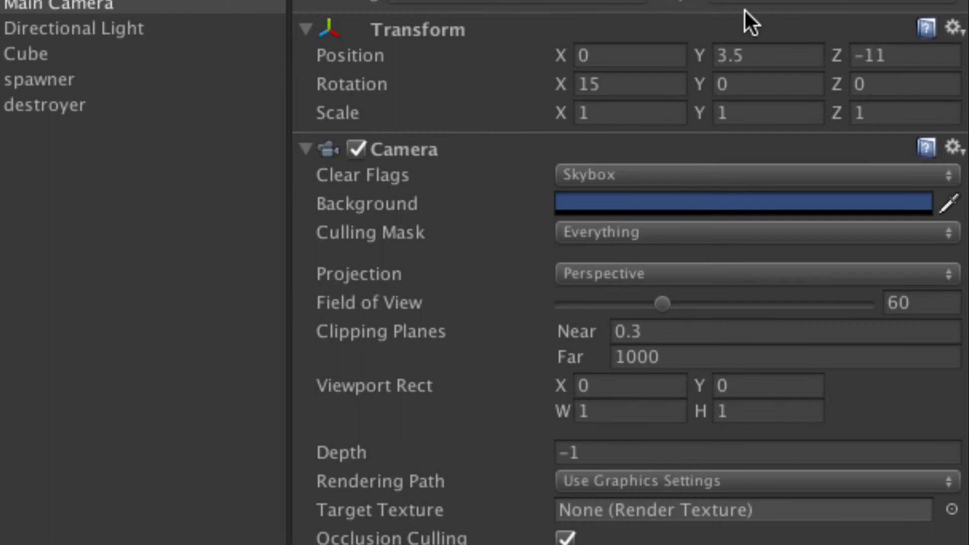
mouse_move(749, 17)
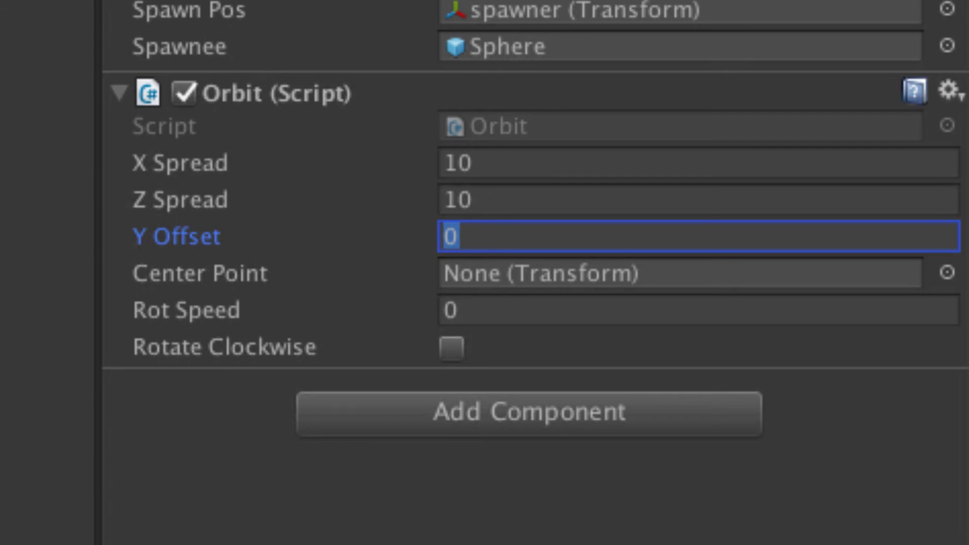
text(3)
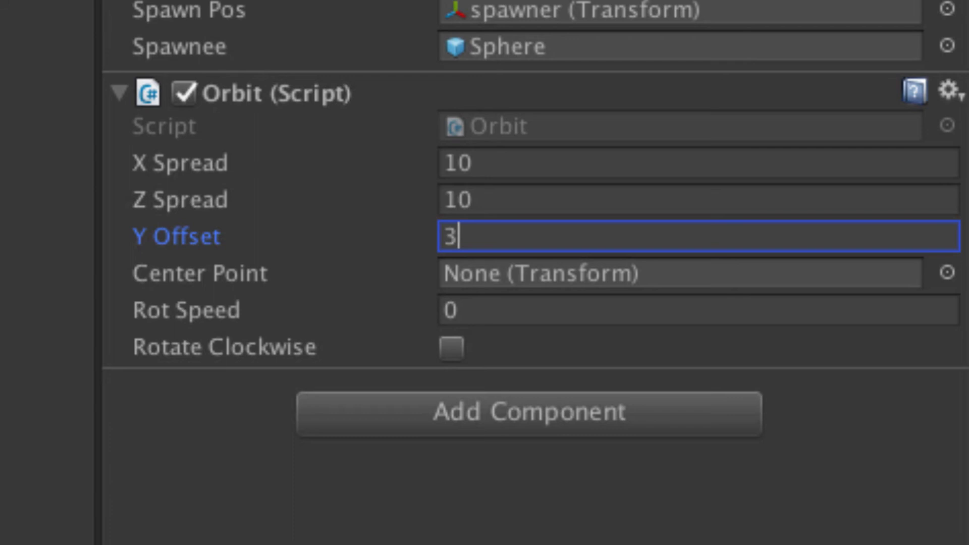
text(5)
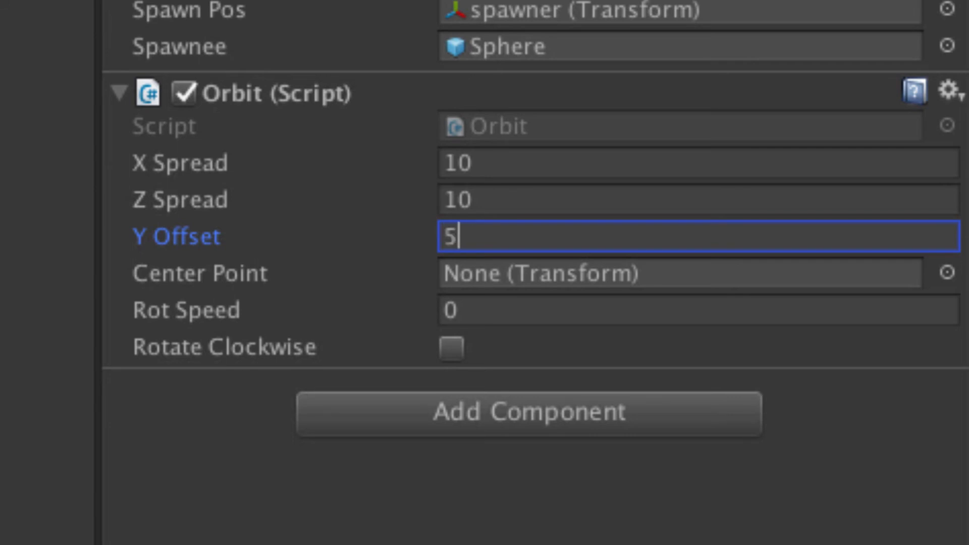
text(3.5)
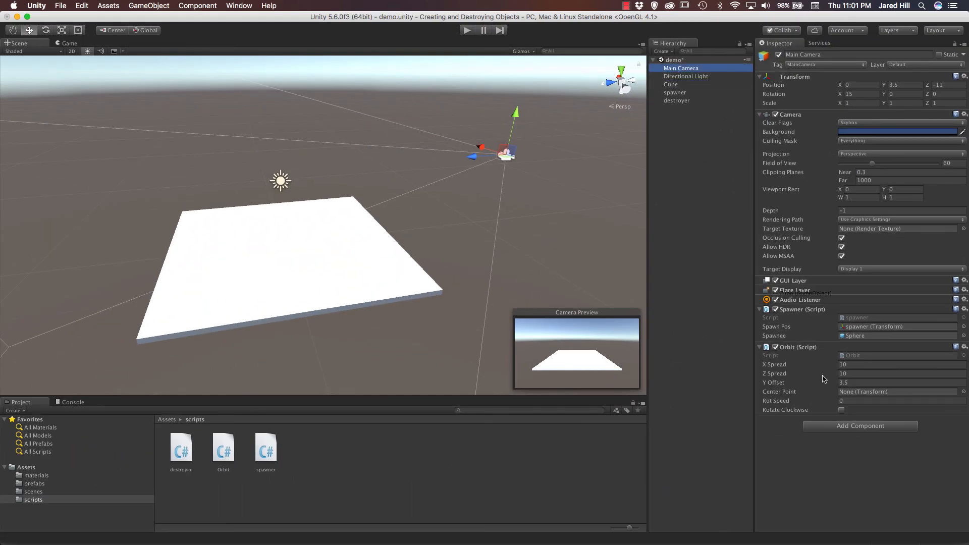
Step: Assign the platform Cube as Center Point and set Rot Speed to 0.5
click(897, 392)
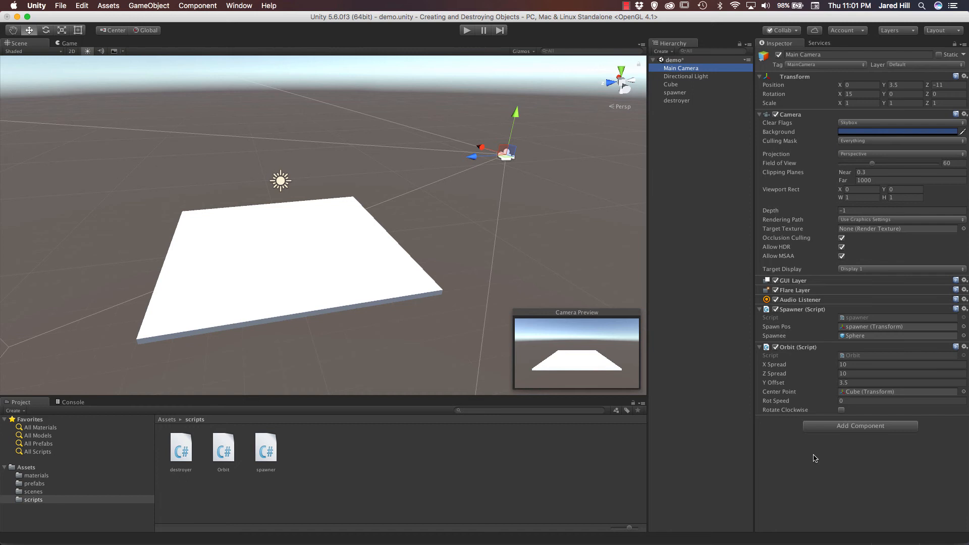
mouse_move(825, 413)
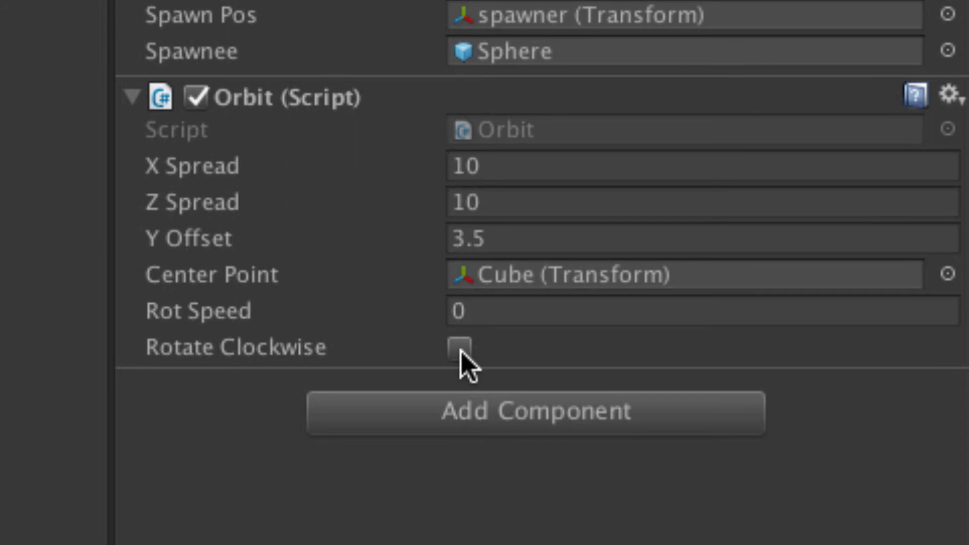
click(556, 311)
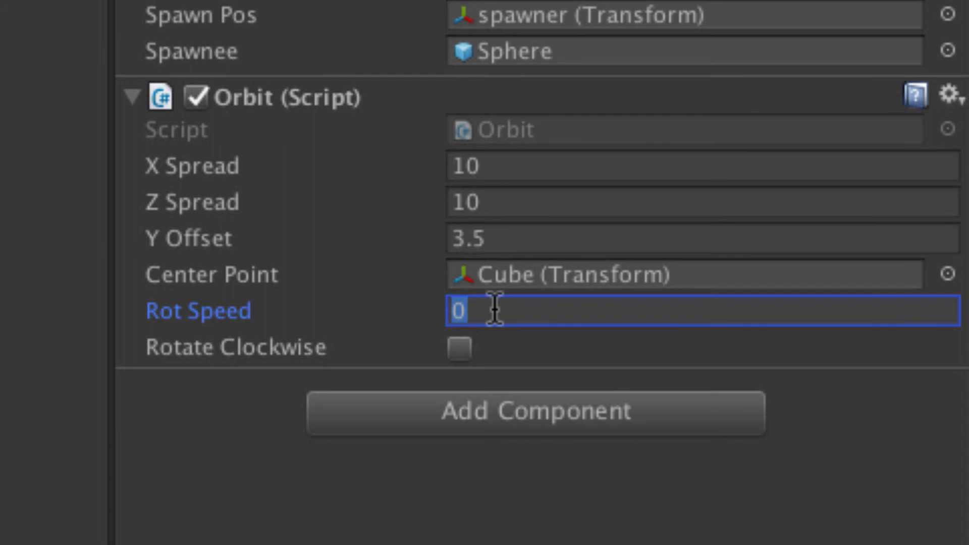
text(.5)
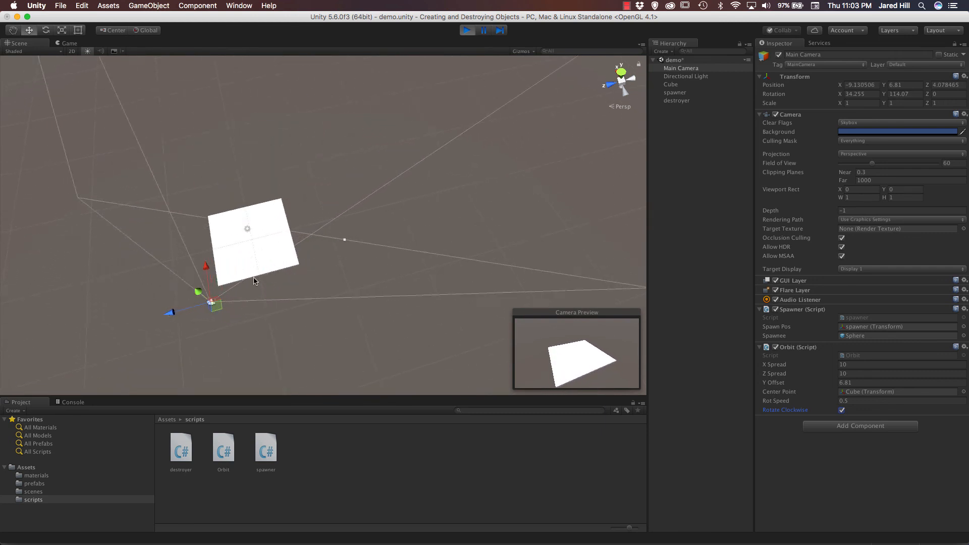
Step: Turn the scene view to follow the camera circling the white platform clockwise
drag(254, 282, 332, 240)
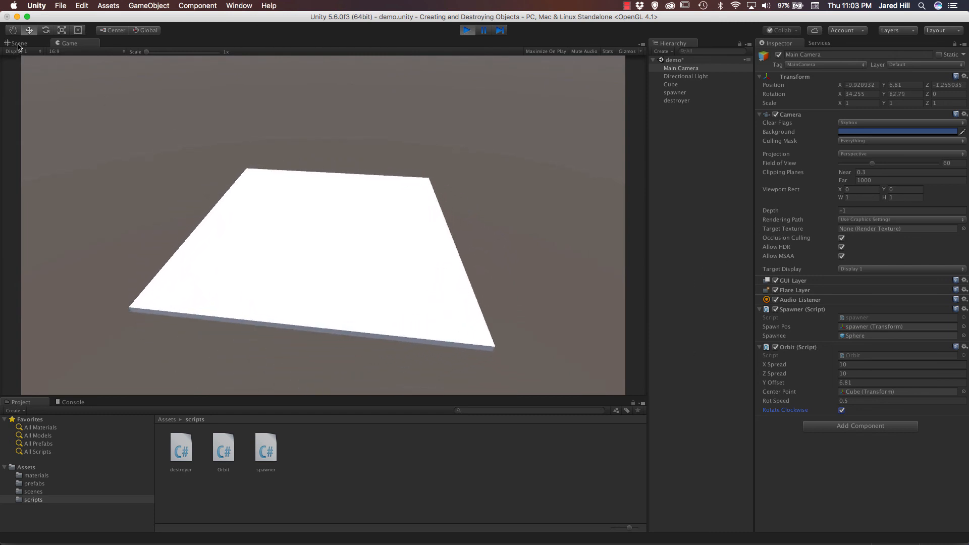
Step: Try X Spread 0 then 10 and Z Spread 0 then 5, leaving a narrower elliptical orbit
click(18, 44)
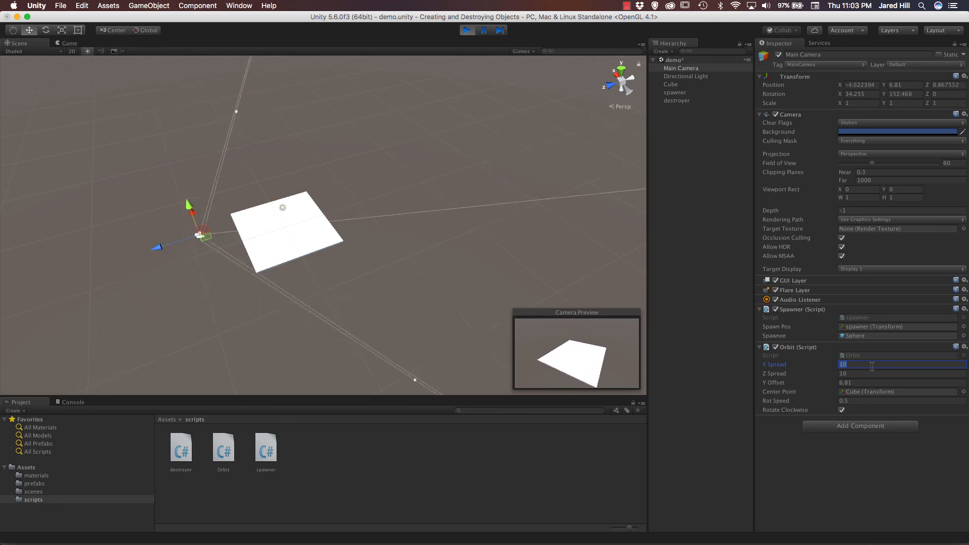
text(0)
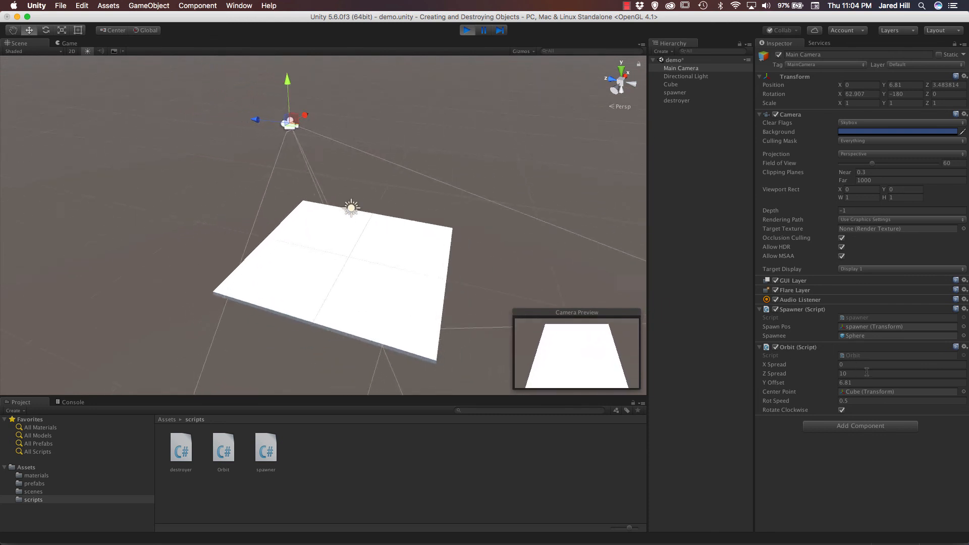
click(896, 364)
text(1)
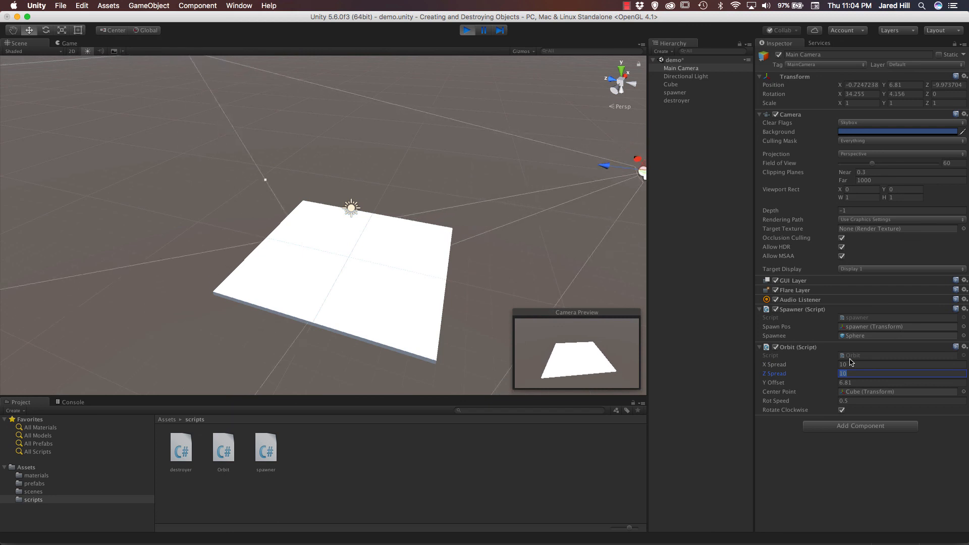
text(0)
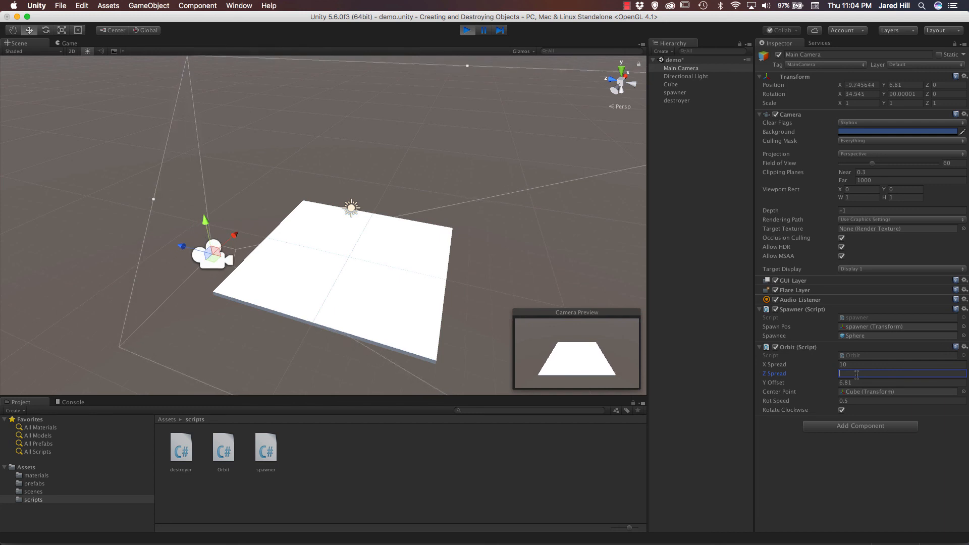
text(5)
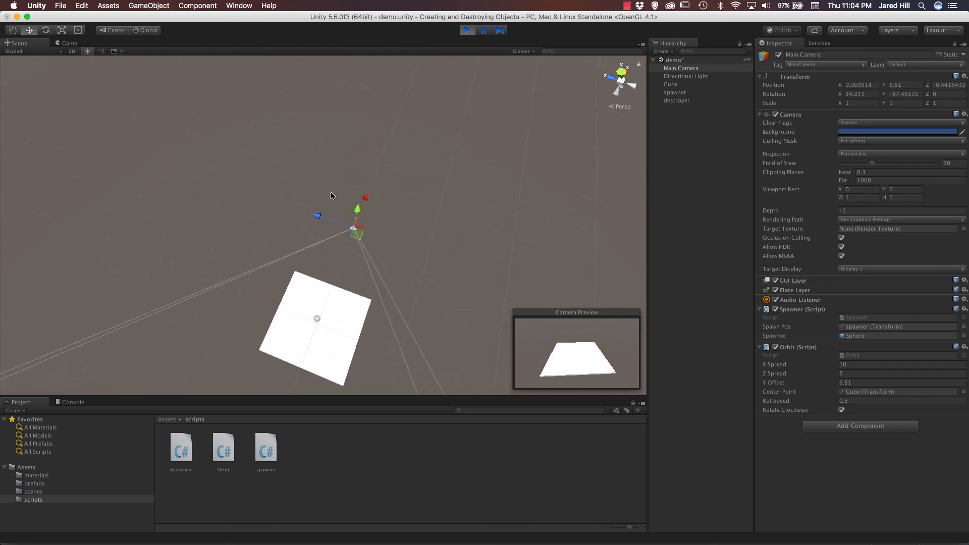
Step: Watch the camera pass from above, then exit play so spreads revert to 10, offset 3.5, anticlockwise
drag(332, 197, 328, 114)
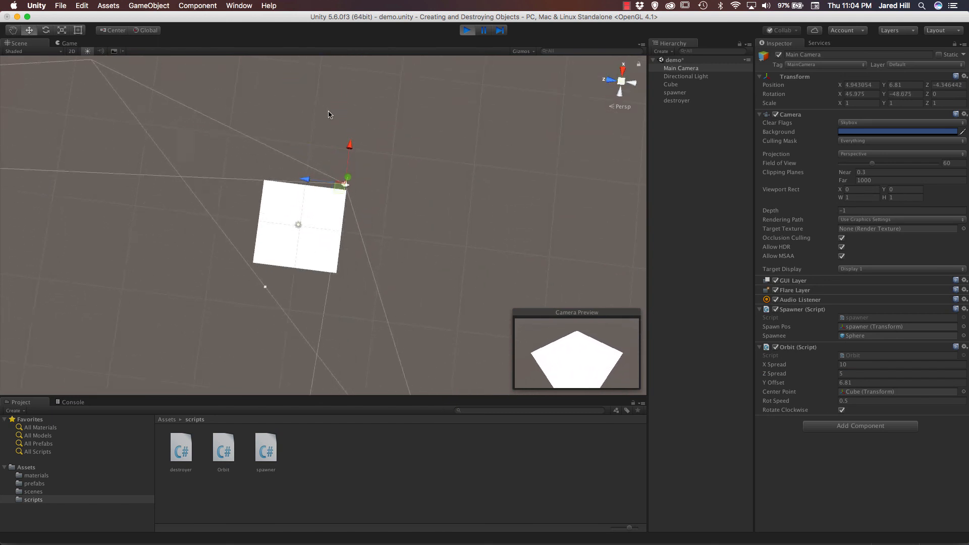
drag(327, 114, 269, 196)
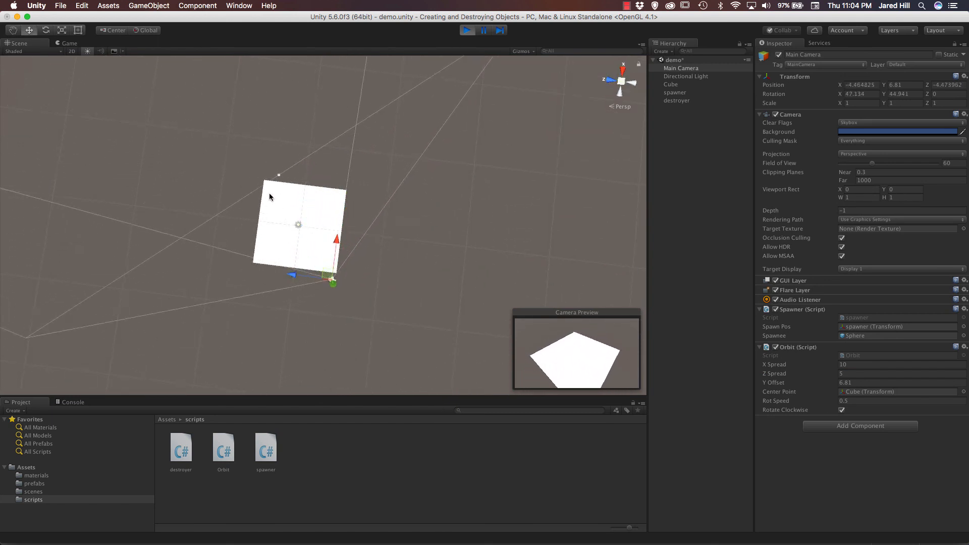
drag(268, 197, 222, 272)
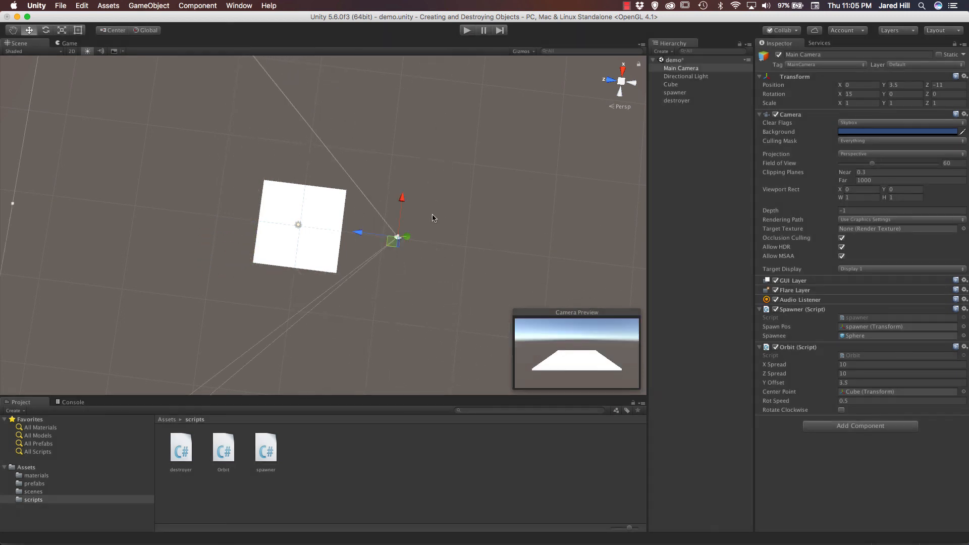
mouse_move(441, 259)
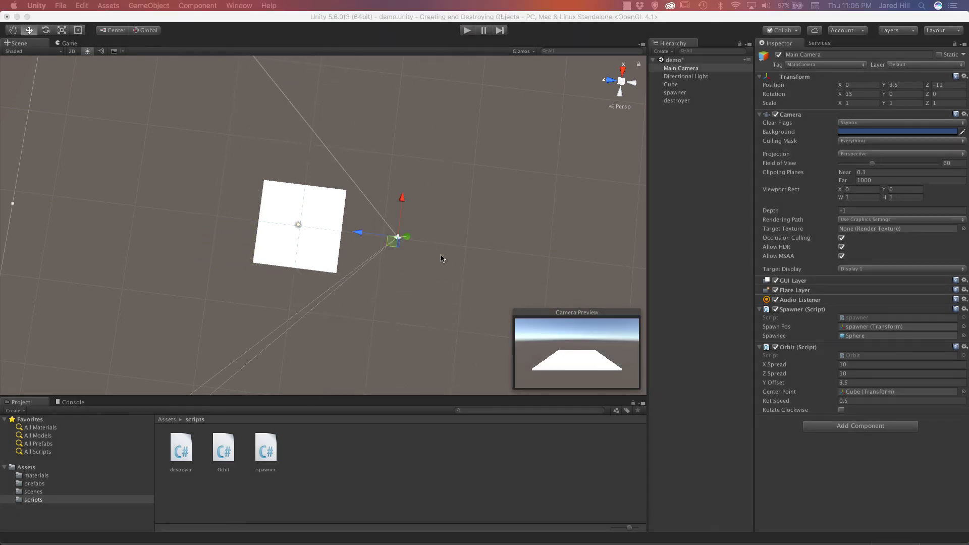
drag(442, 259, 364, 206)
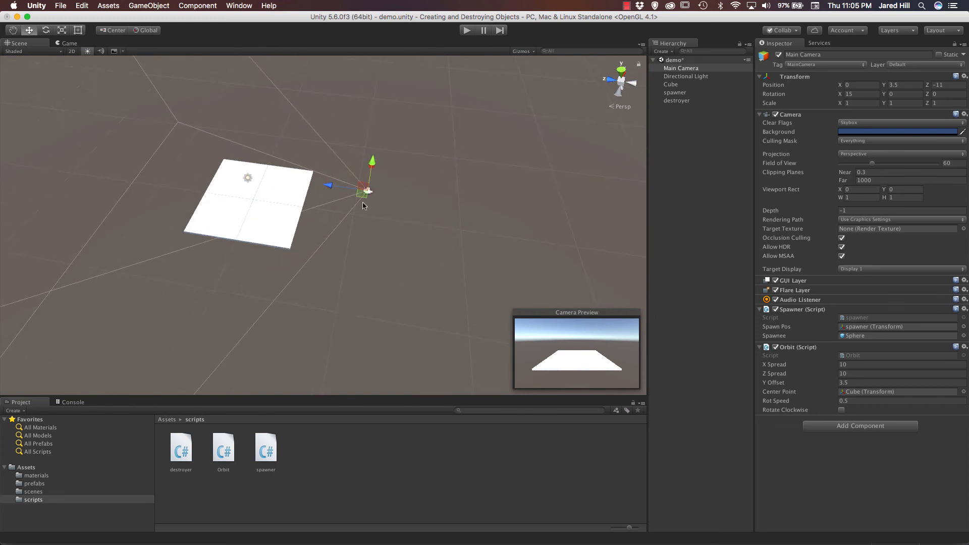